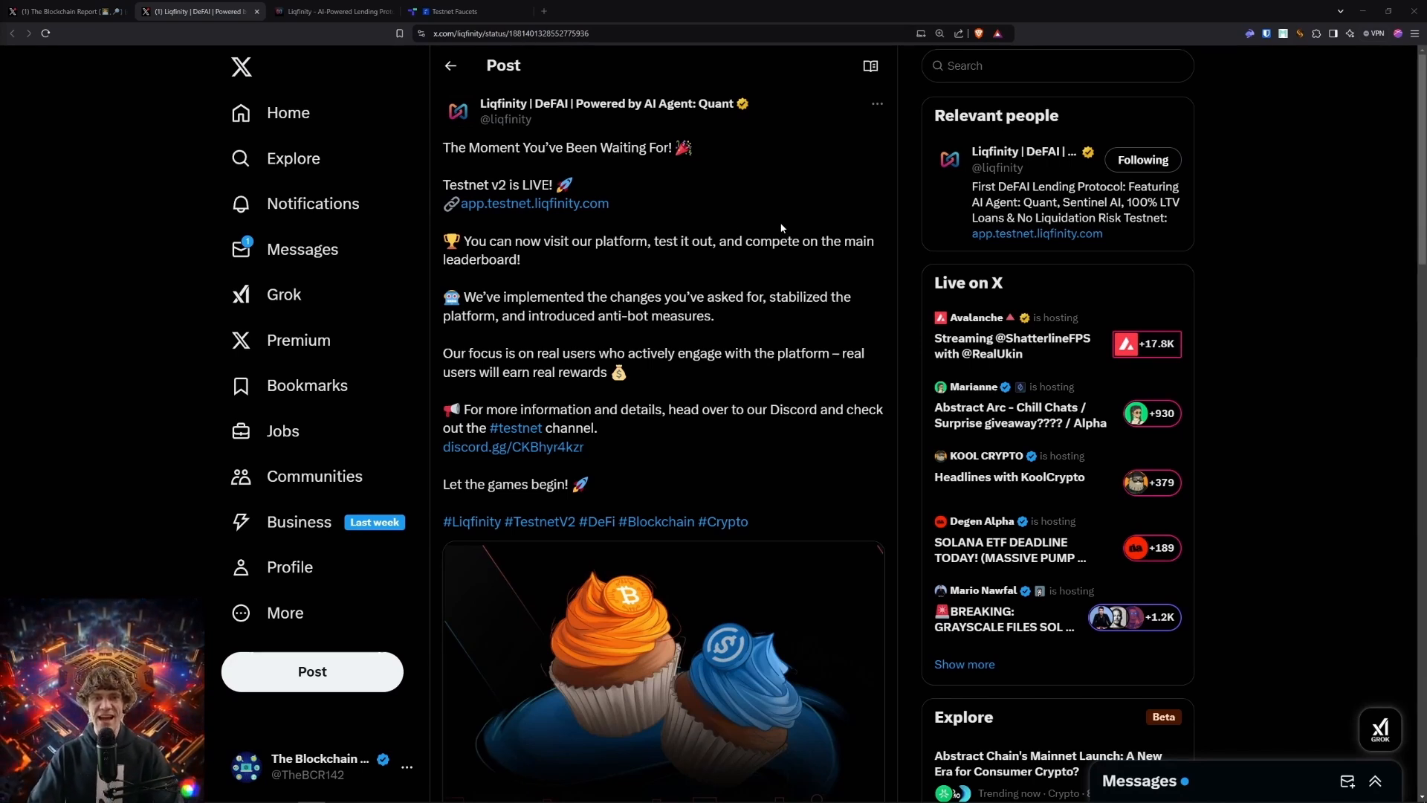
pyautogui.moveTo(585, 199)
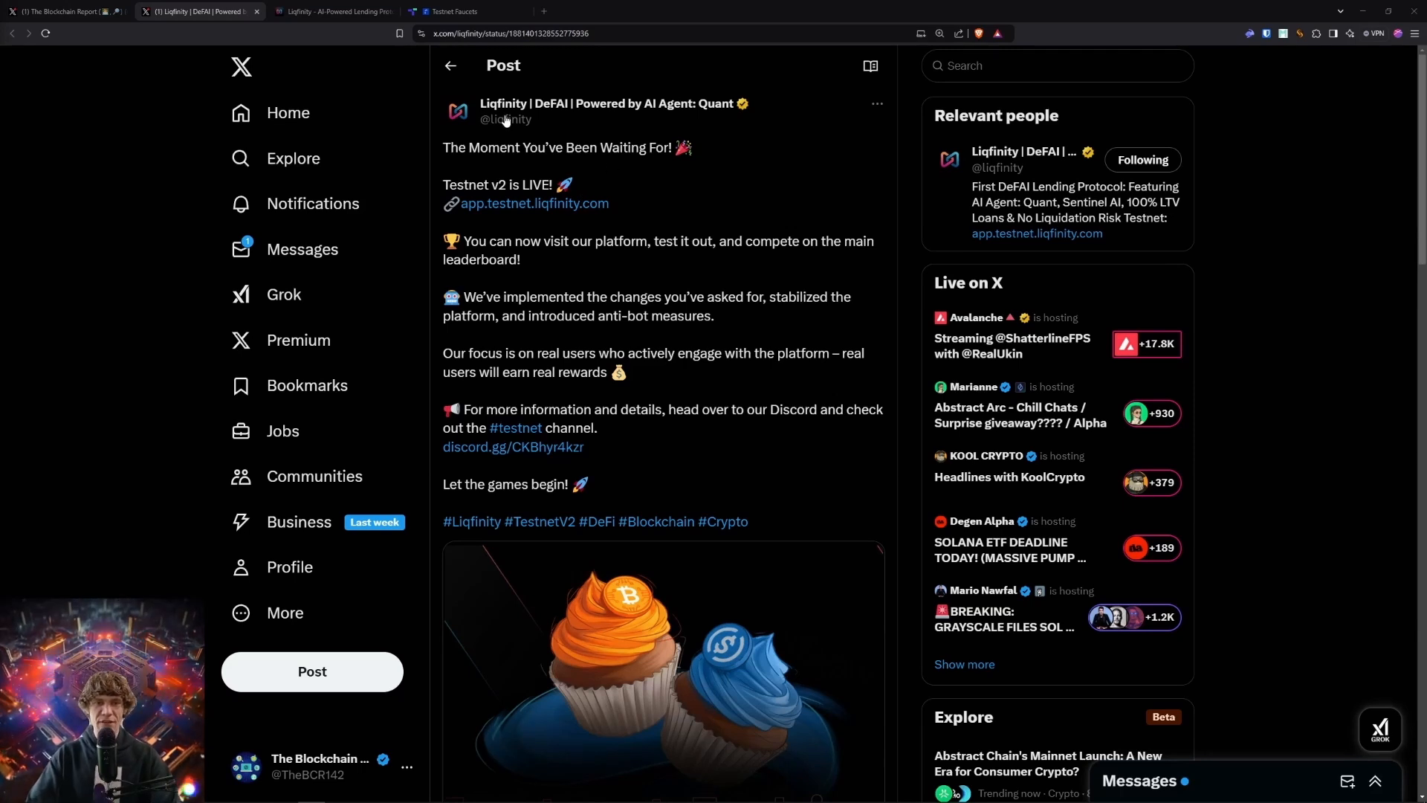
pyautogui.moveTo(615, 130)
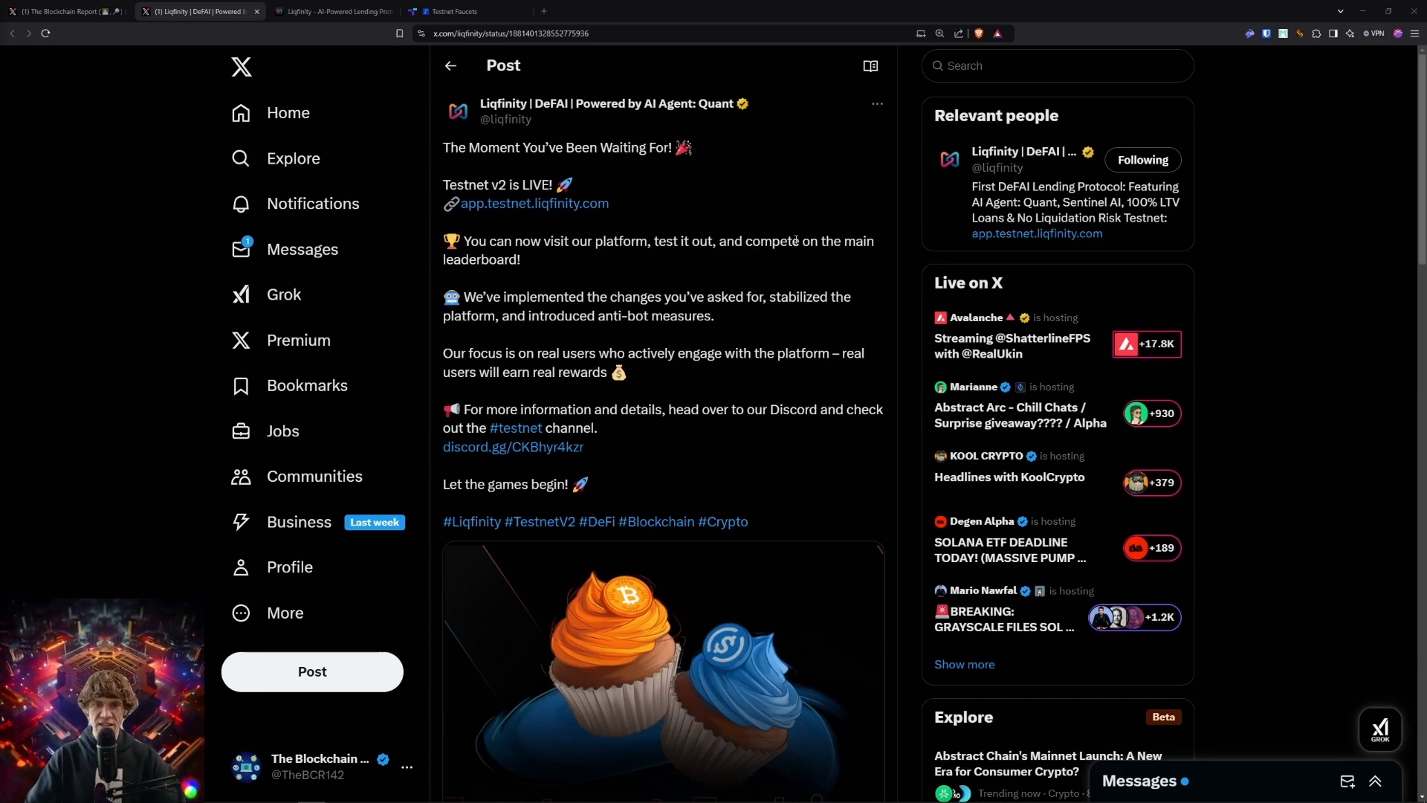
pyautogui.moveTo(695, 268)
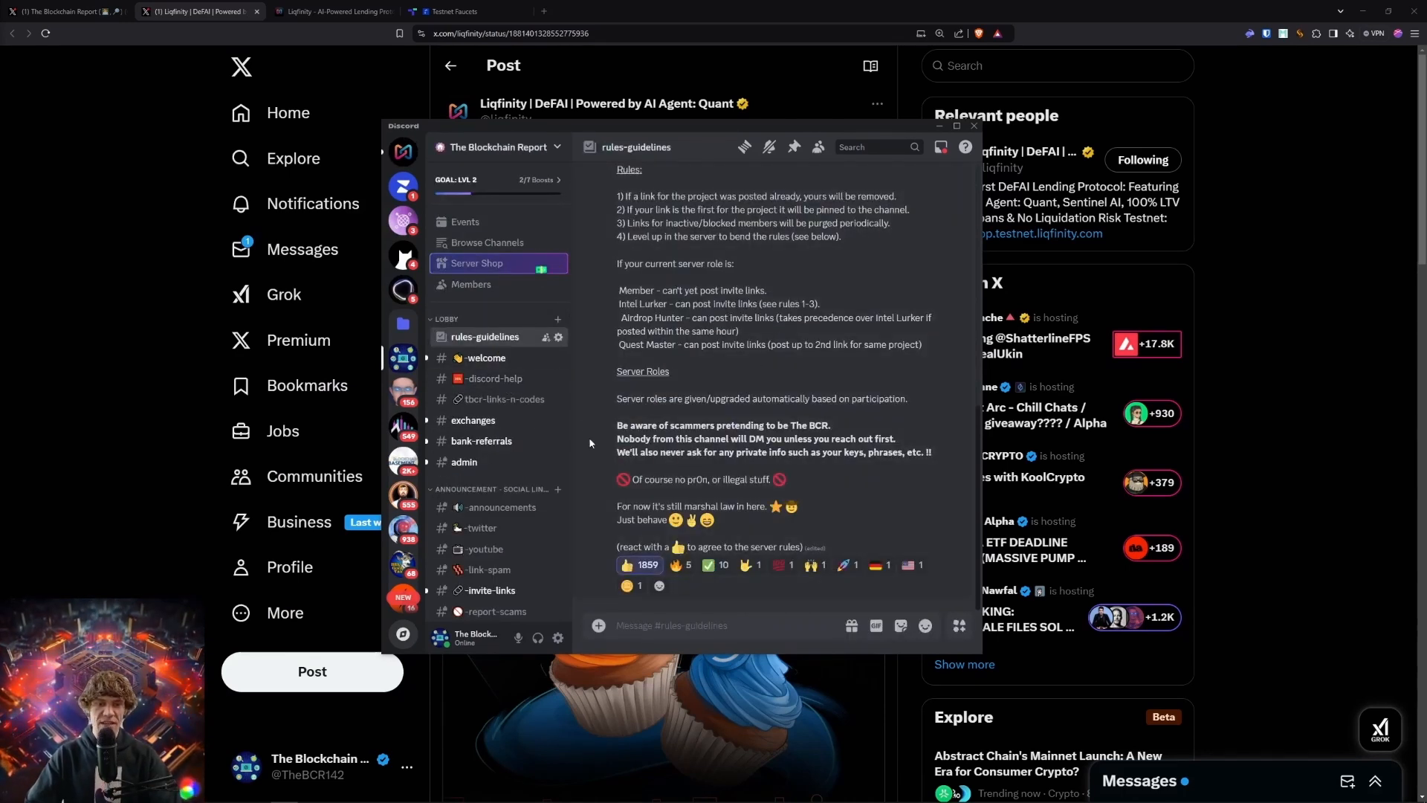
# - Leave Discord for The Blockchain Report's X profile and scroll to its Liqfinity Testnet v2 quote post
pyautogui.click(484, 357)
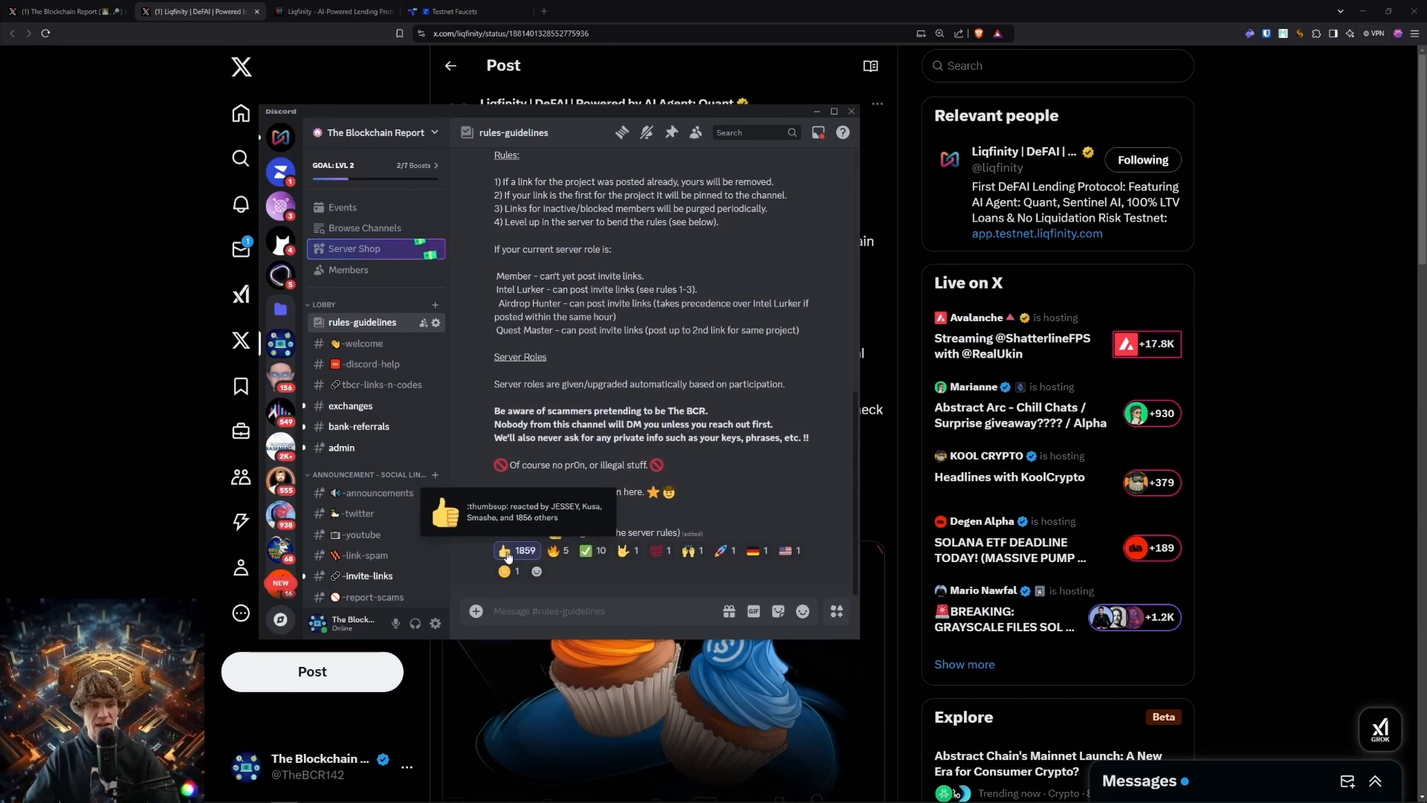
pyautogui.moveTo(651, 113)
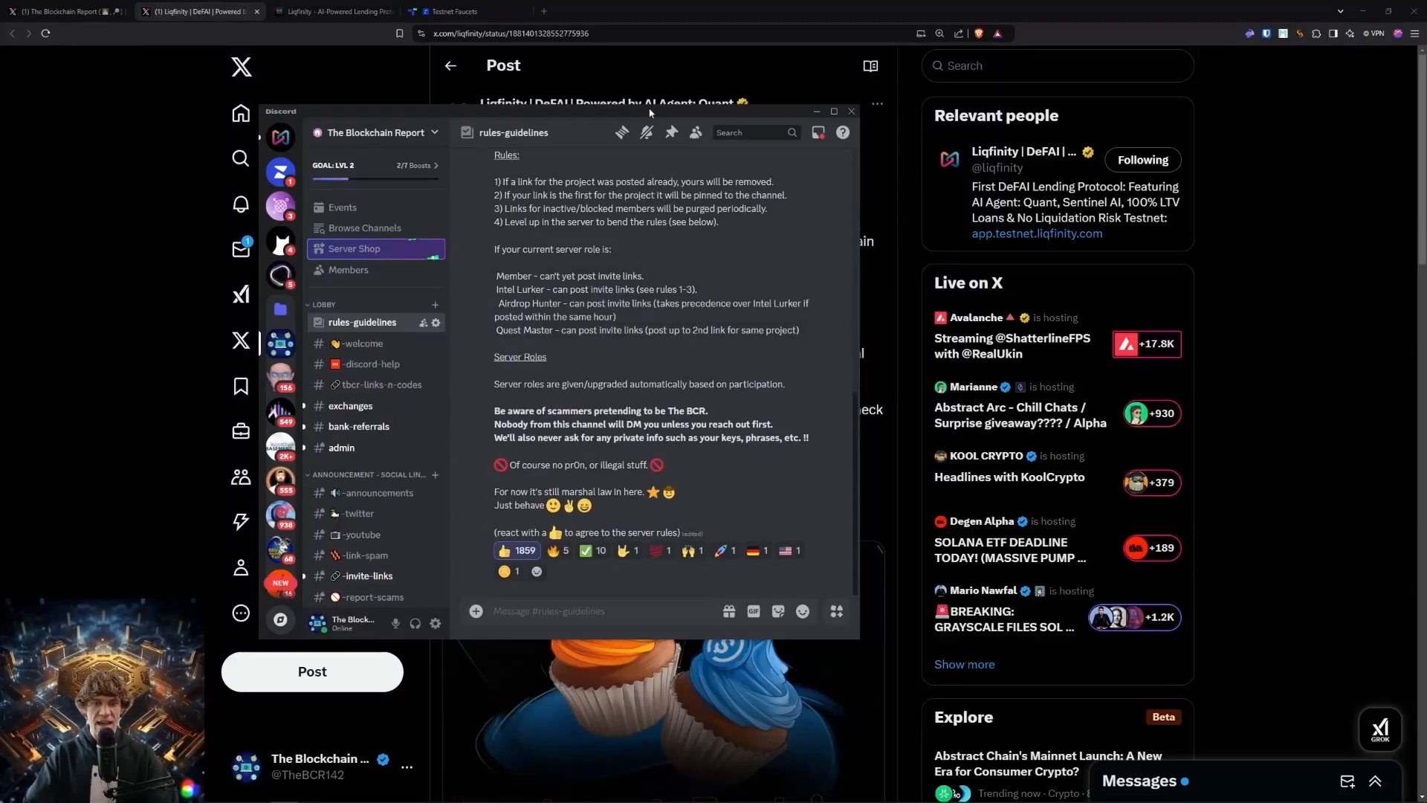
pyautogui.click(850, 110)
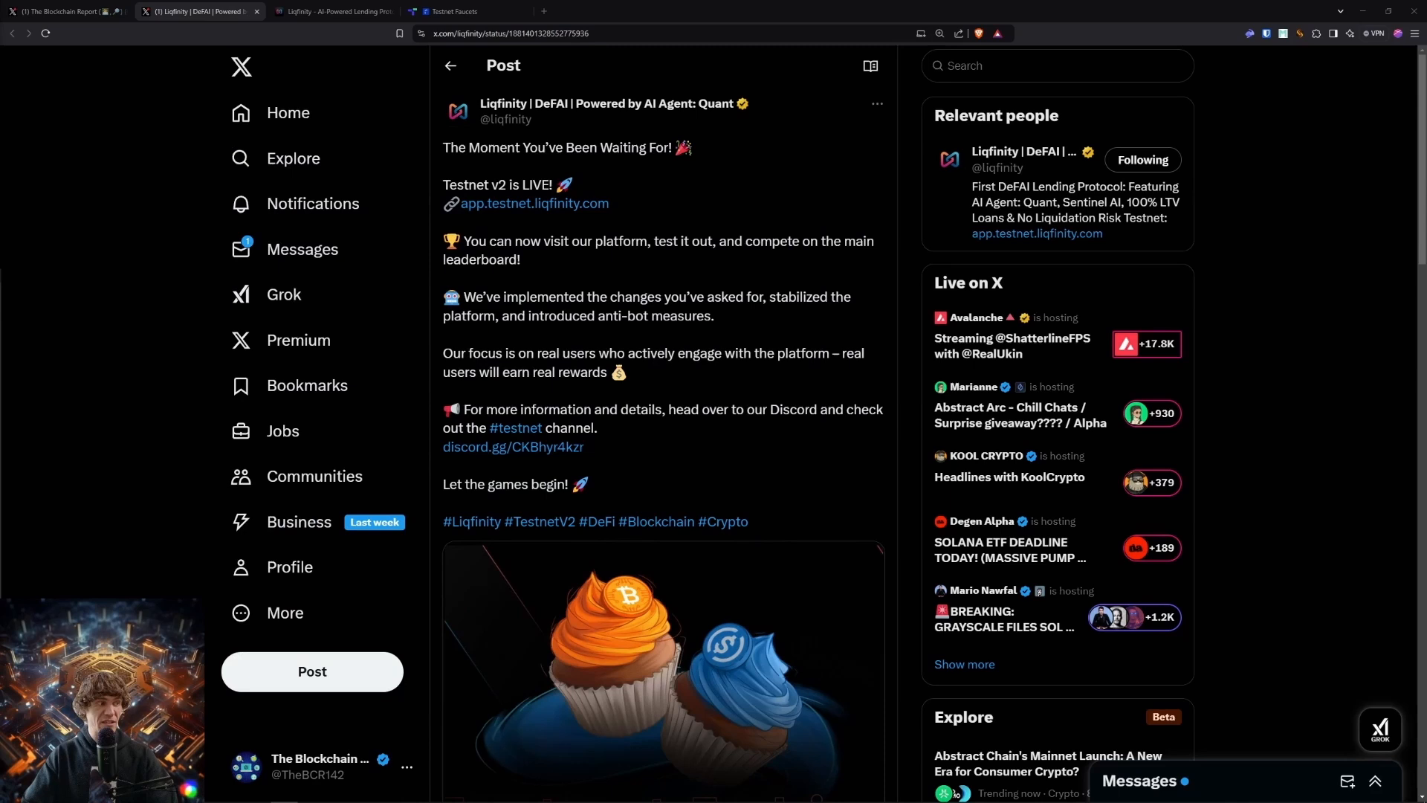
pyautogui.click(67, 9)
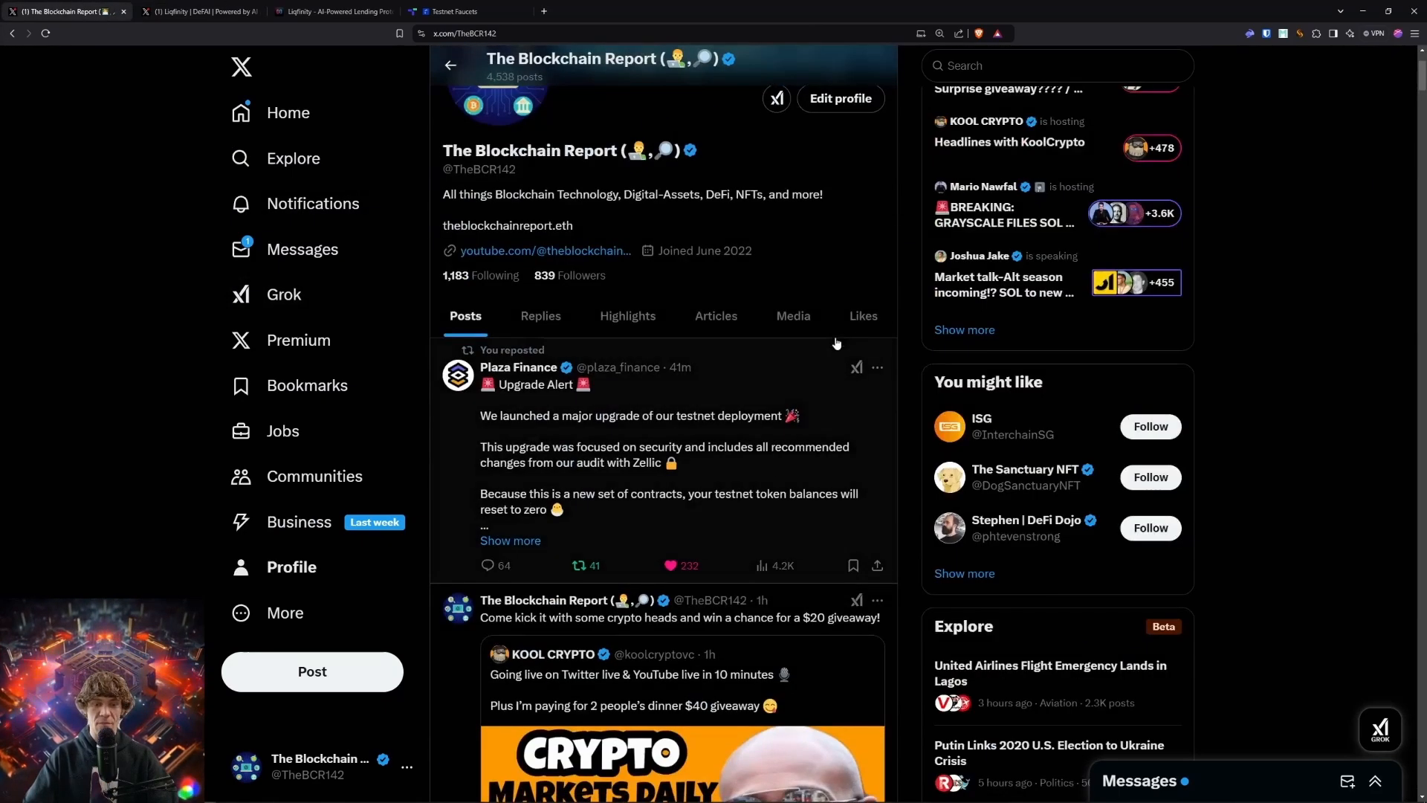
pyautogui.scroll(-3)
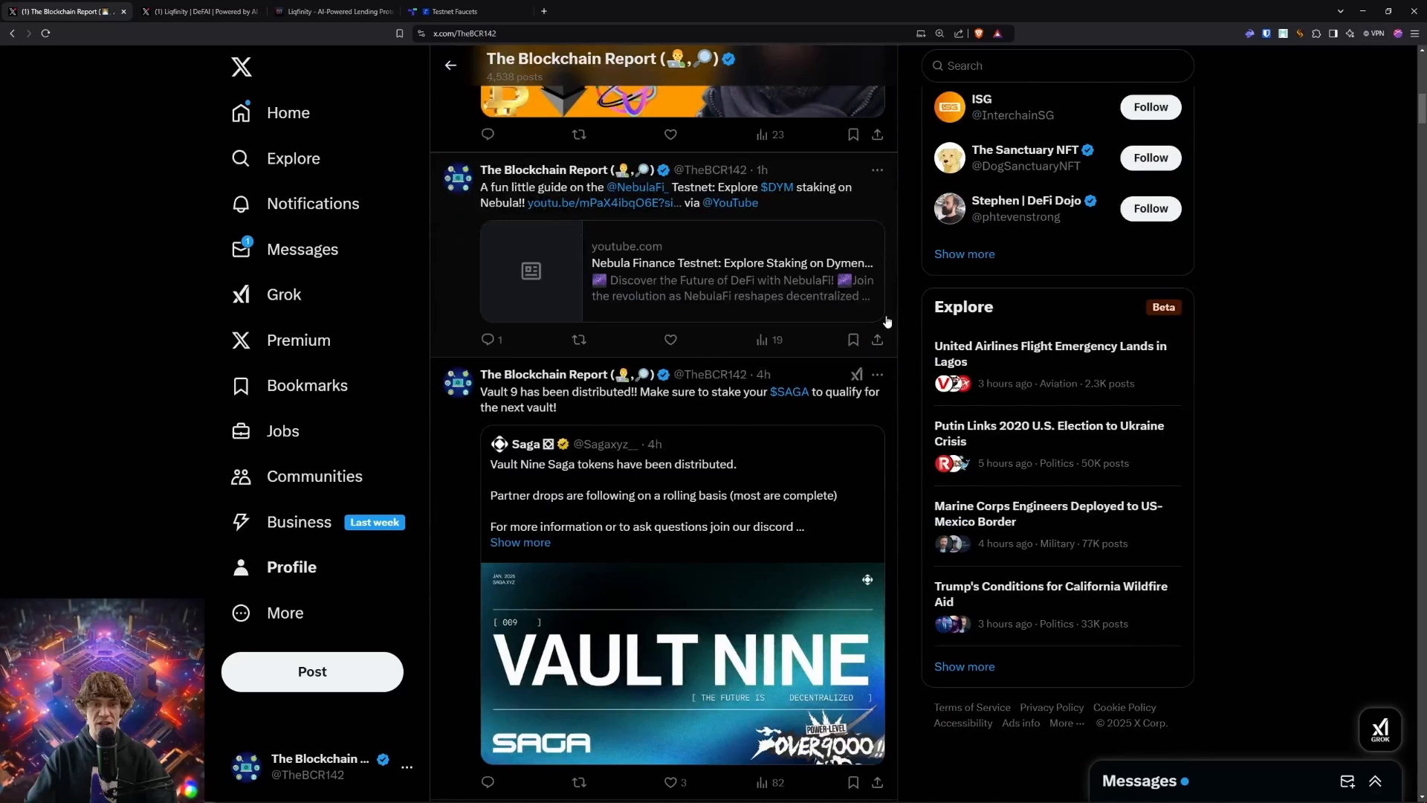
pyautogui.scroll(-3)
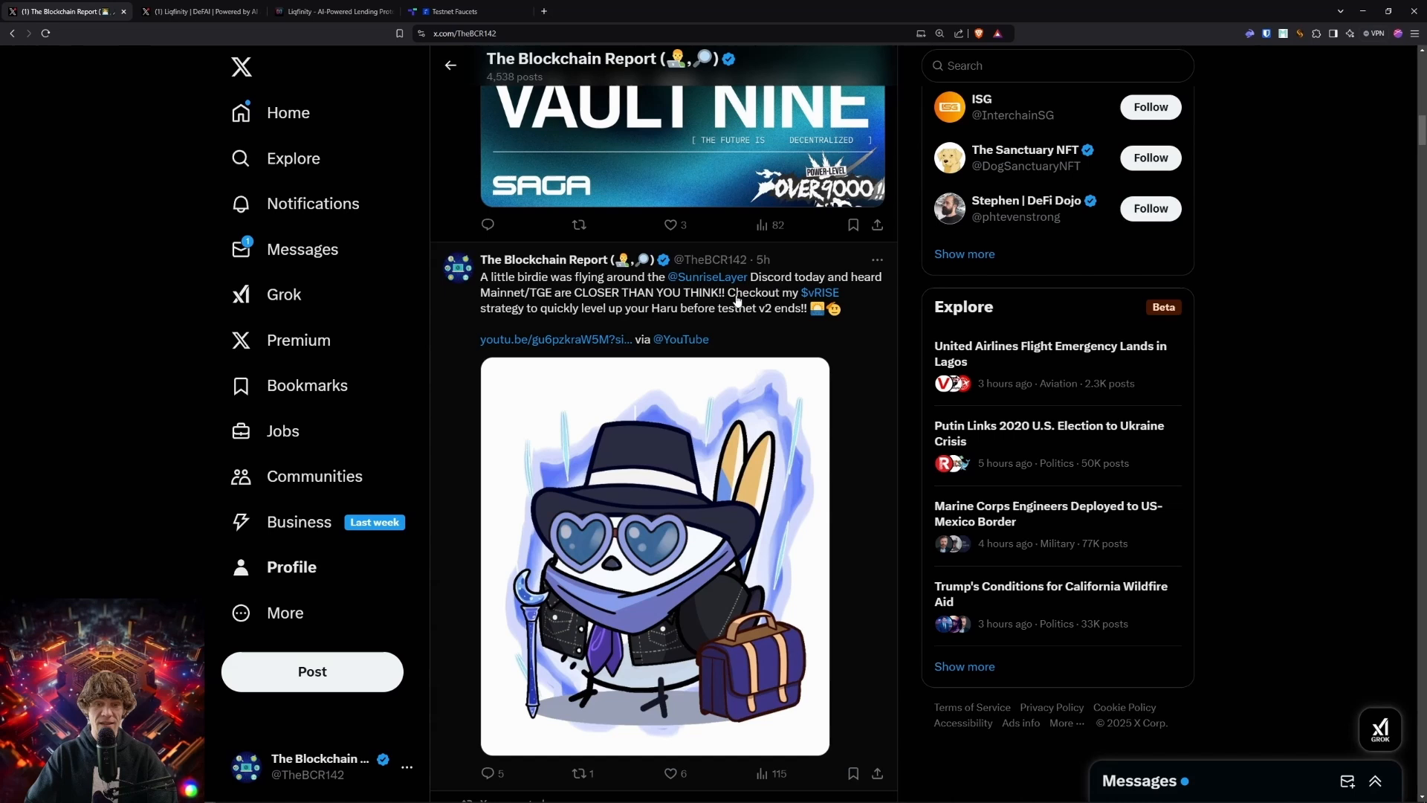
pyautogui.moveTo(561, 304)
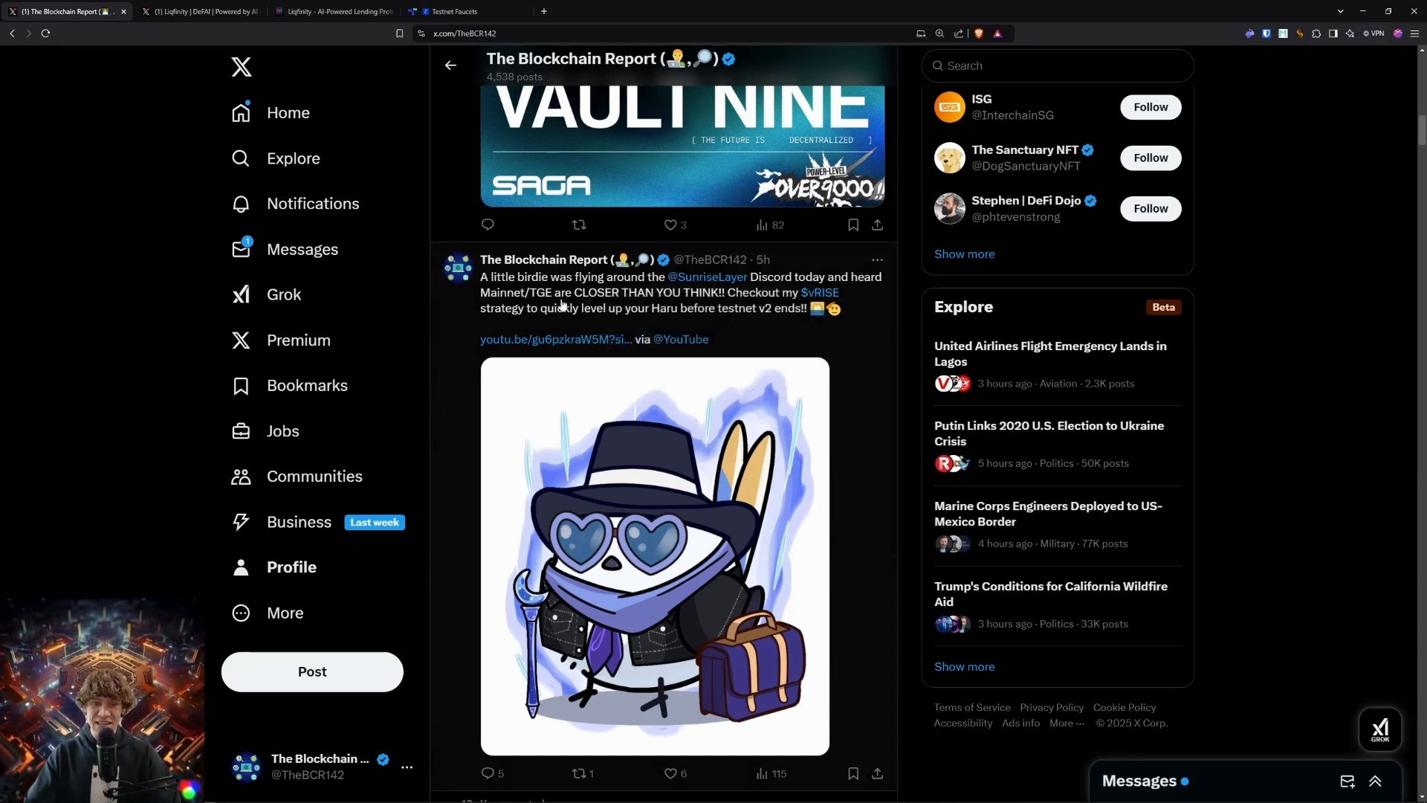
pyautogui.moveTo(704, 323)
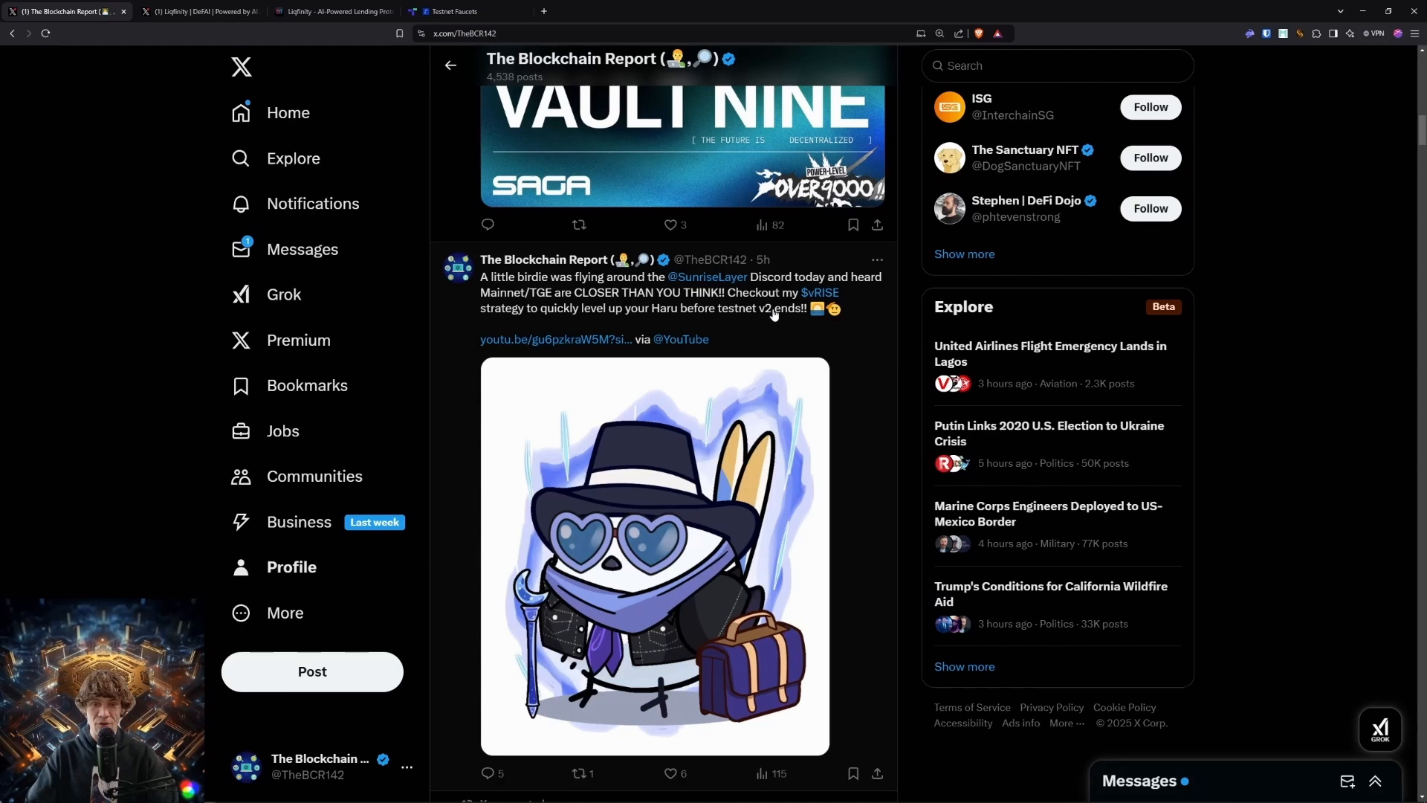
pyautogui.scroll(-3)
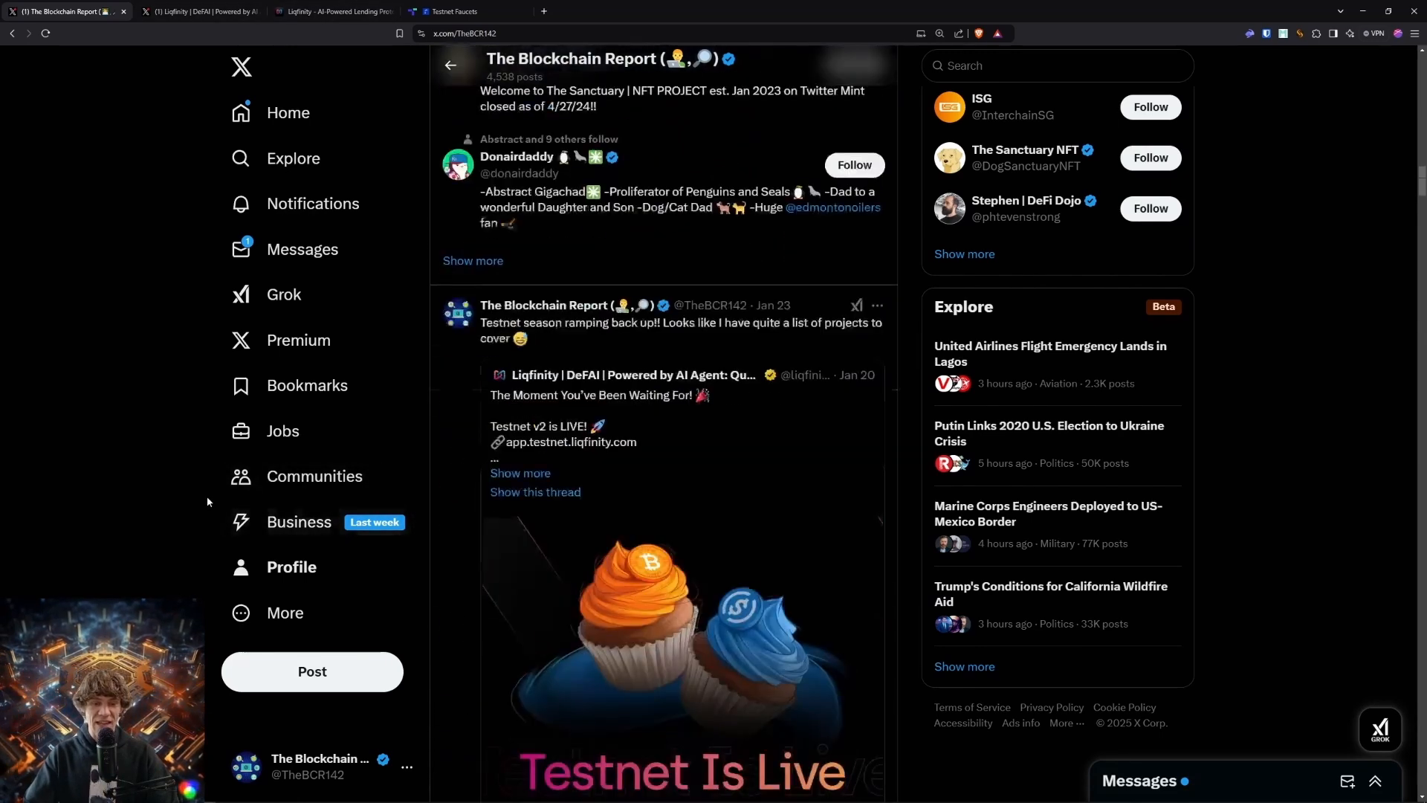
# - Switch back to the Liqfinity 'Testnet v2 is LIVE' announcement post on X
pyautogui.click(193, 12)
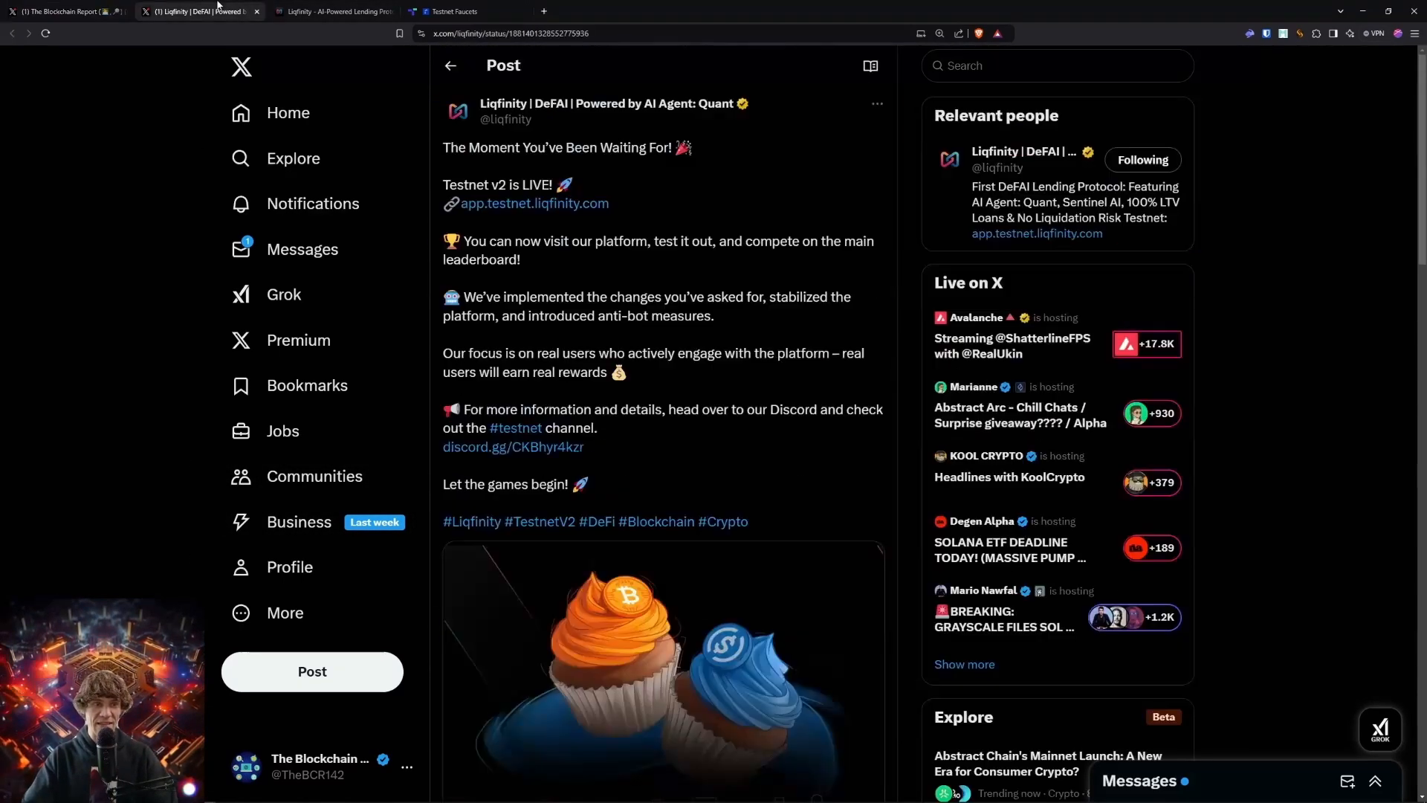
pyautogui.moveTo(333, 12)
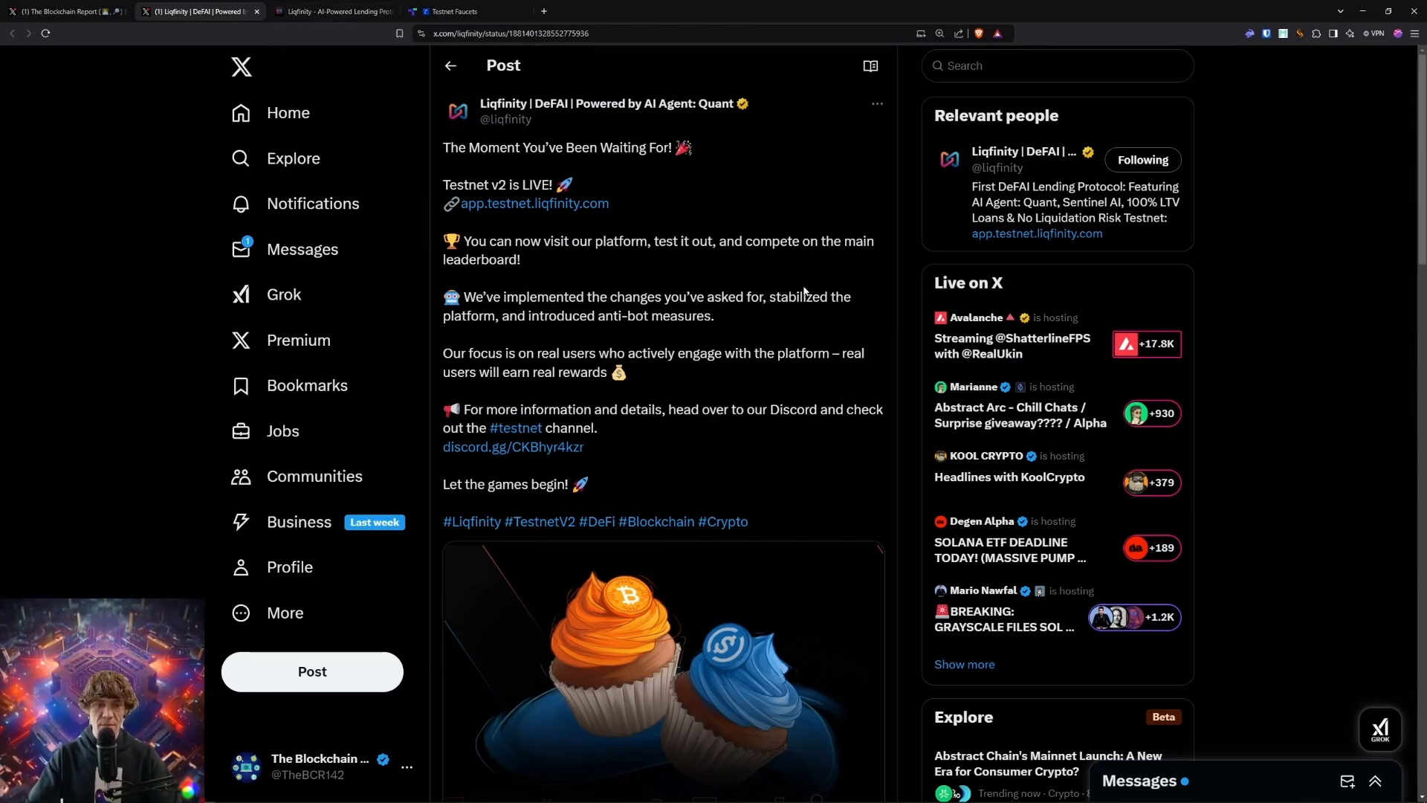
pyautogui.moveTo(651, 331)
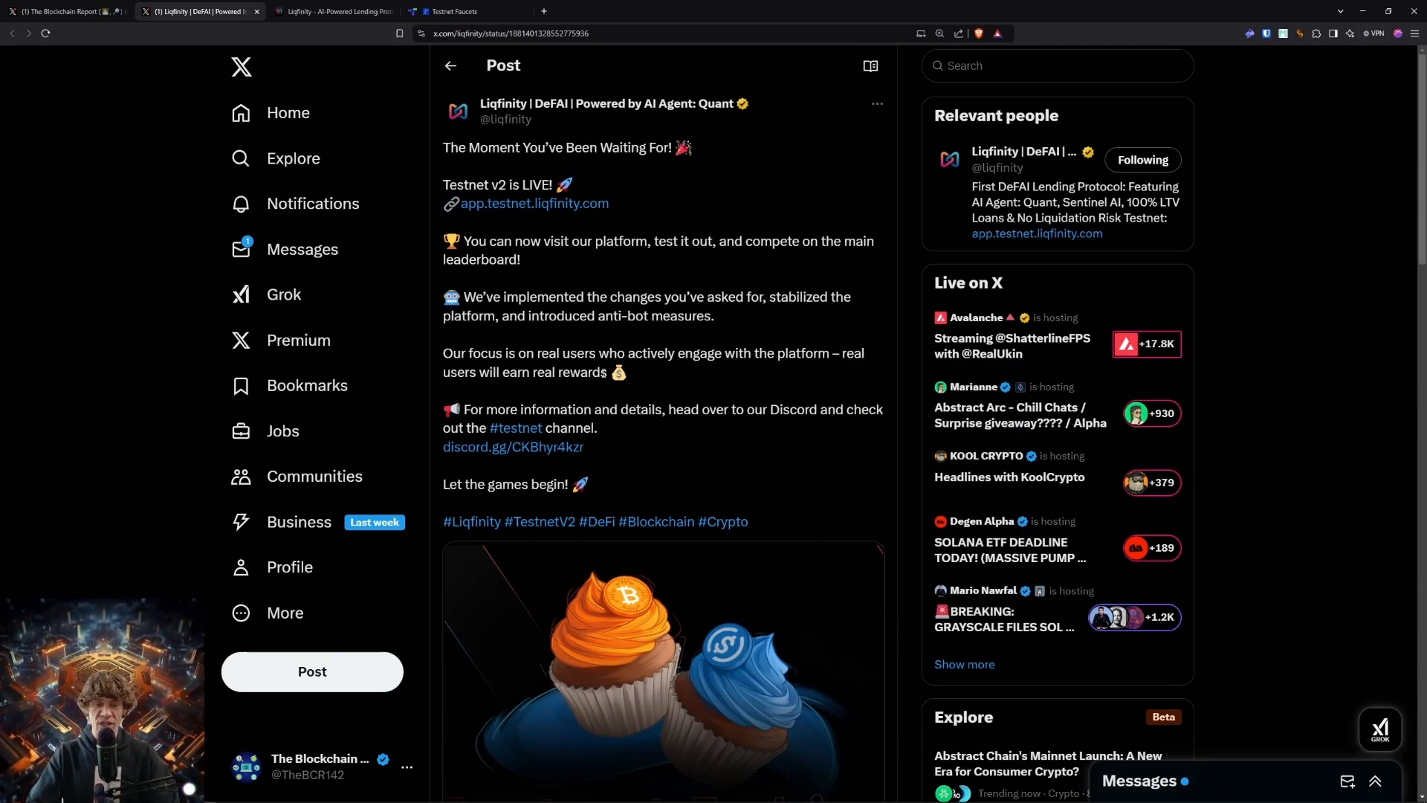
pyautogui.moveTo(559, 446)
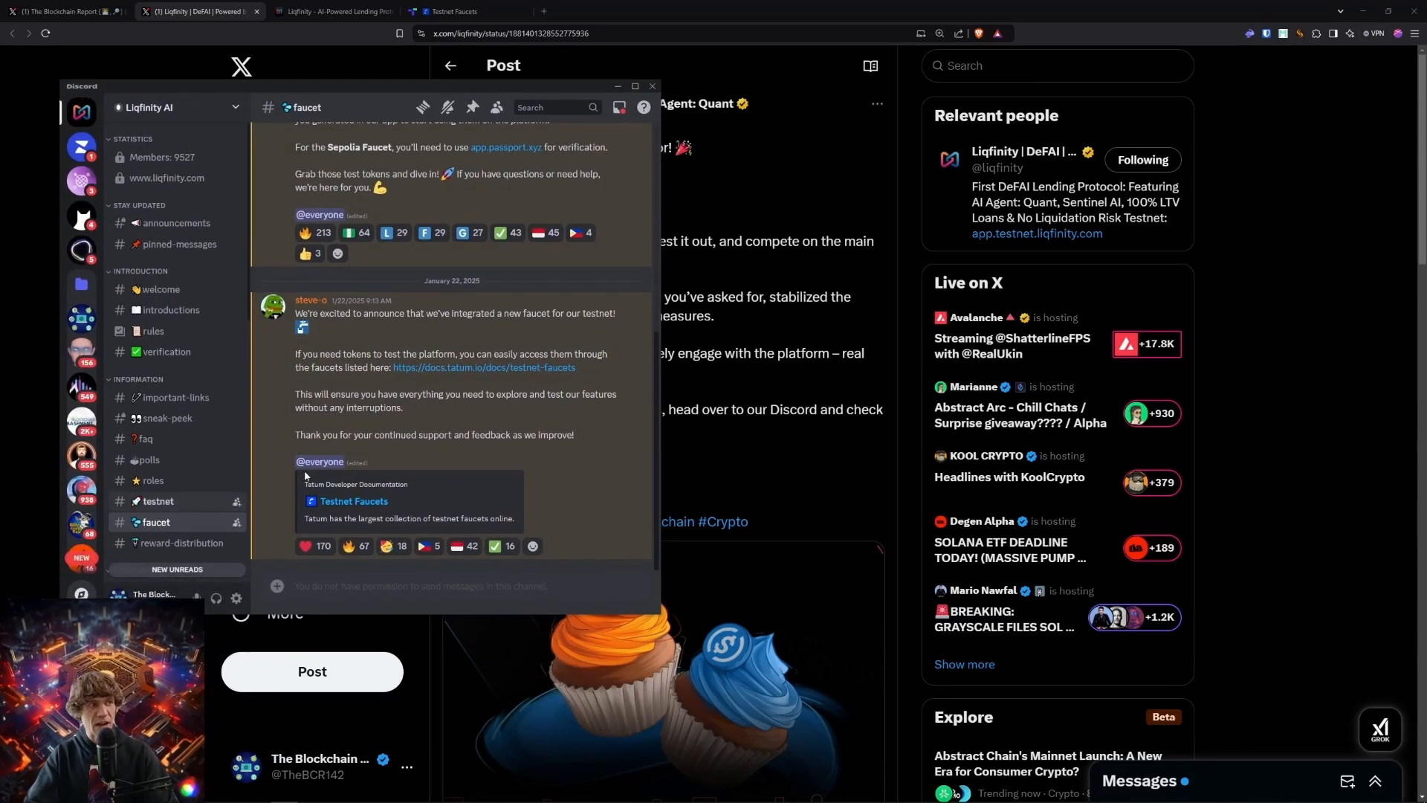
pyautogui.moveTo(172, 503)
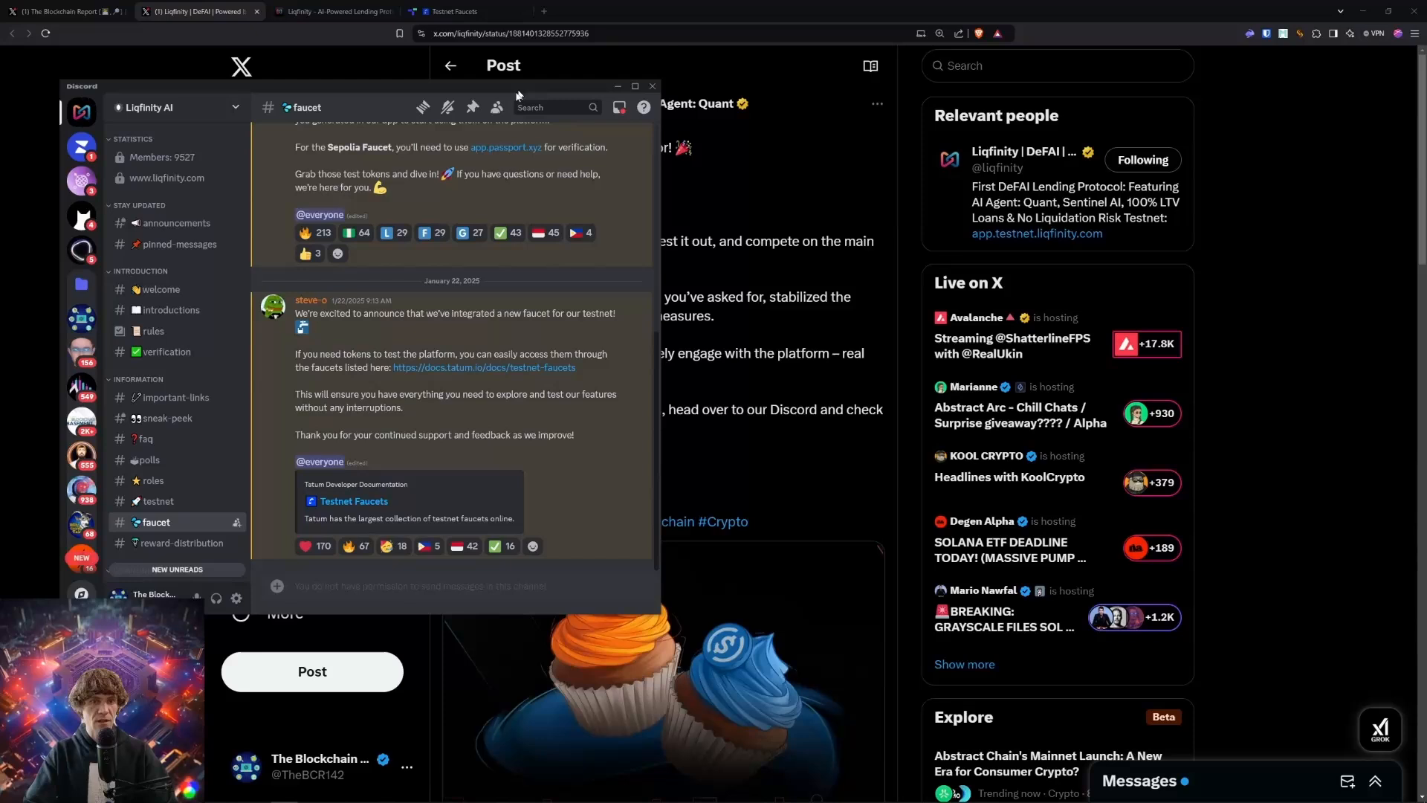
# - Load the Tatum Testnet Faucets page from Discord's #faucet link, then return to the Liqfinity post
pyautogui.click(457, 12)
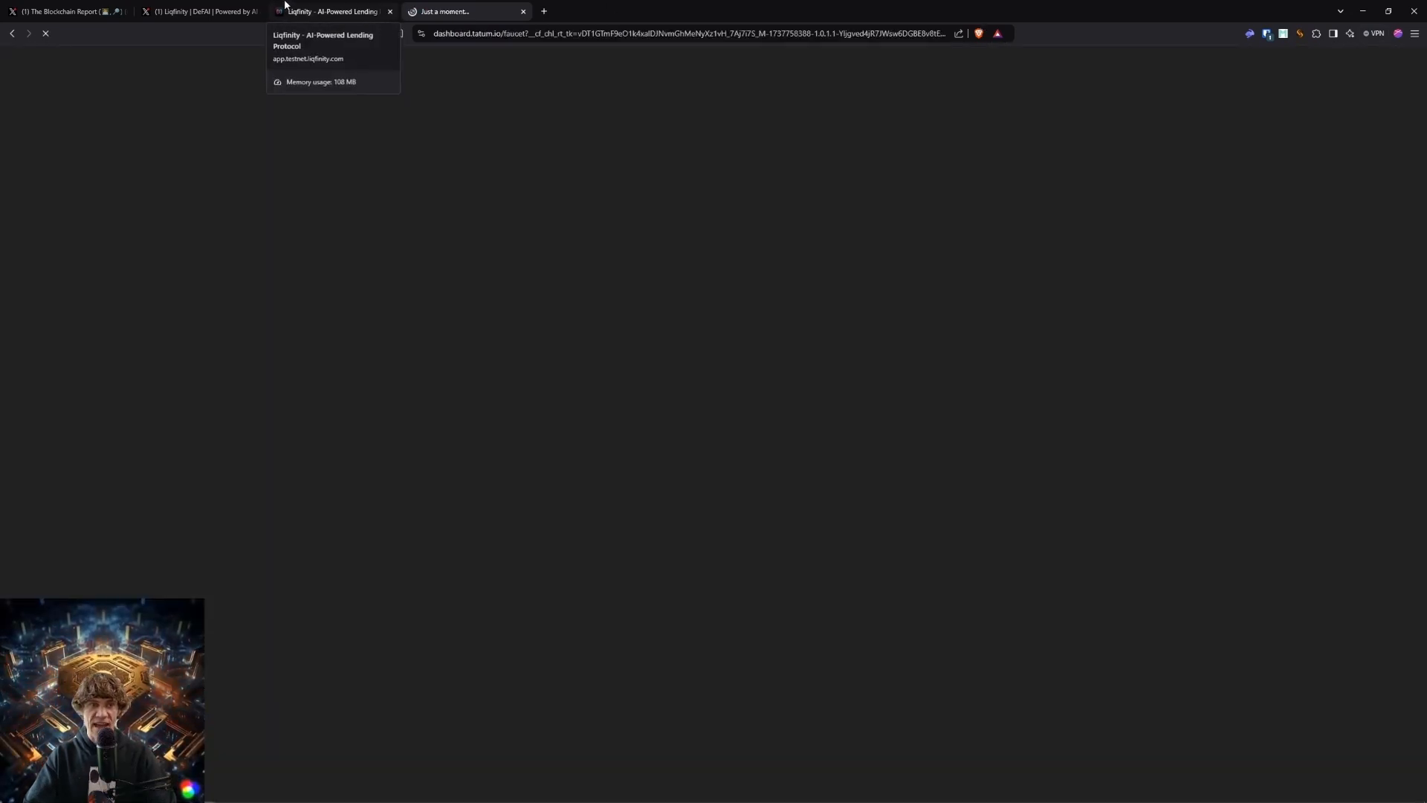
pyautogui.click(201, 12)
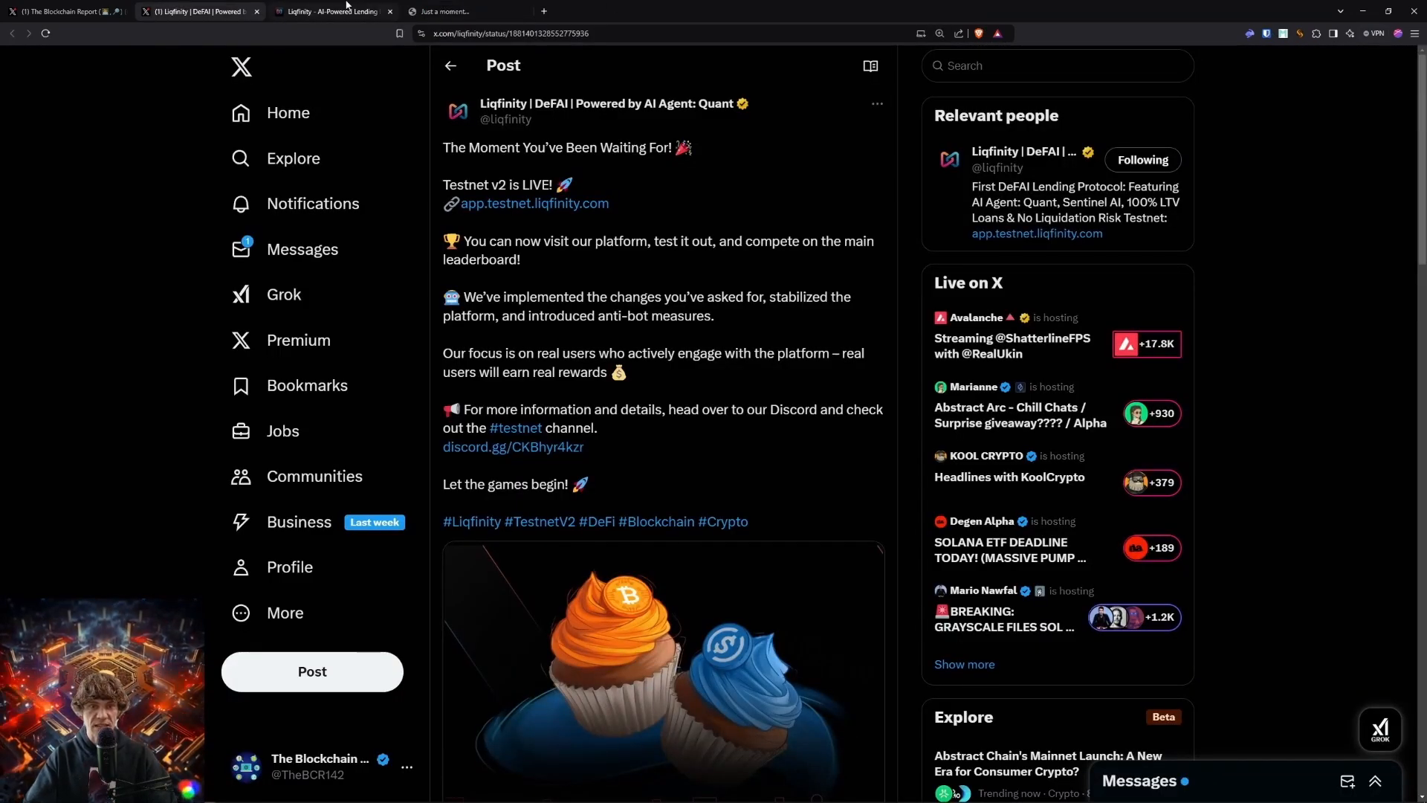
# - Review the Liqfinity testnet welcome page, highlighting the 'Your Mission' and faucet-replenish text
pyautogui.click(339, 12)
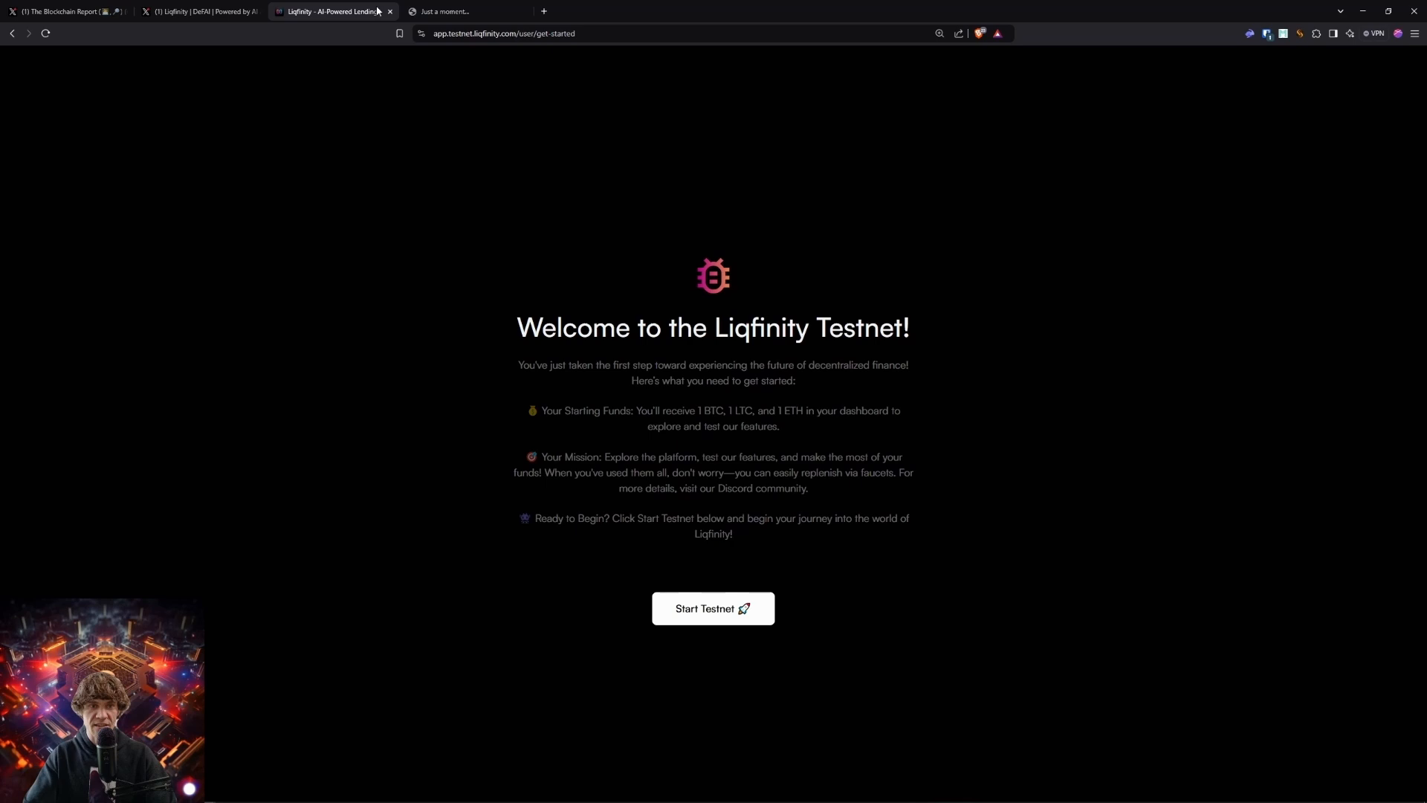
pyautogui.click(456, 12)
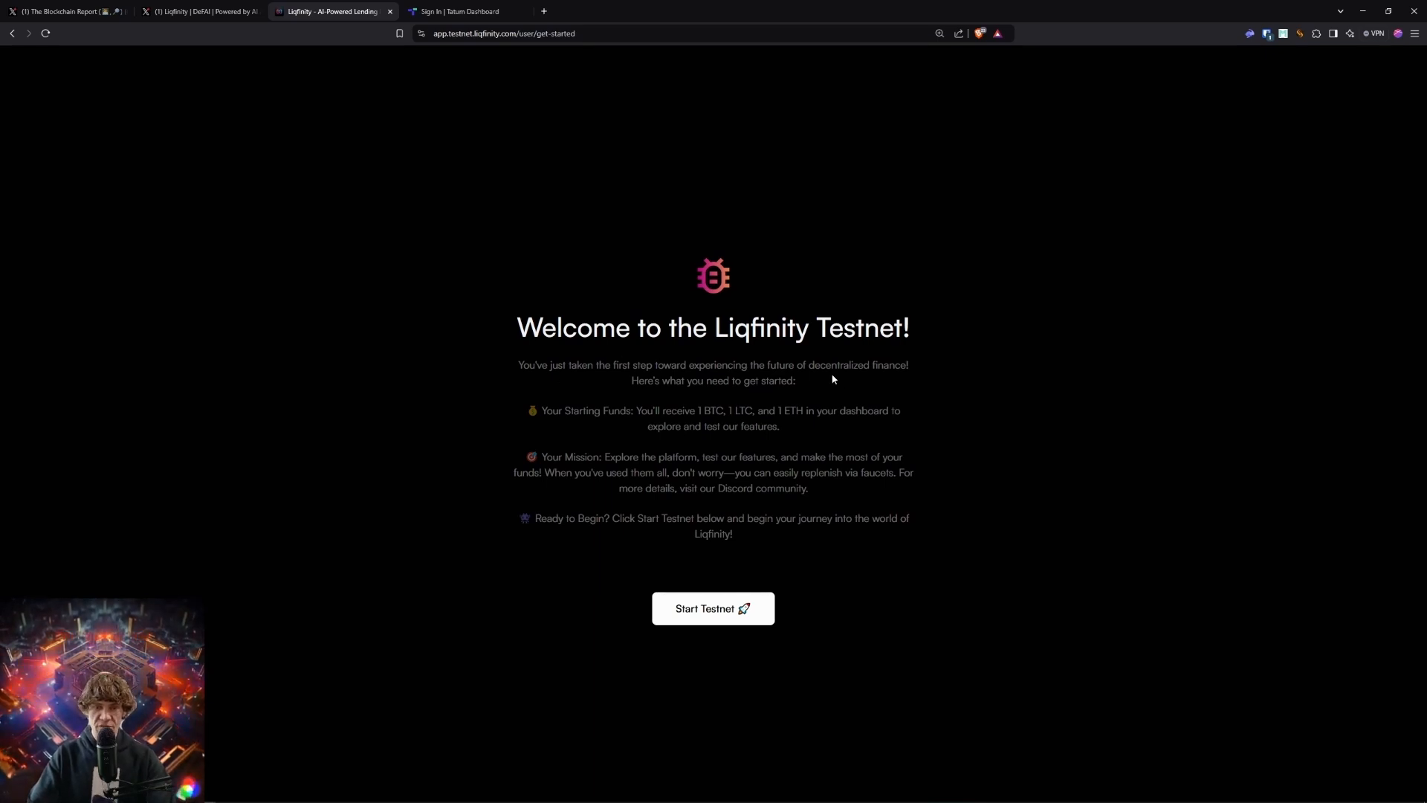
pyautogui.moveTo(736, 395)
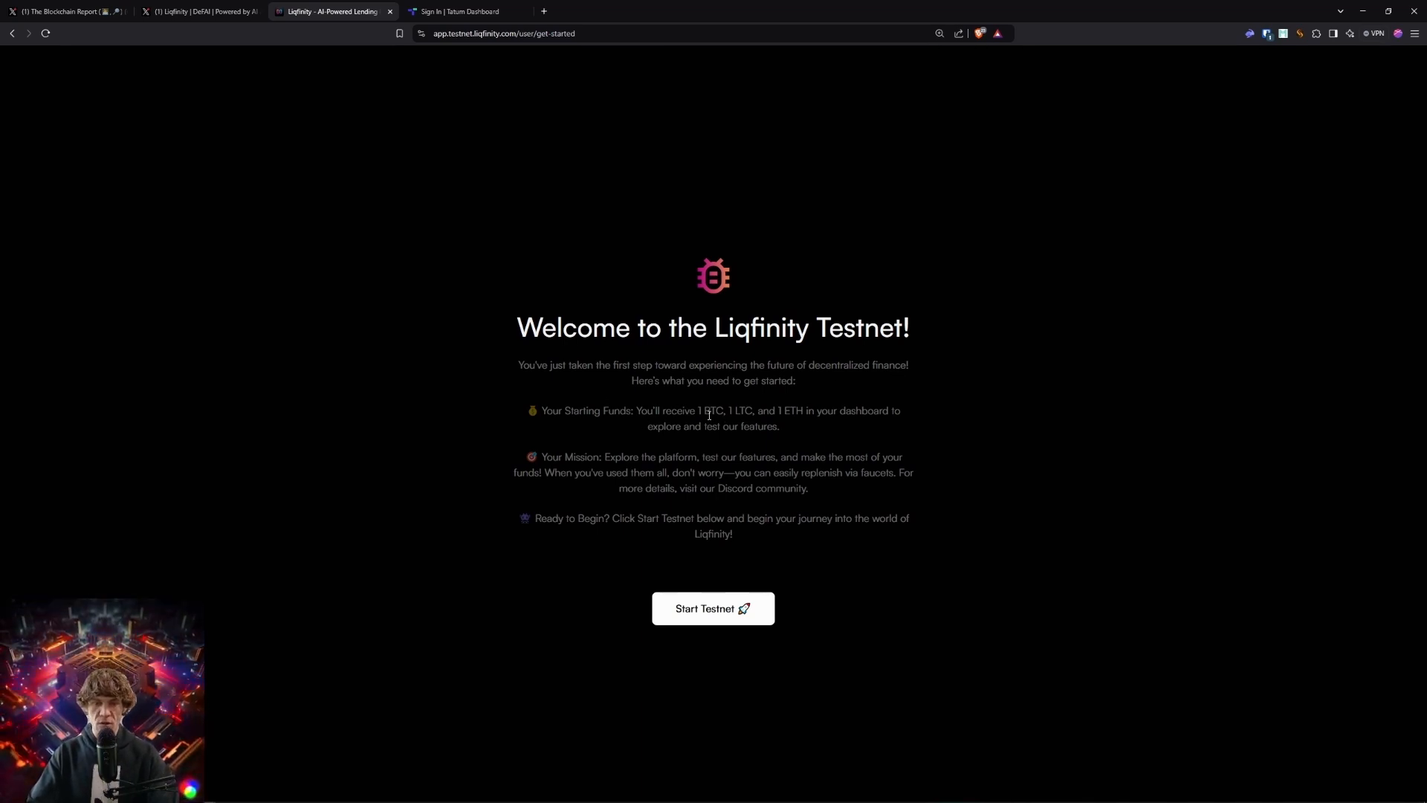
pyautogui.moveTo(877, 410)
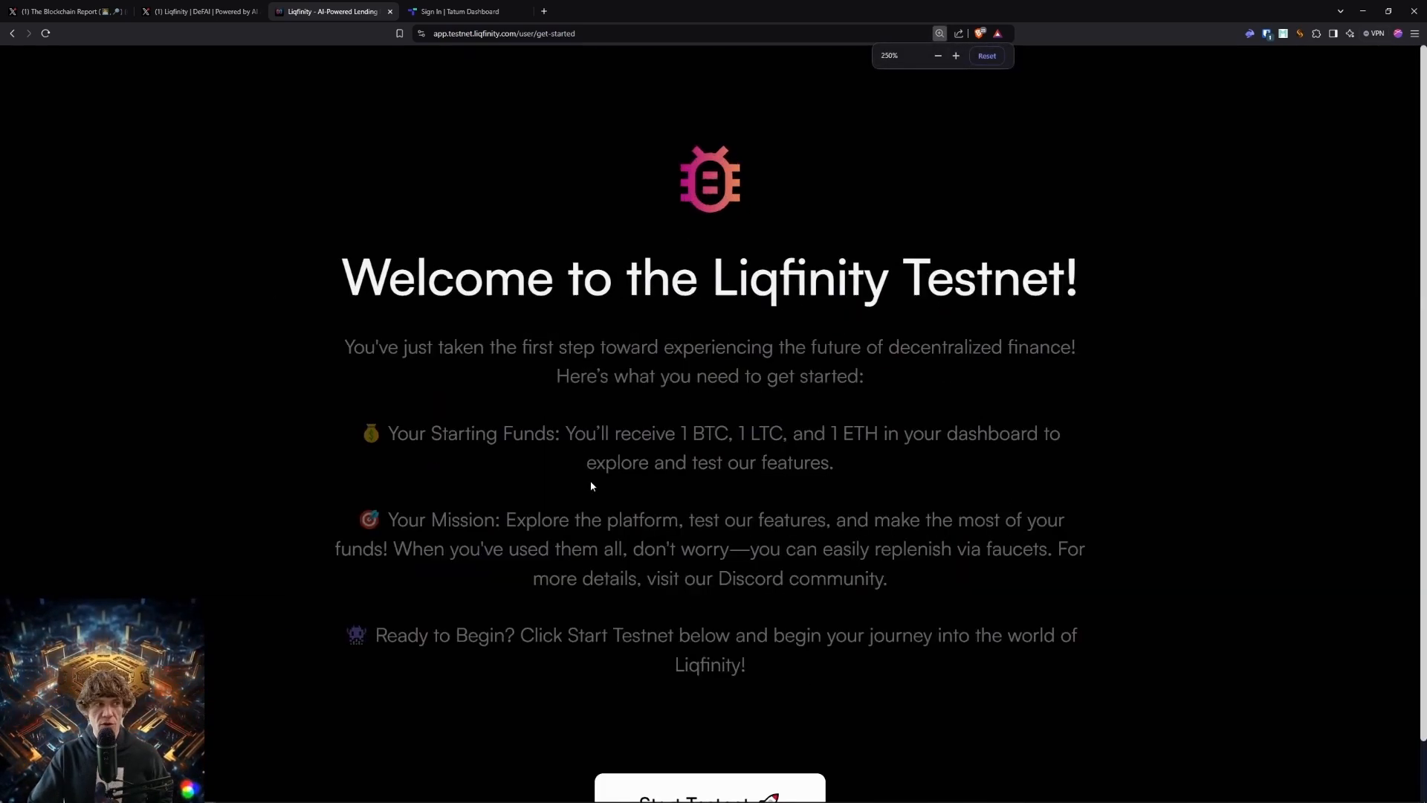
pyautogui.moveTo(445, 520); pyautogui.dragTo(1083, 548)
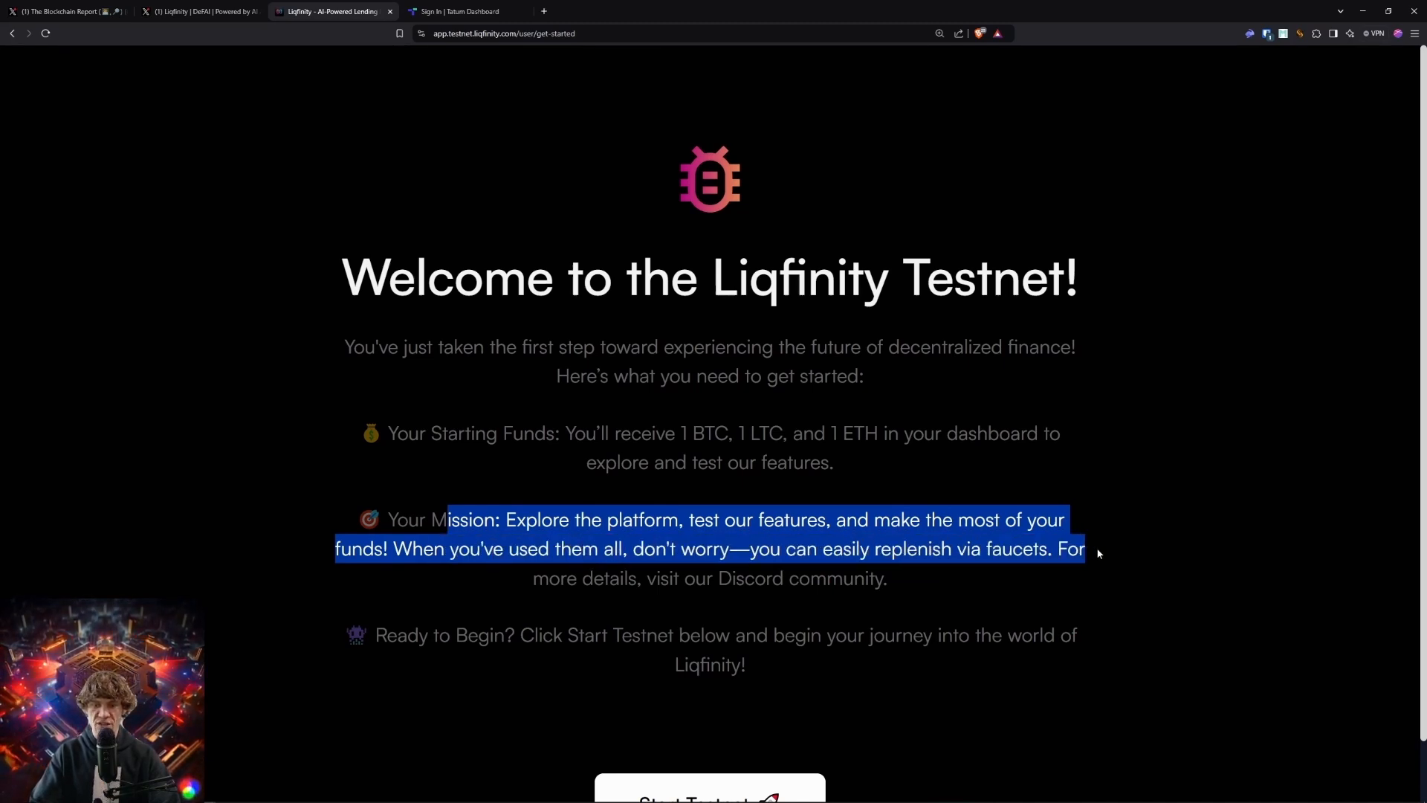
pyautogui.moveTo(1097, 553); pyautogui.dragTo(907, 585)
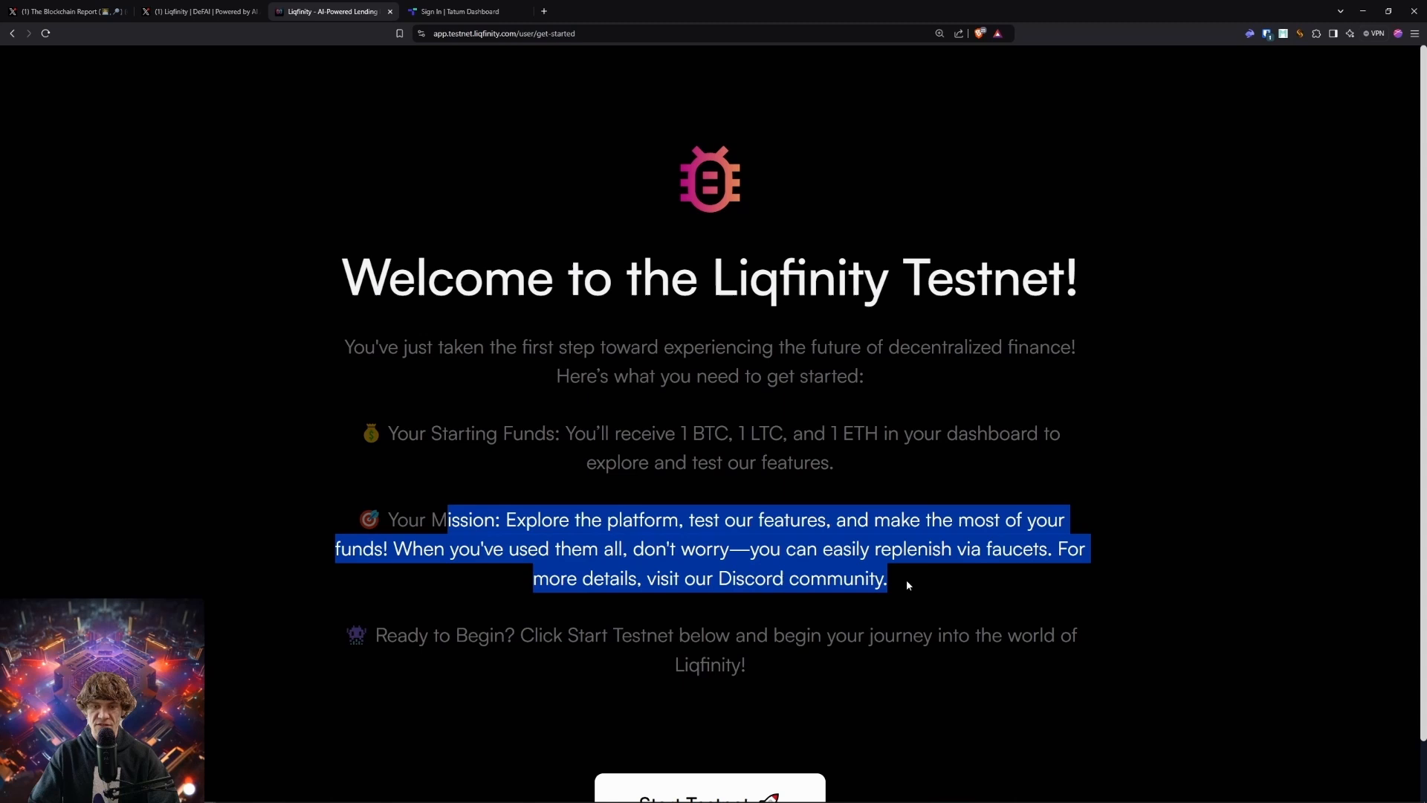
pyautogui.moveTo(375, 635); pyautogui.dragTo(753, 635)
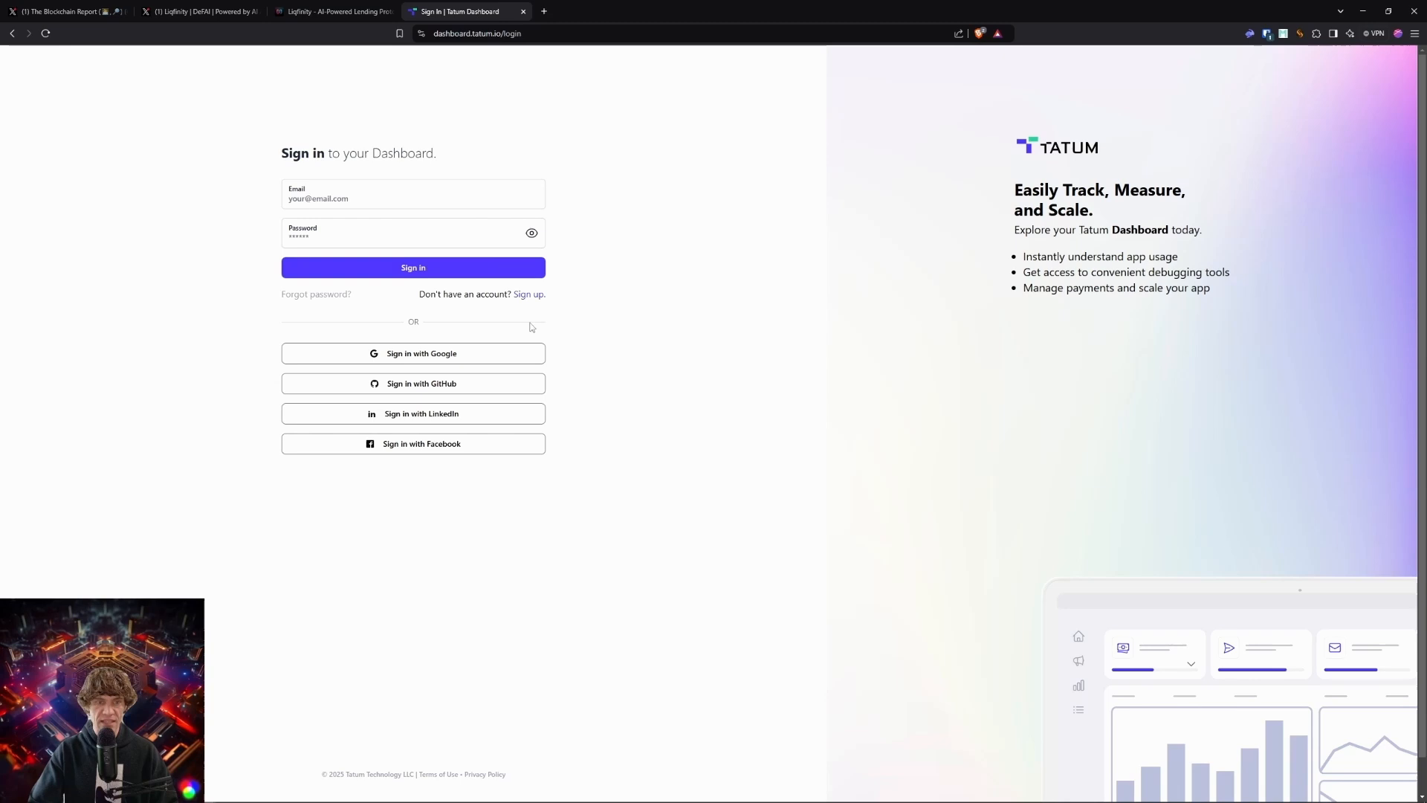
# - Sign into the Tatum Dashboard with the saved password-manager login and go to Faucets
pyautogui.click(1264, 33)
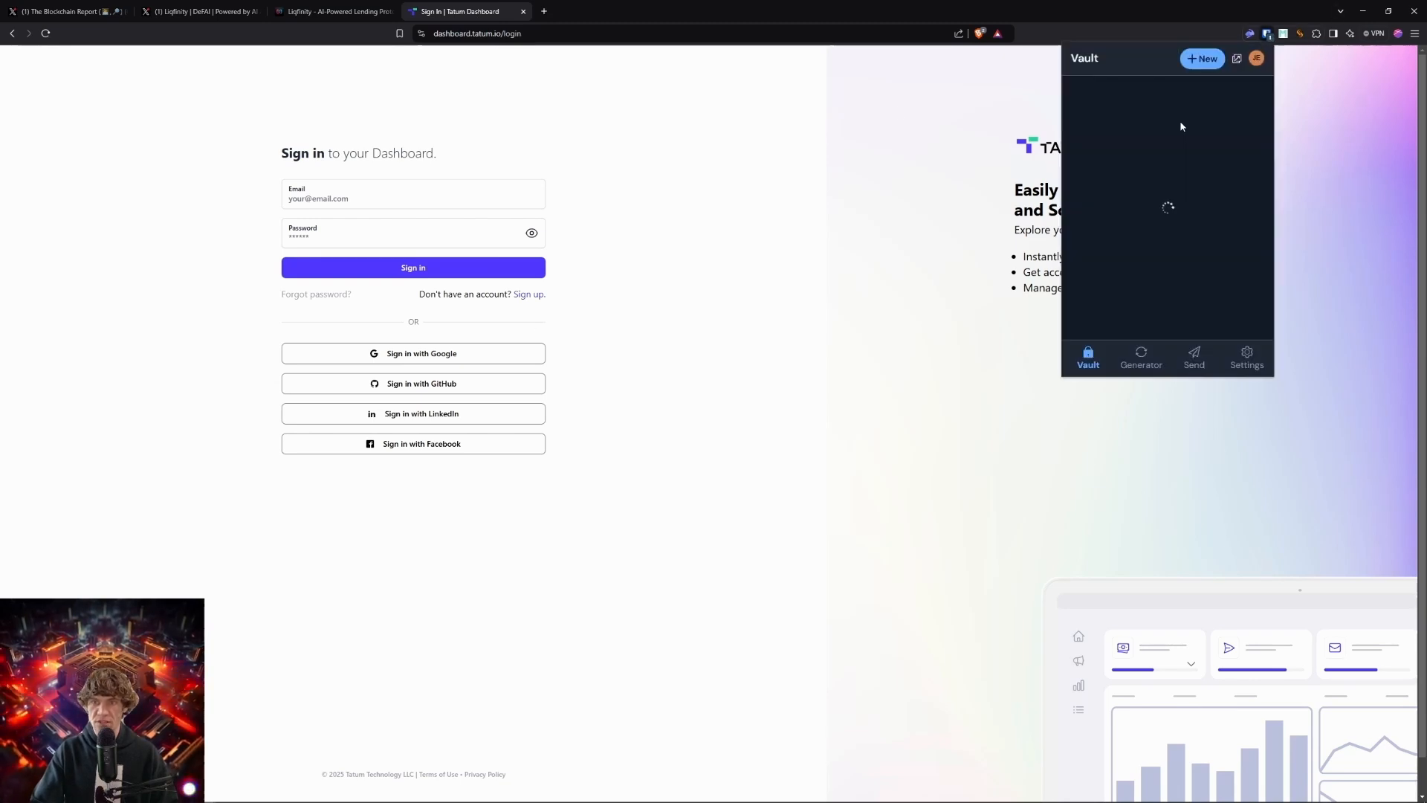
pyautogui.click(413, 267)
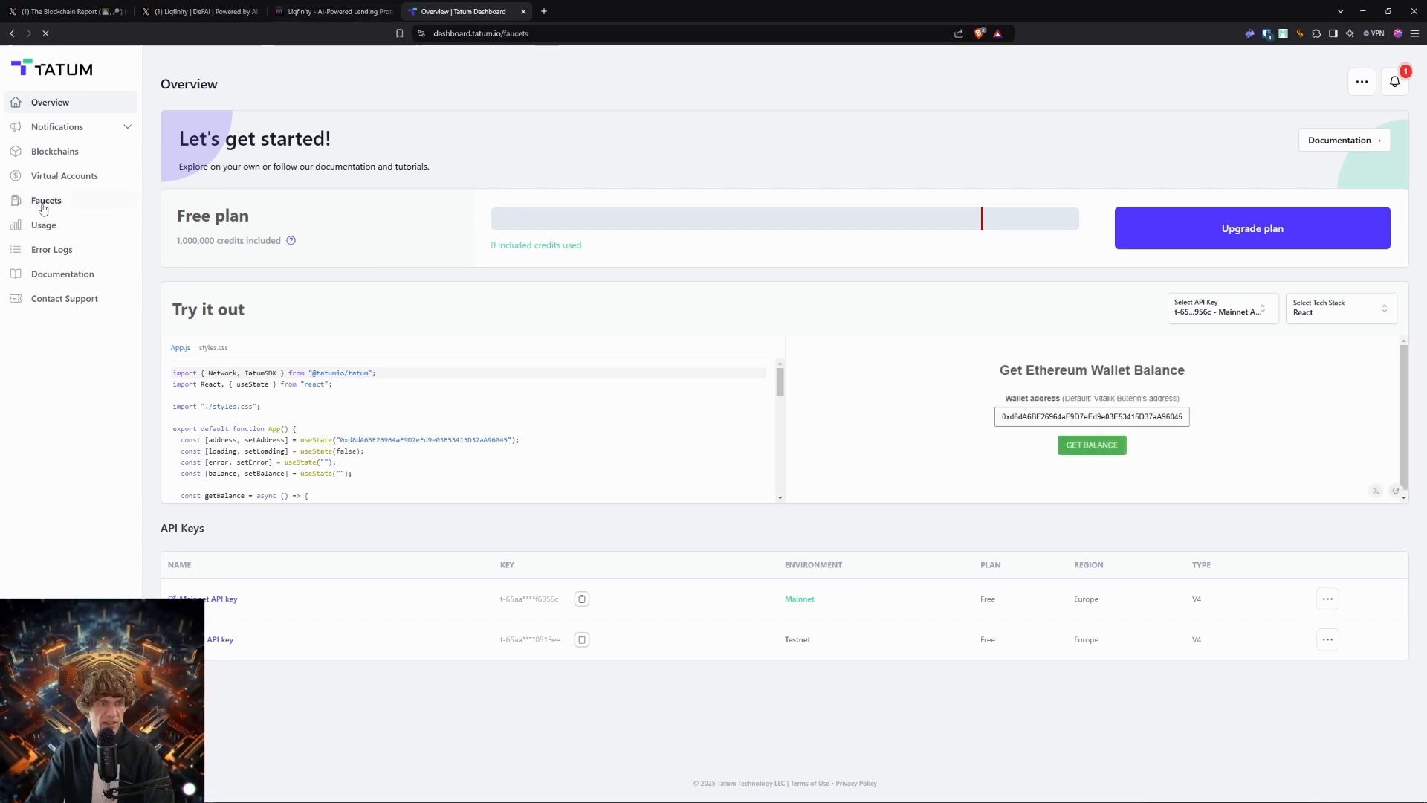
pyautogui.click(331, 12)
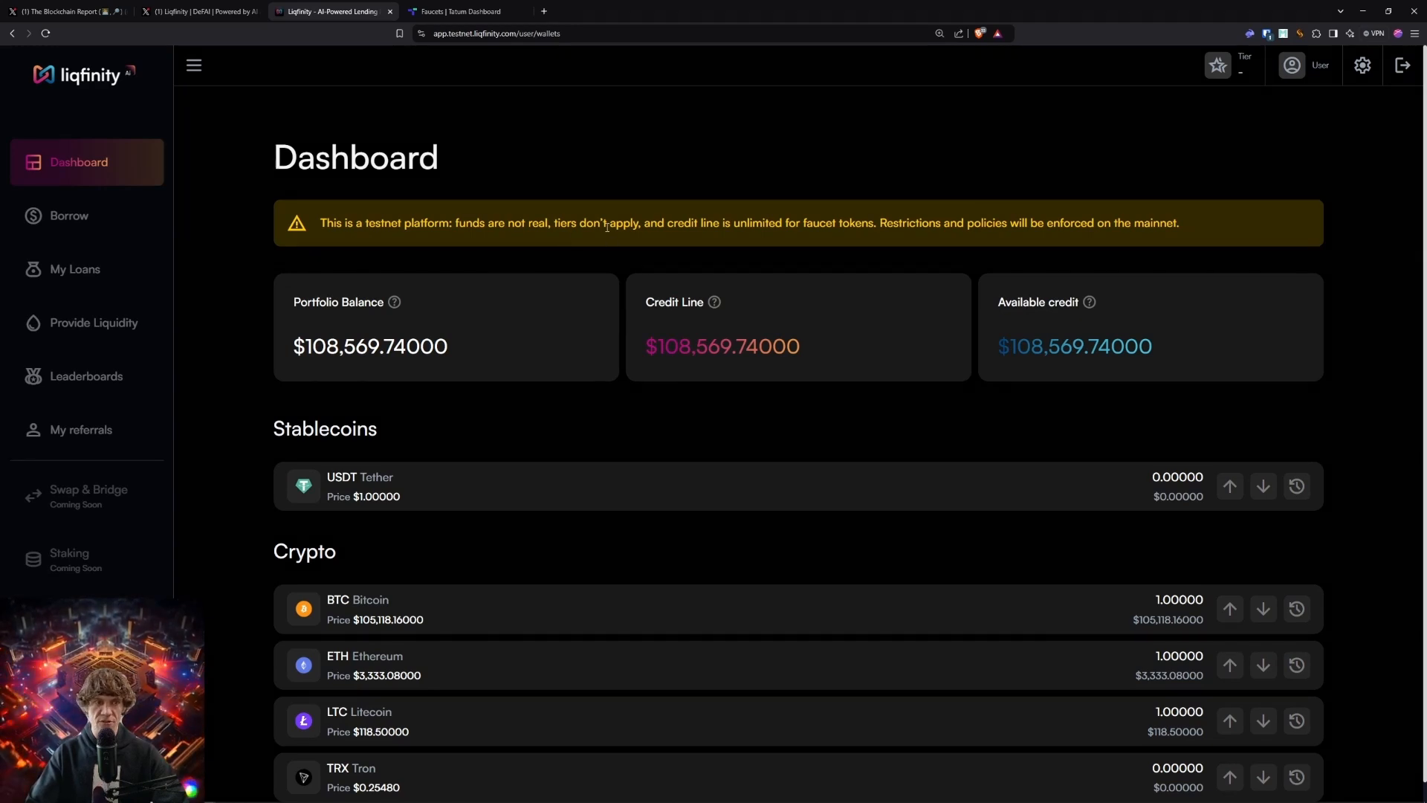
pyautogui.moveTo(787, 217)
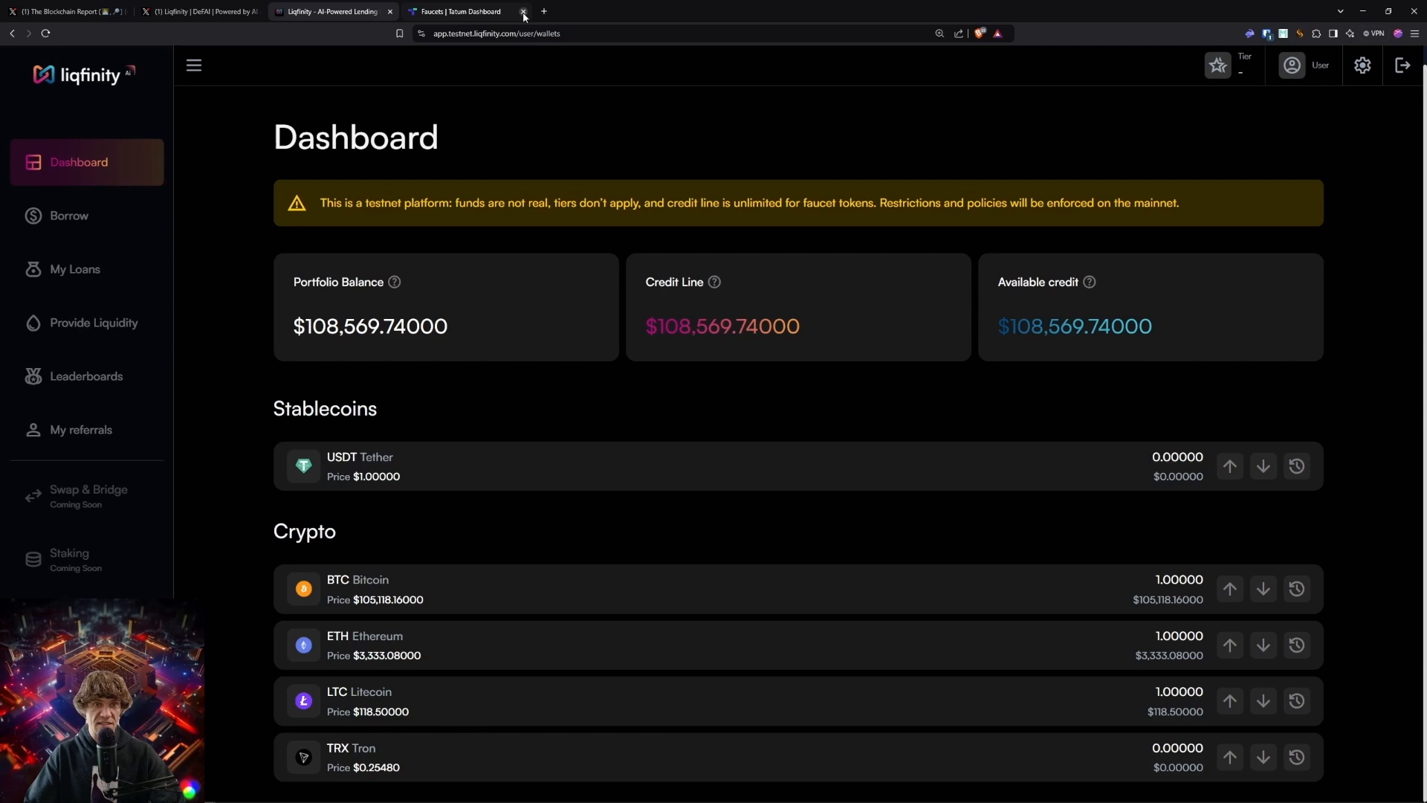
# - Close the Tatum tab, then review the Bitcoin transaction history and the Provide Liquidity page
pyautogui.click(523, 12)
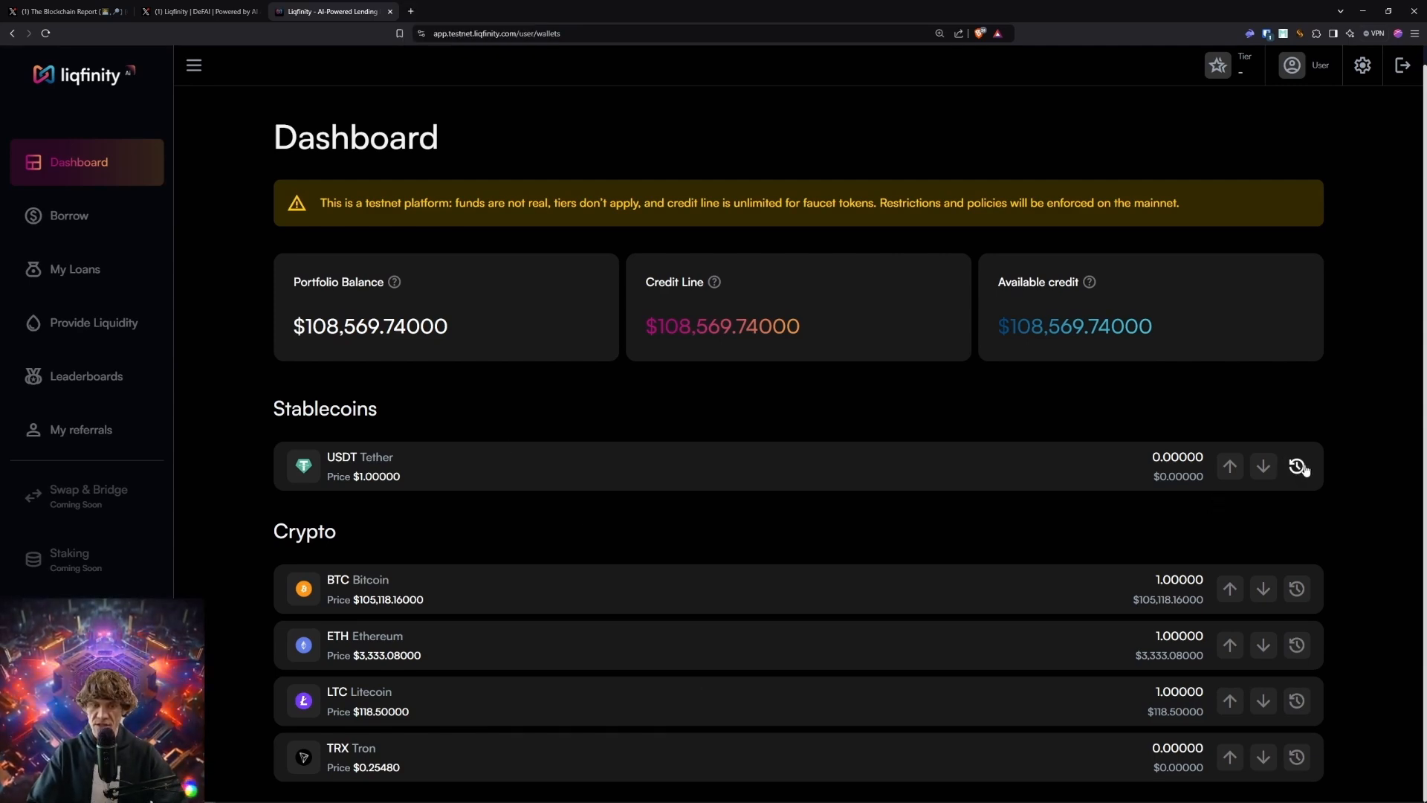
pyautogui.click(1296, 594)
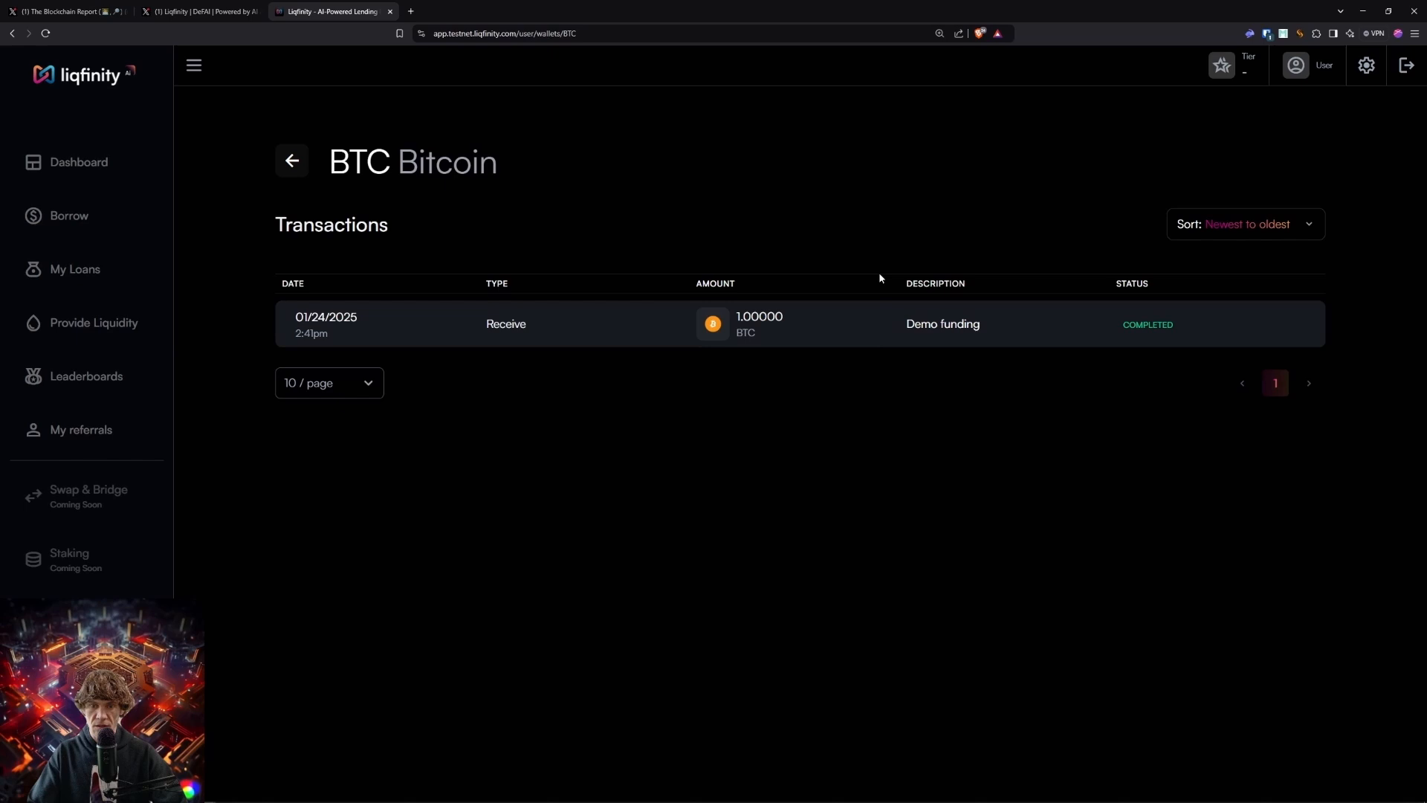
pyautogui.click(77, 162)
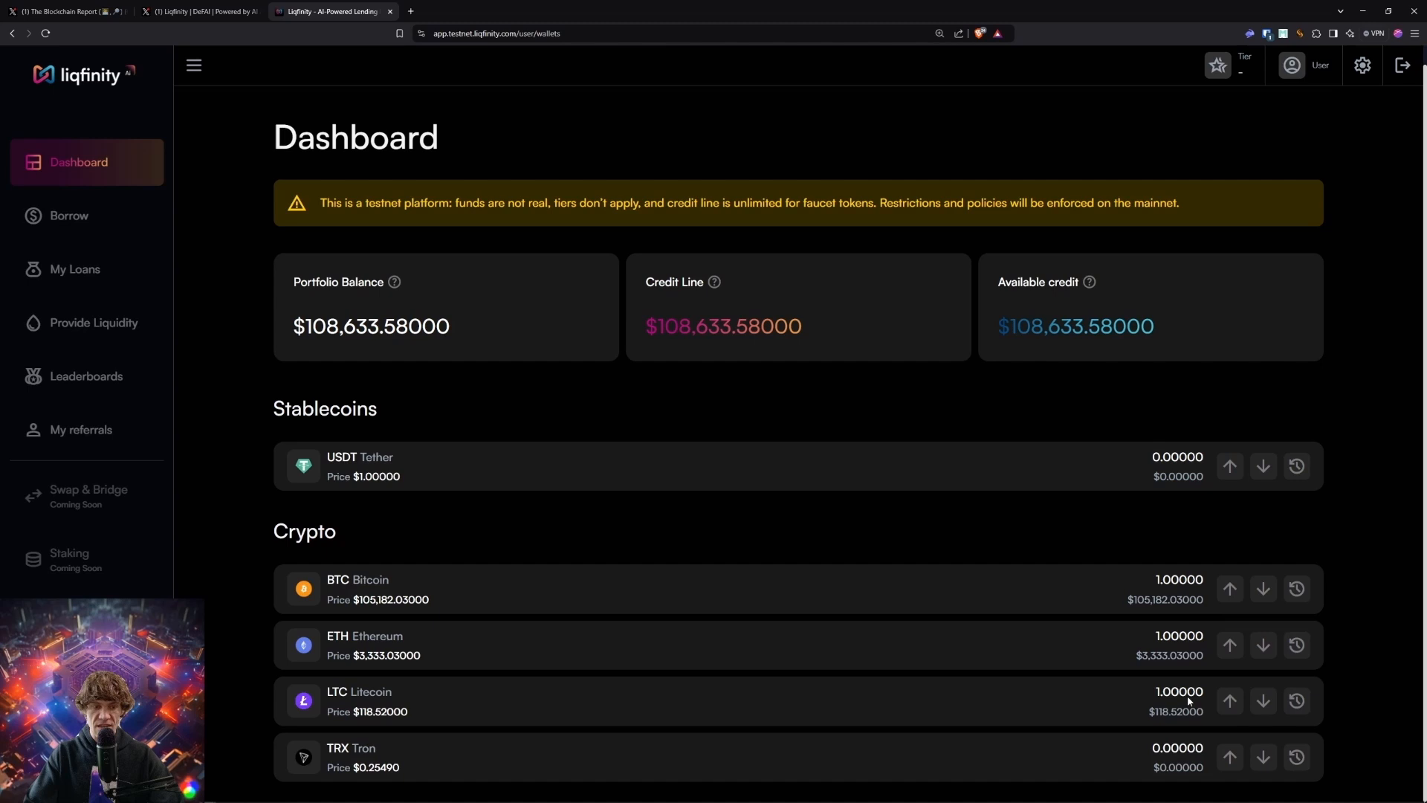
pyautogui.click(93, 322)
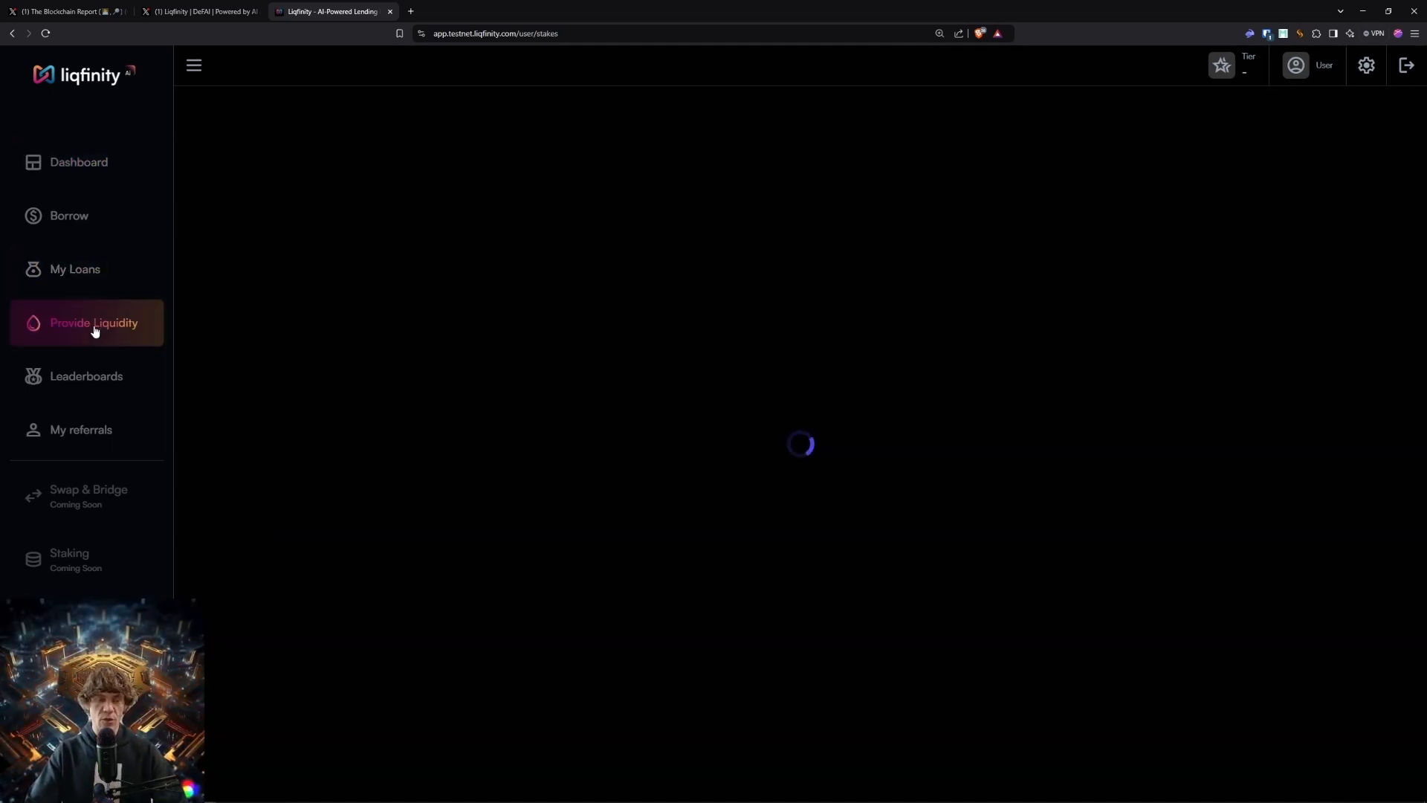
pyautogui.click(93, 323)
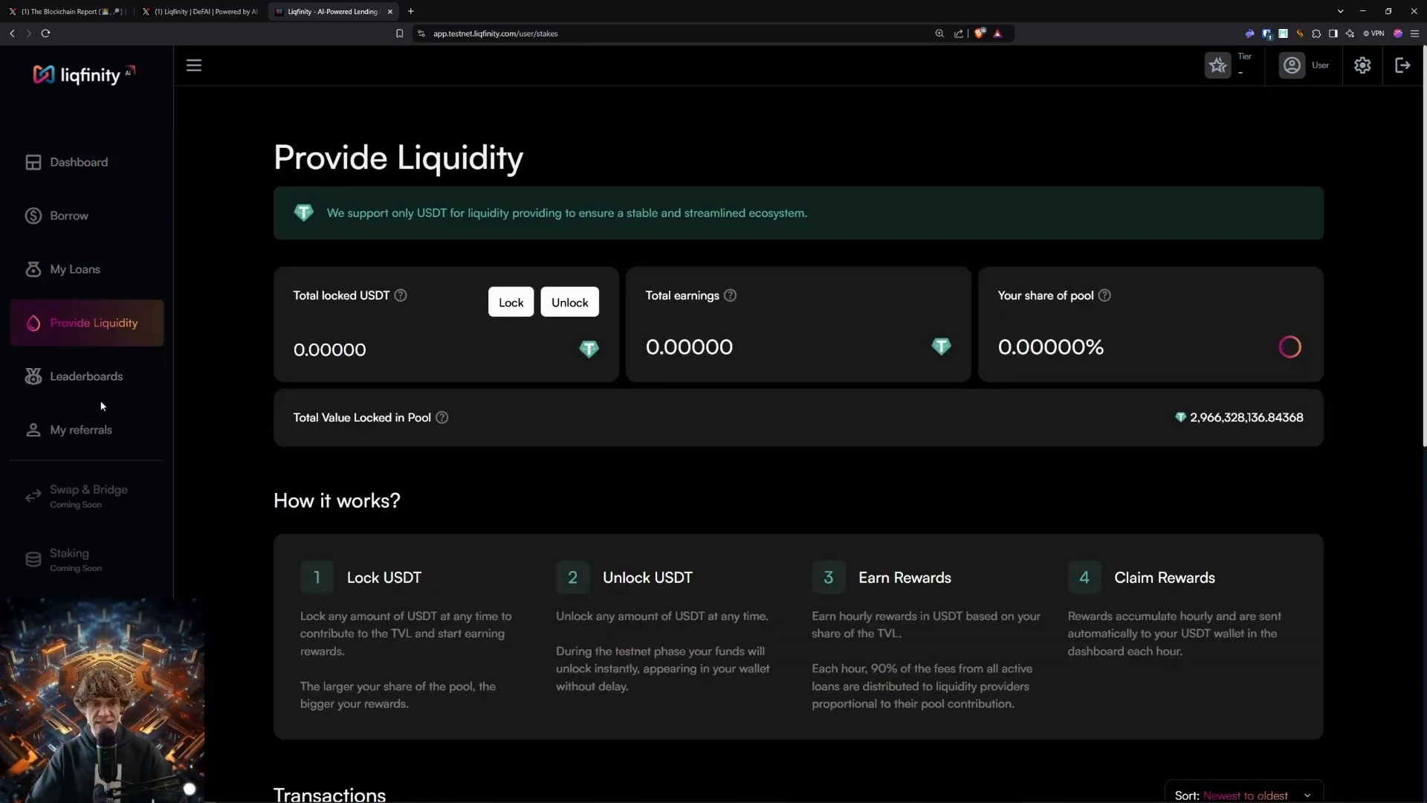
pyautogui.click(78, 162)
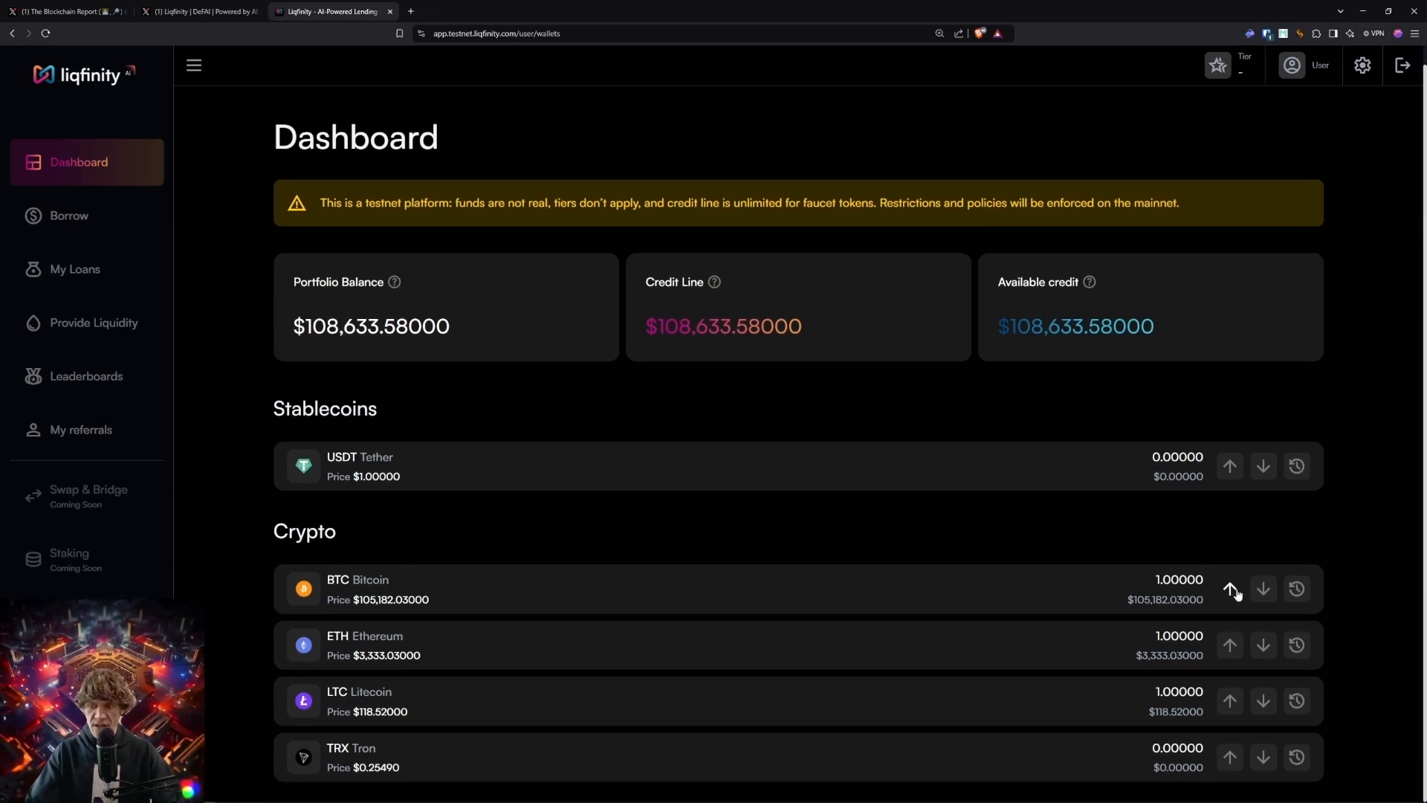
# - Generate a Bitcoin deposit address in Receive BTC, dismiss it, and move to the Borrow page
pyautogui.click(1229, 588)
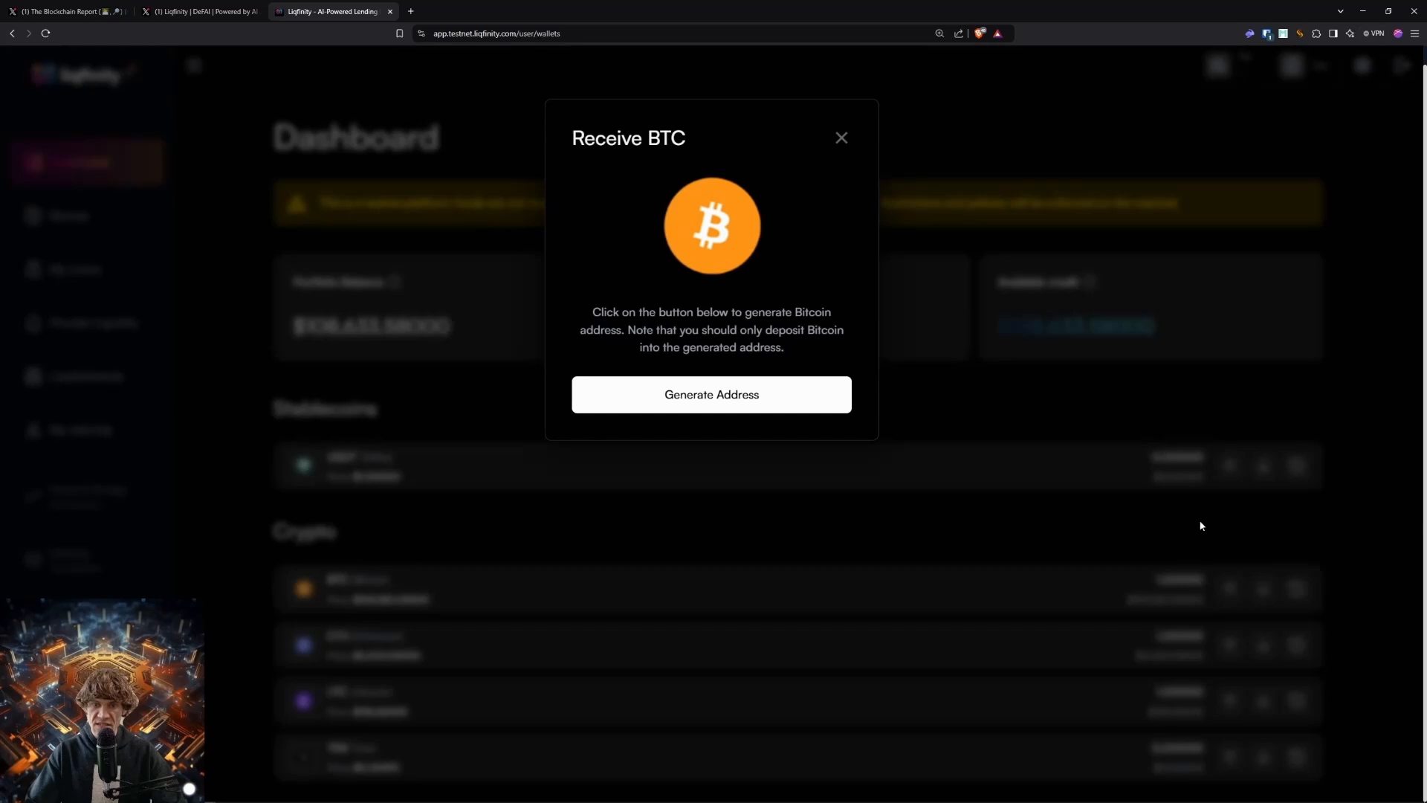
pyautogui.click(710, 396)
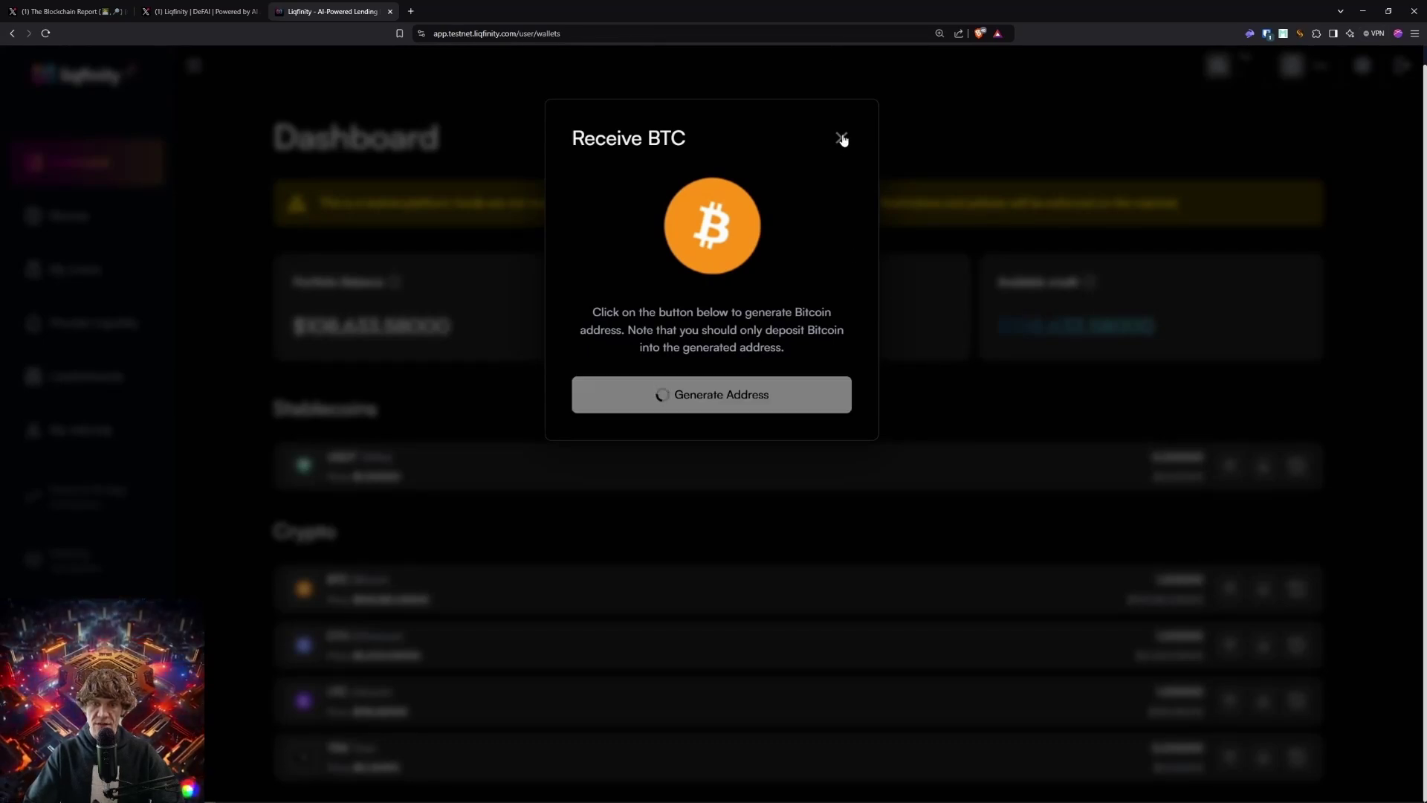
pyautogui.click(840, 136)
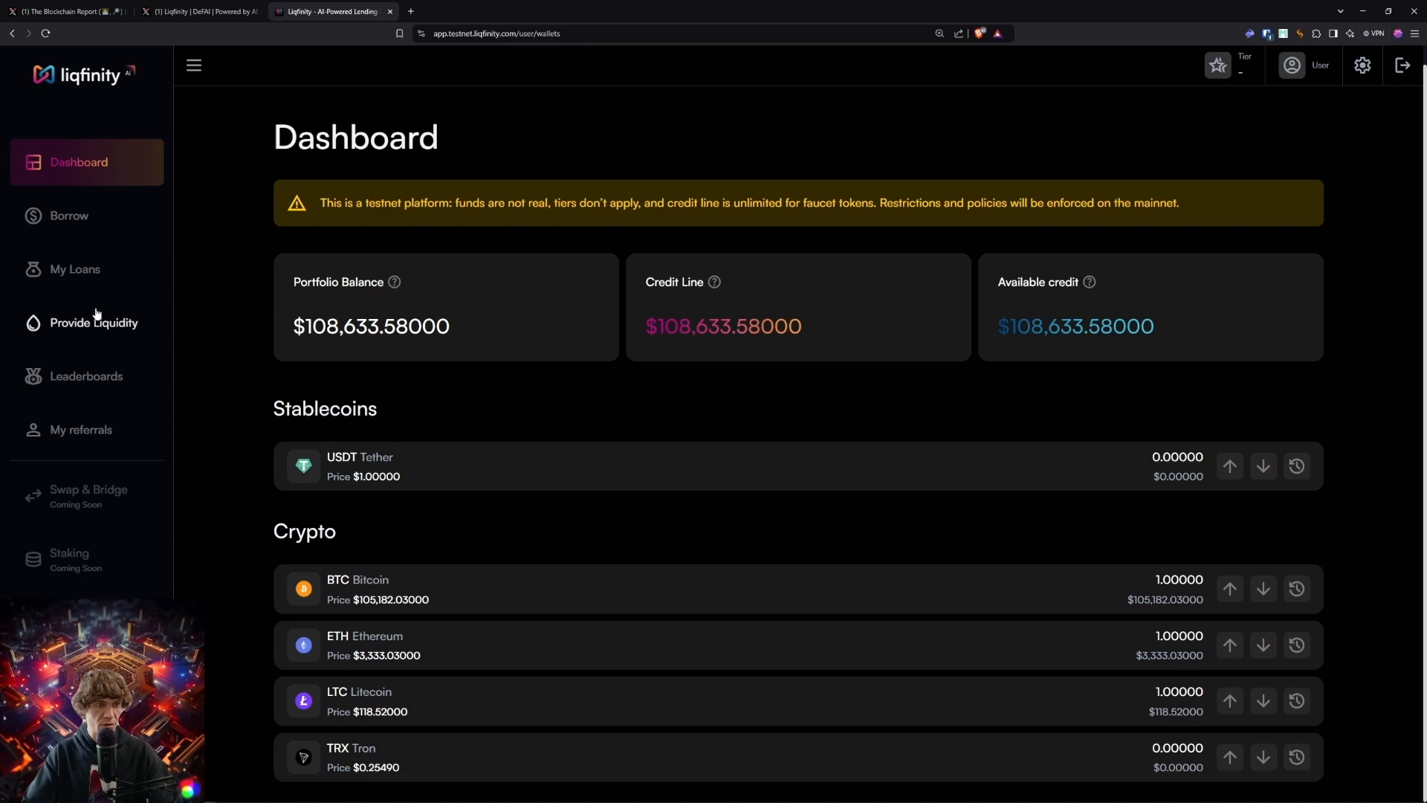
pyautogui.click(94, 323)
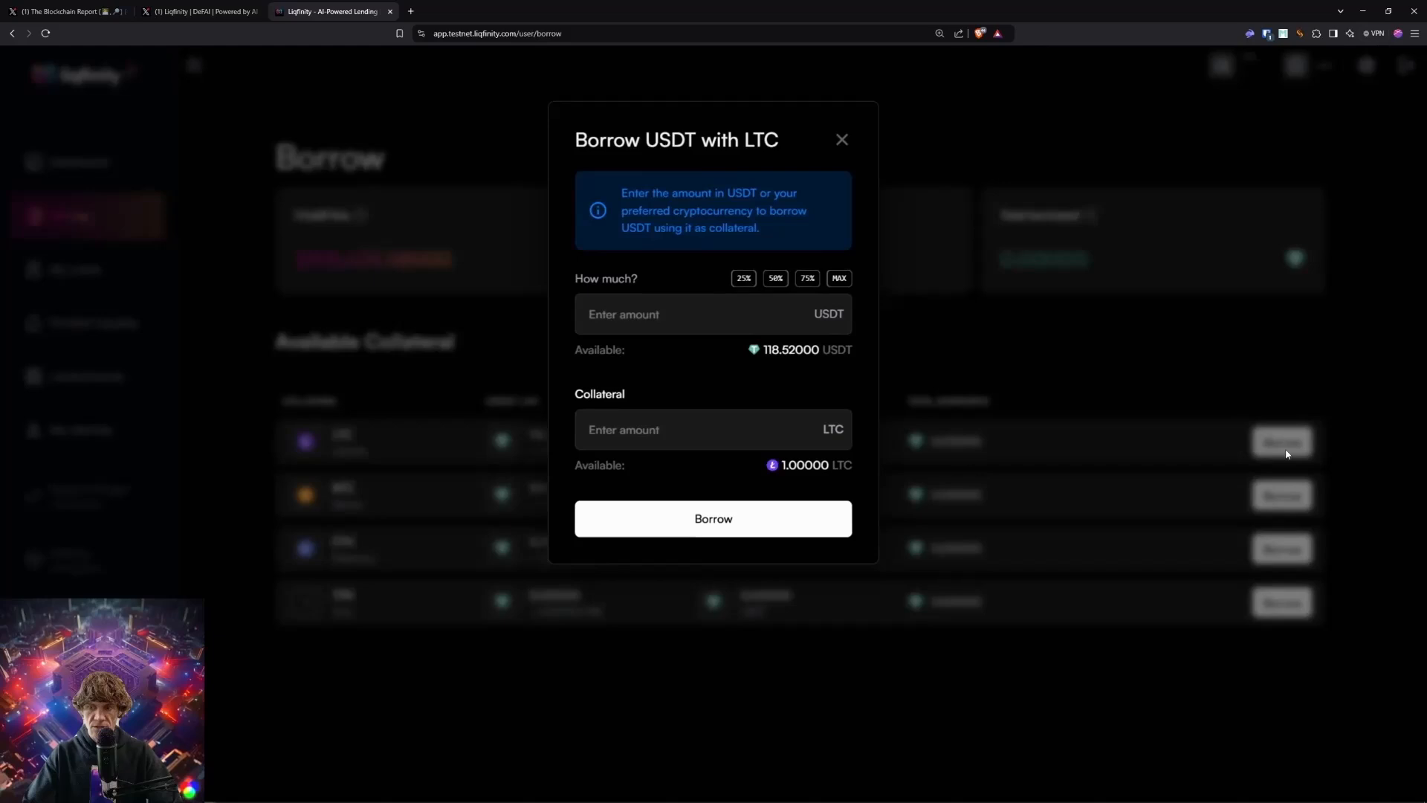
# - Borrow 29.63 USDT against LTC collateral at the 25% setting and confirm the loan
pyautogui.click(743, 278)
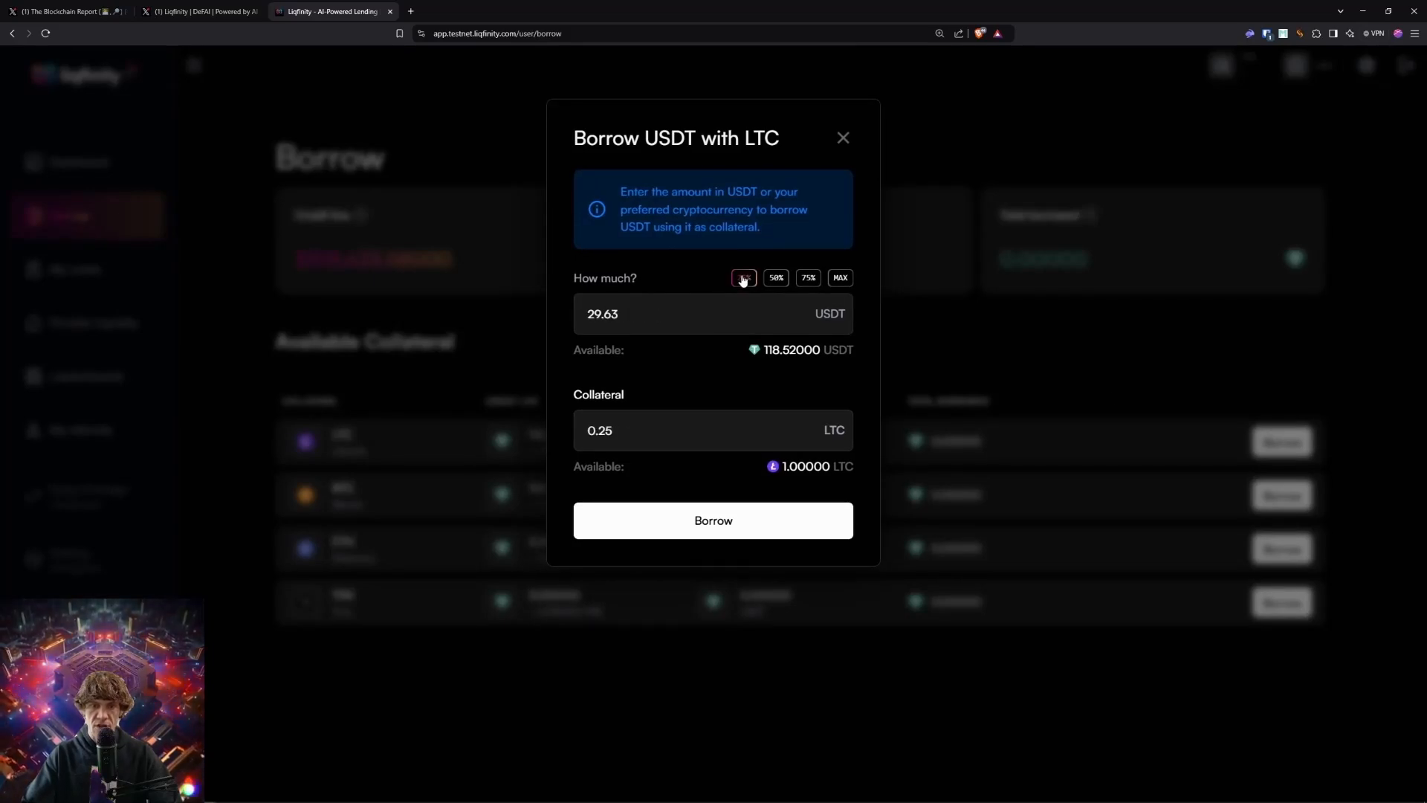
pyautogui.click(713, 520)
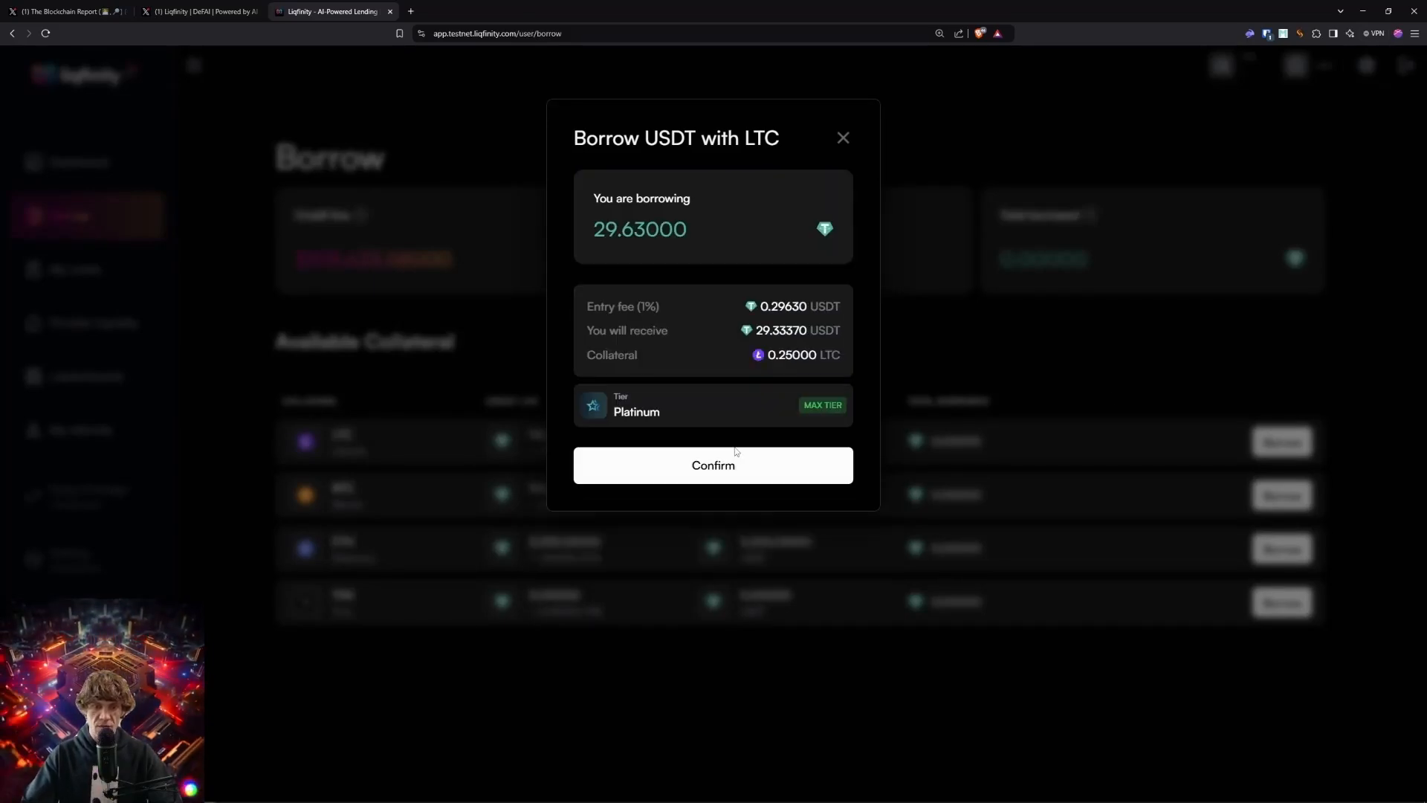
pyautogui.click(714, 466)
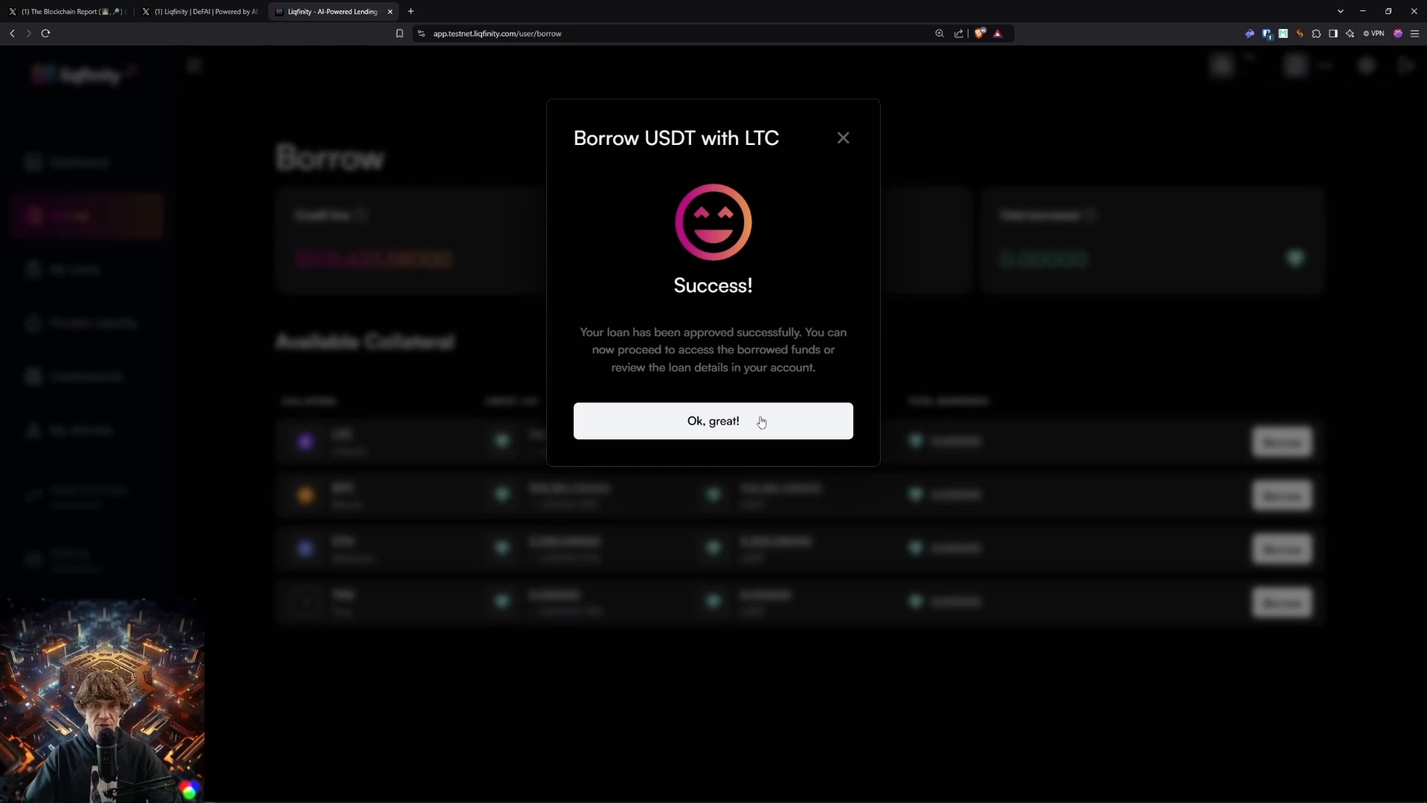
pyautogui.click(713, 421)
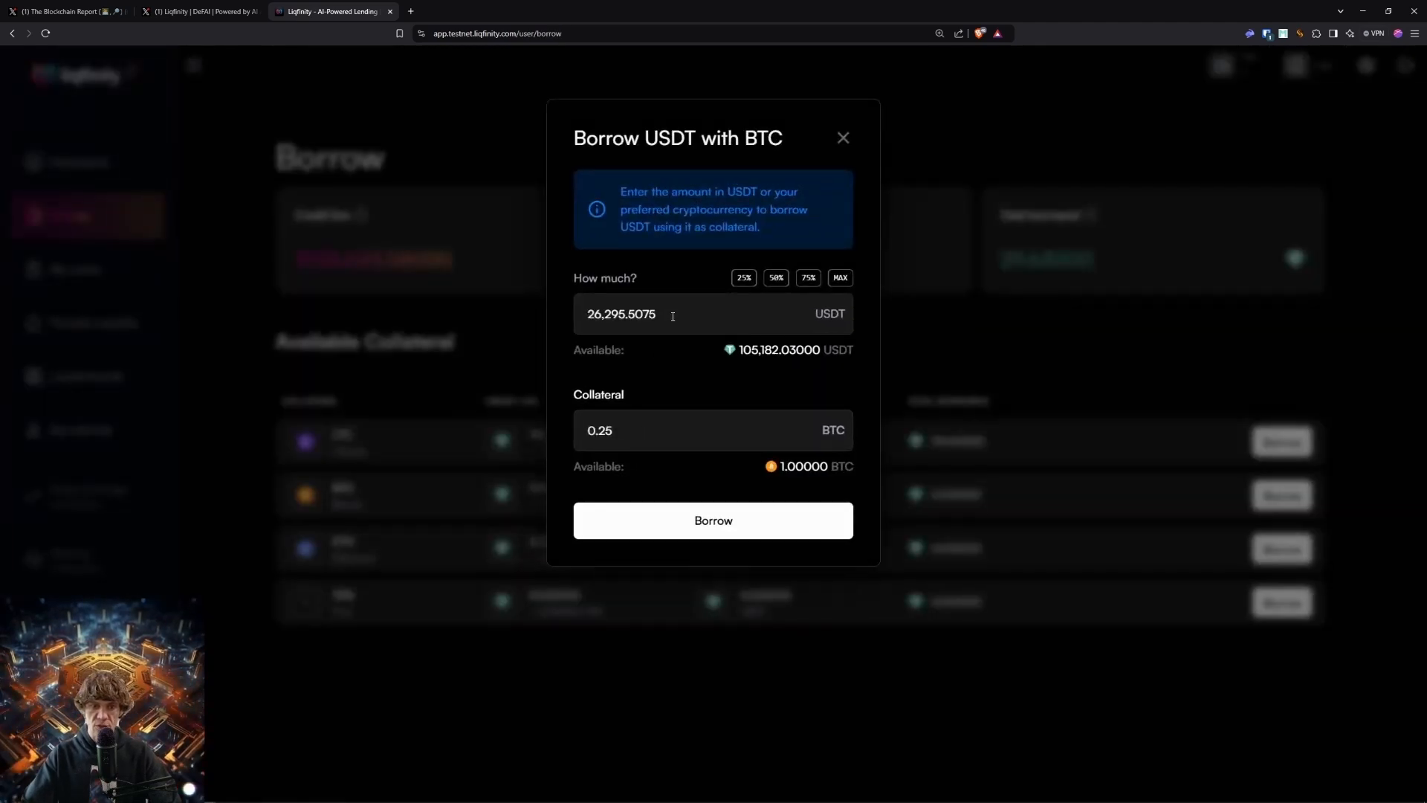
# - Borrow 500 USDT against BTC and 80 USDT against ETH, abandoning the unfunded TRX loan
pyautogui.click(713, 521)
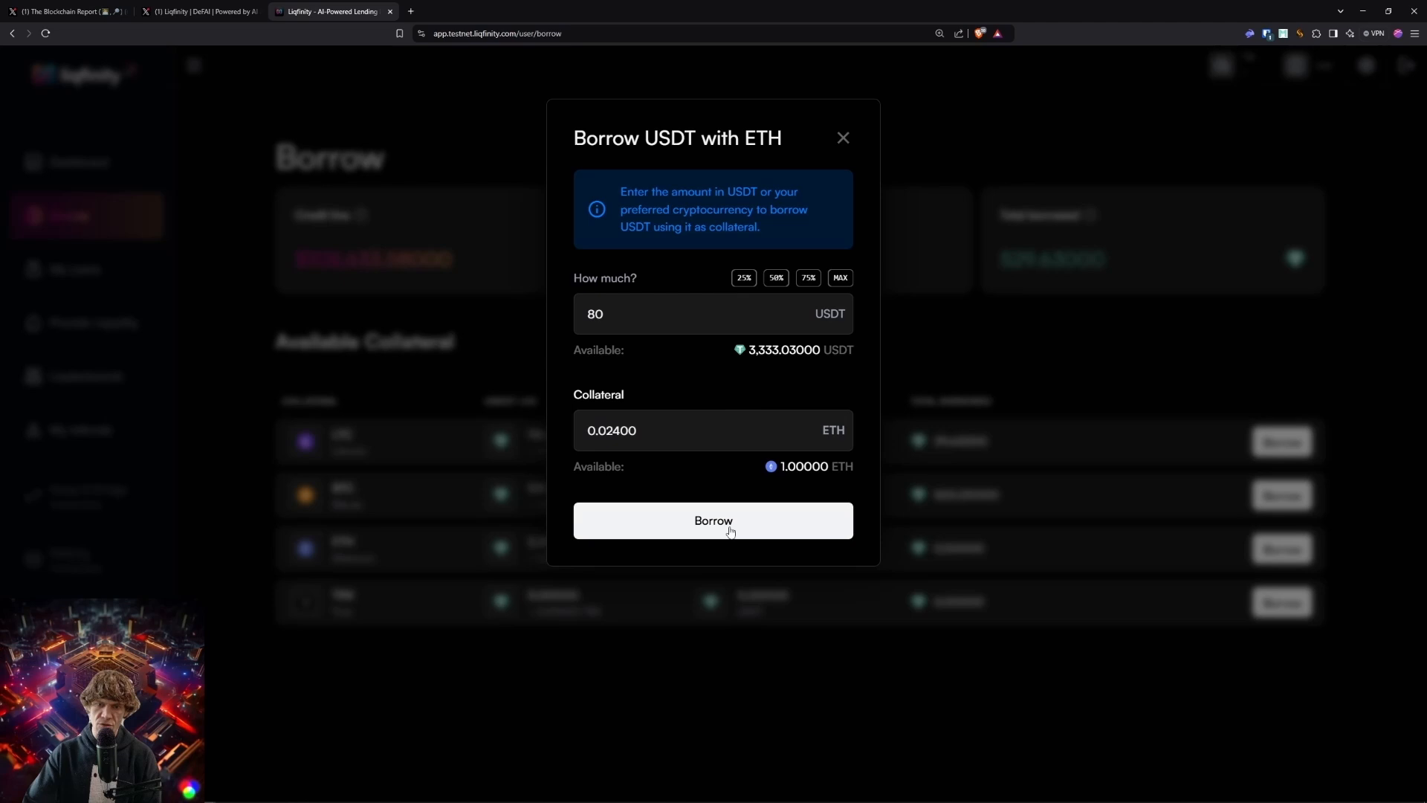
pyautogui.click(714, 520)
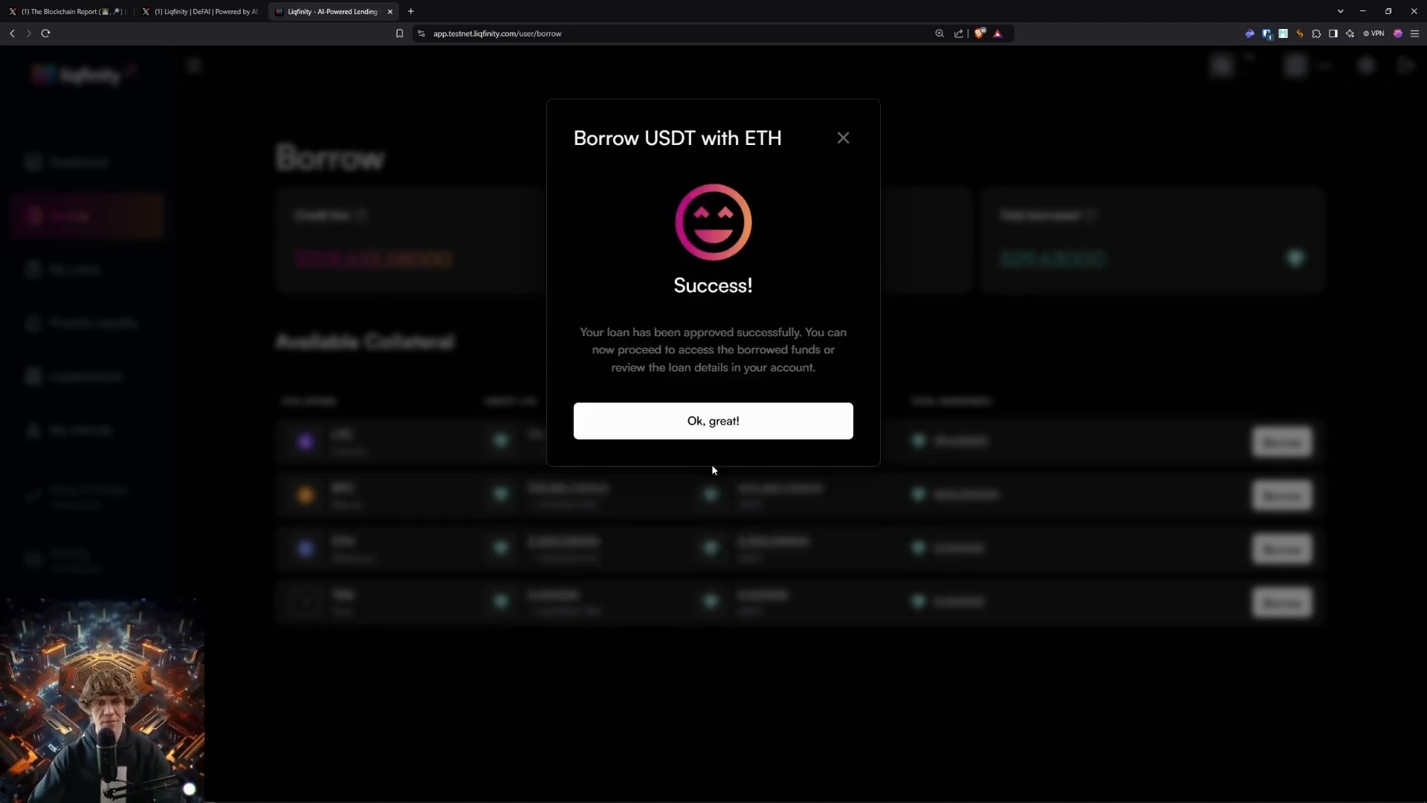
pyautogui.click(713, 421)
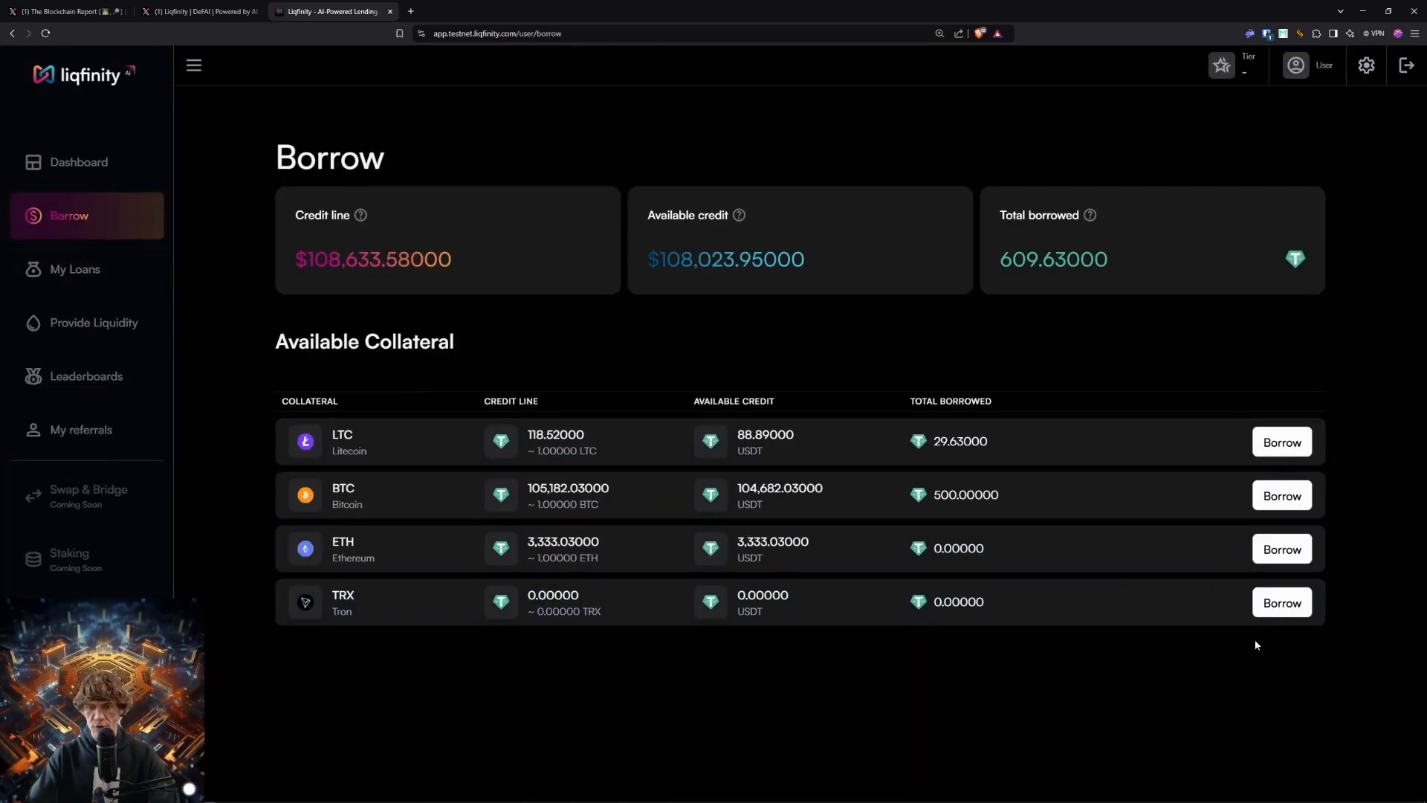
pyautogui.click(1281, 601)
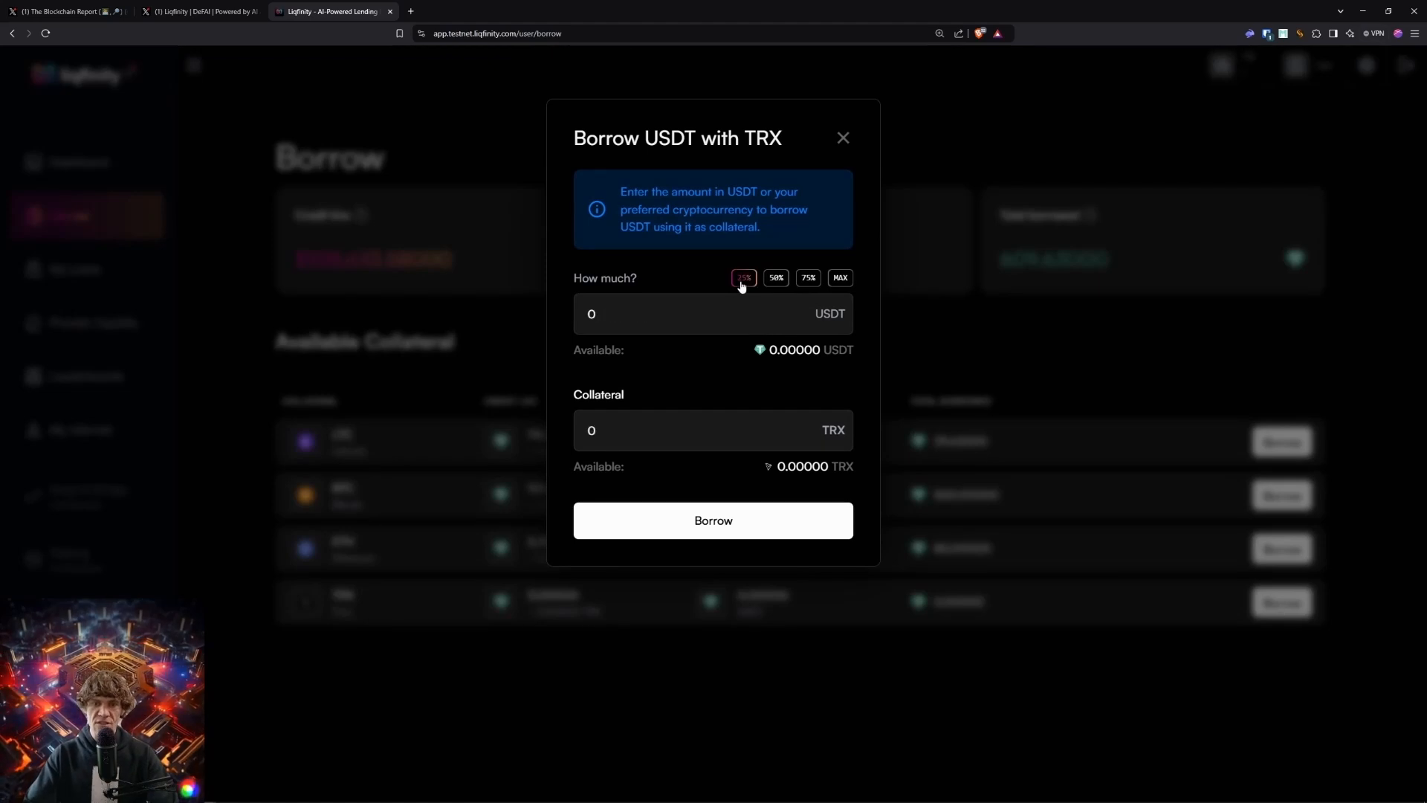
pyautogui.click(843, 136)
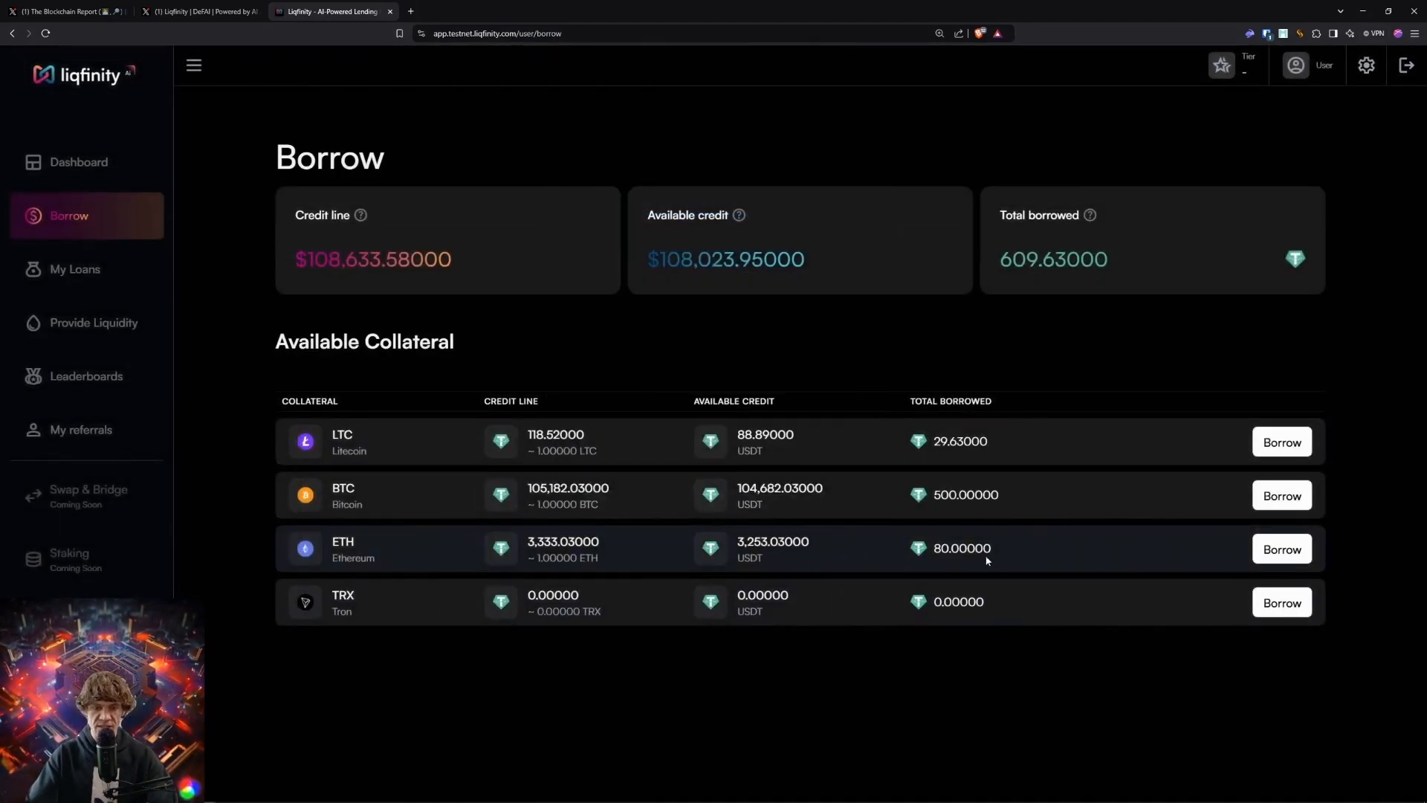
pyautogui.click(77, 162)
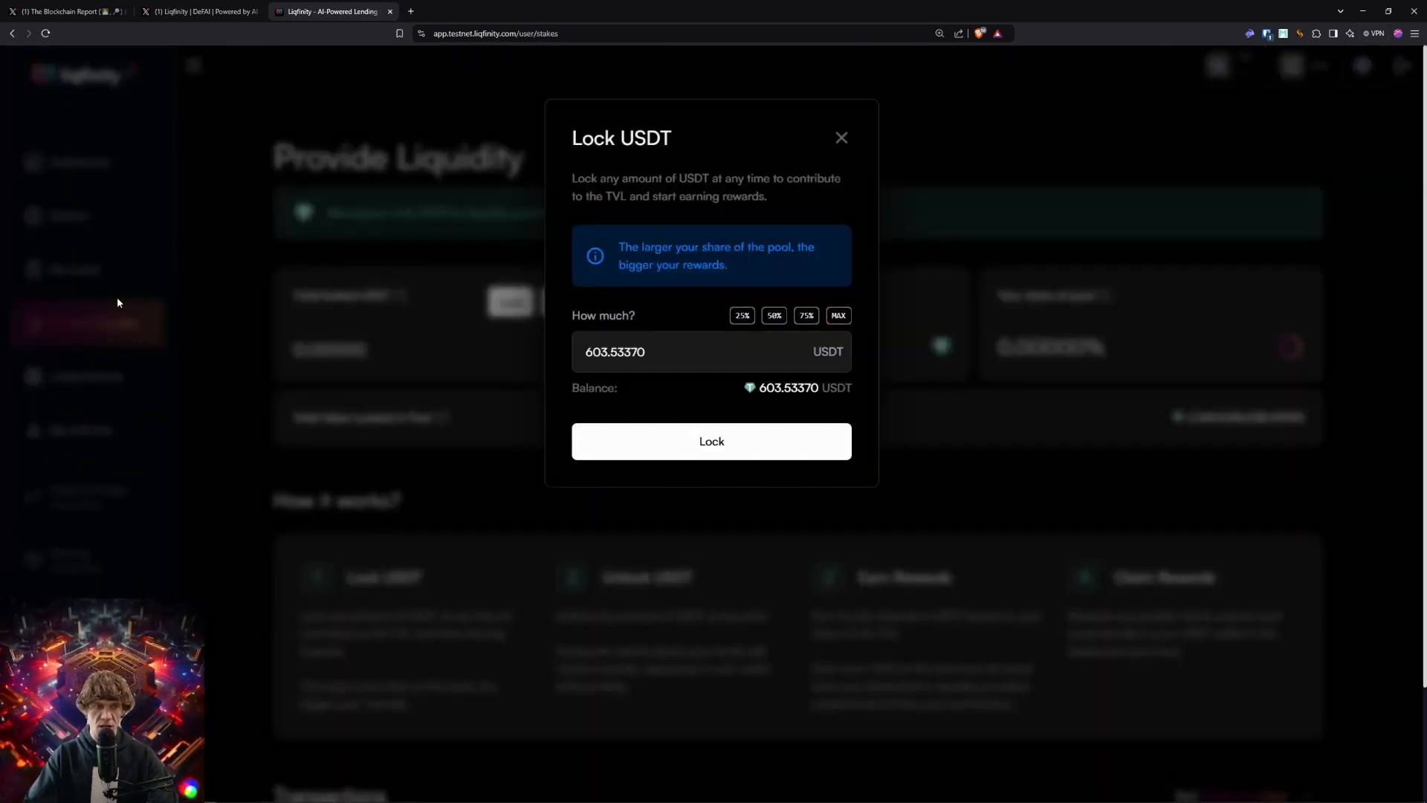
# - Lock the full 603.53370 USDT into the liquidity pool for a 0.00002% share
pyautogui.click(710, 440)
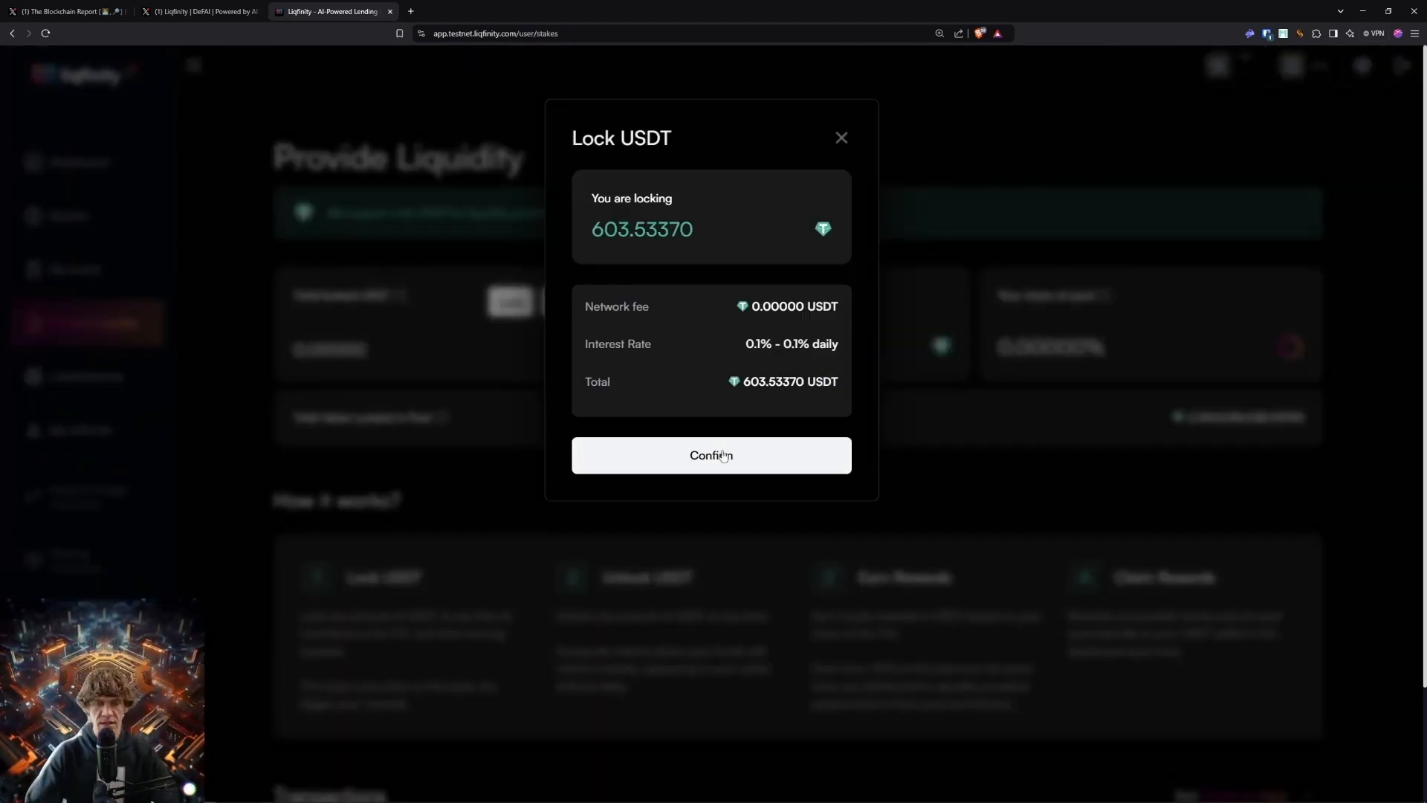
pyautogui.moveTo(771, 364)
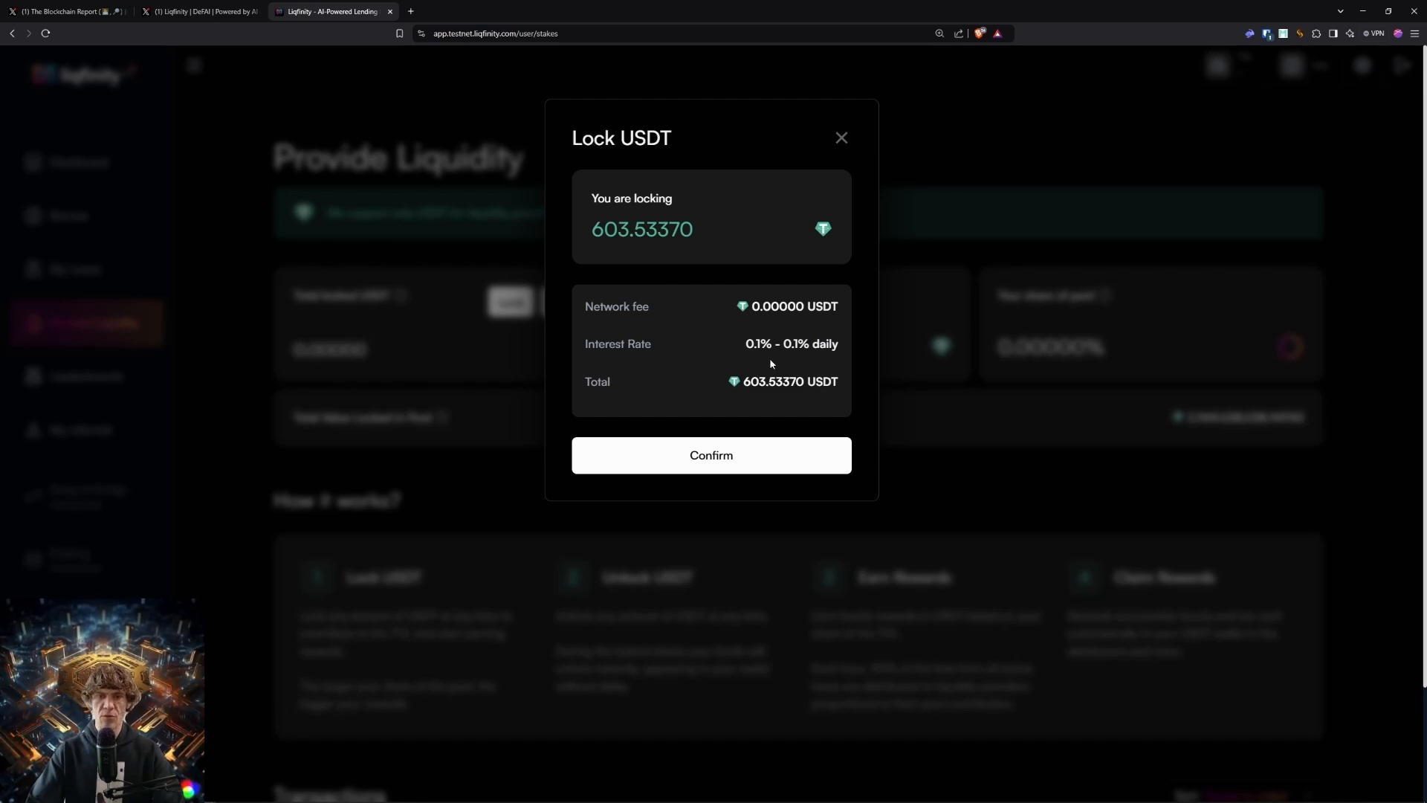
pyautogui.click(711, 454)
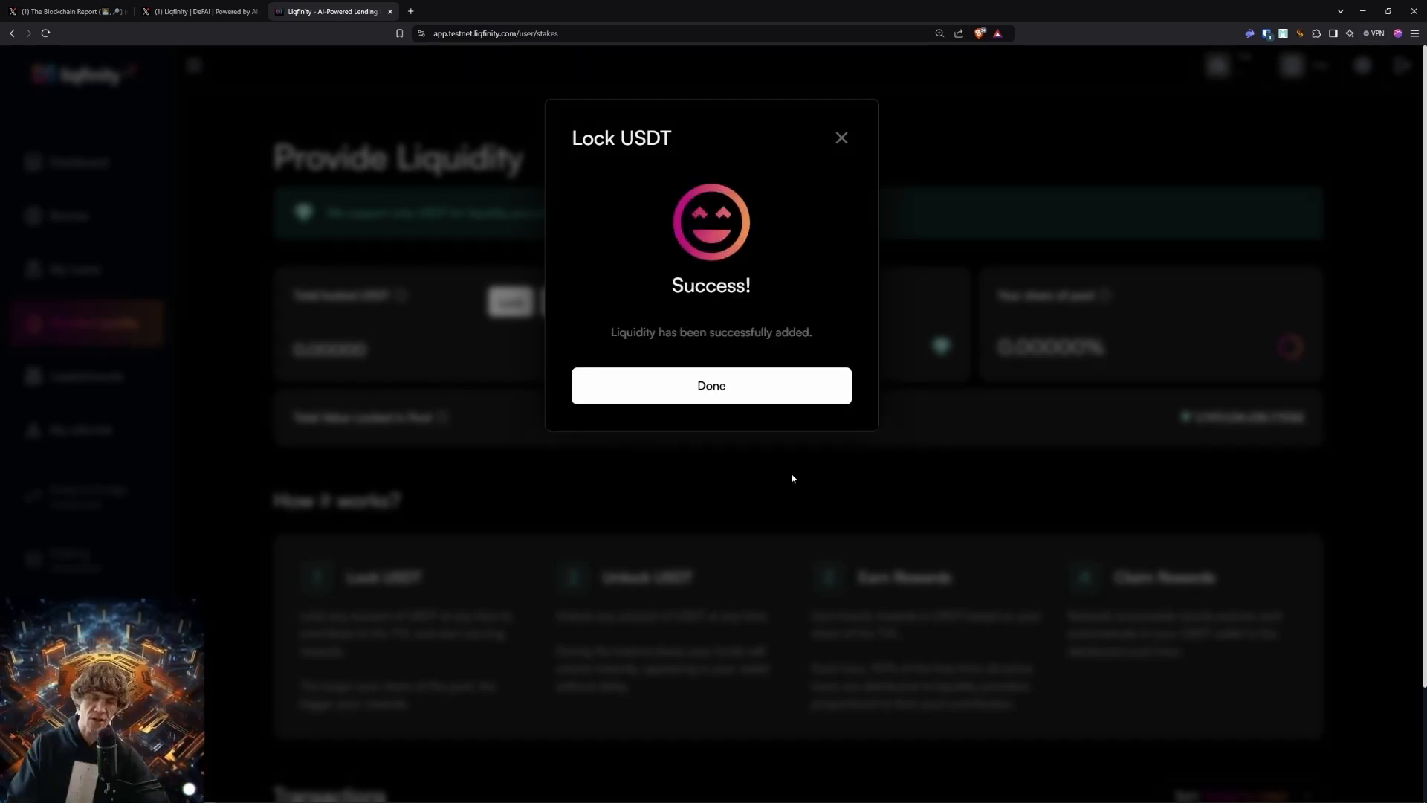
pyautogui.click(711, 387)
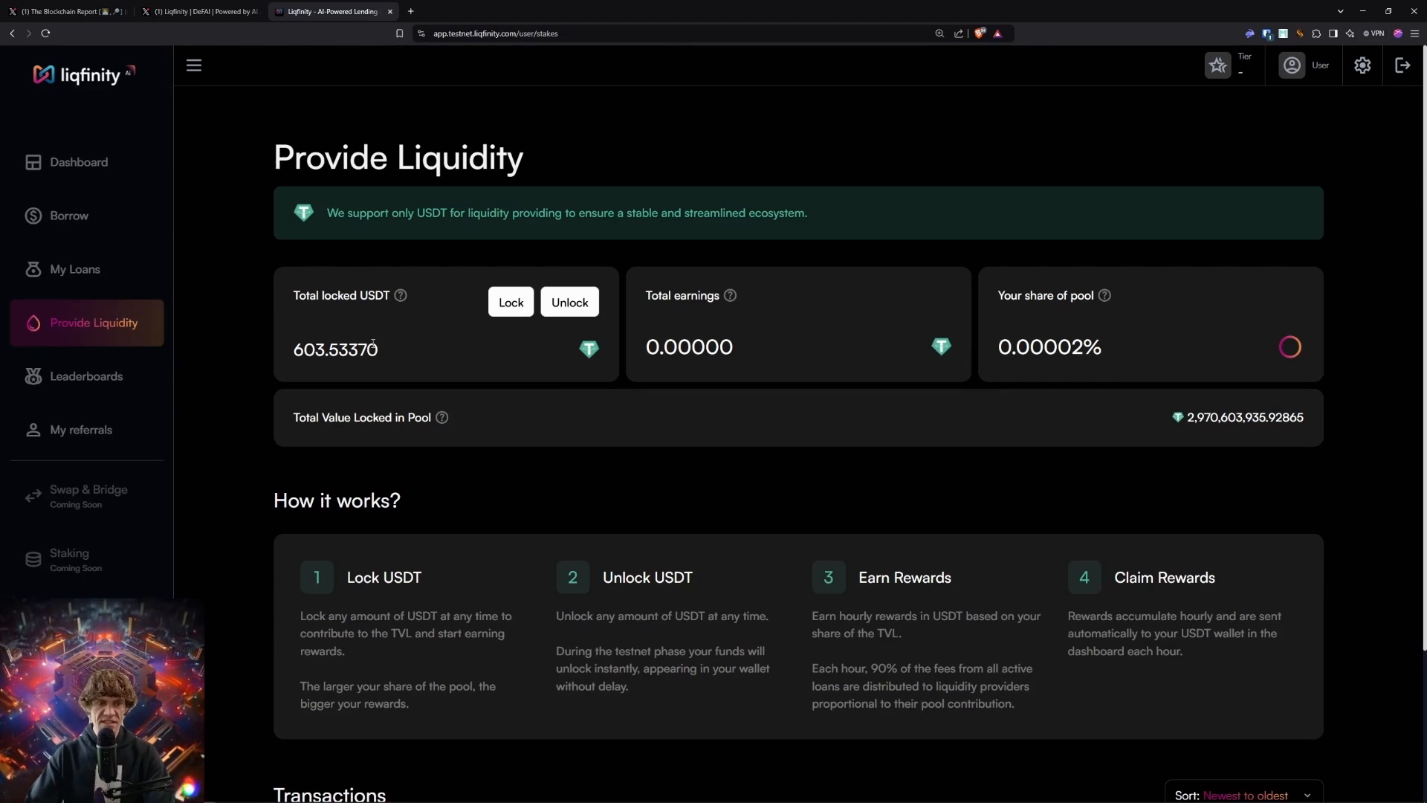
pyautogui.moveTo(467, 345)
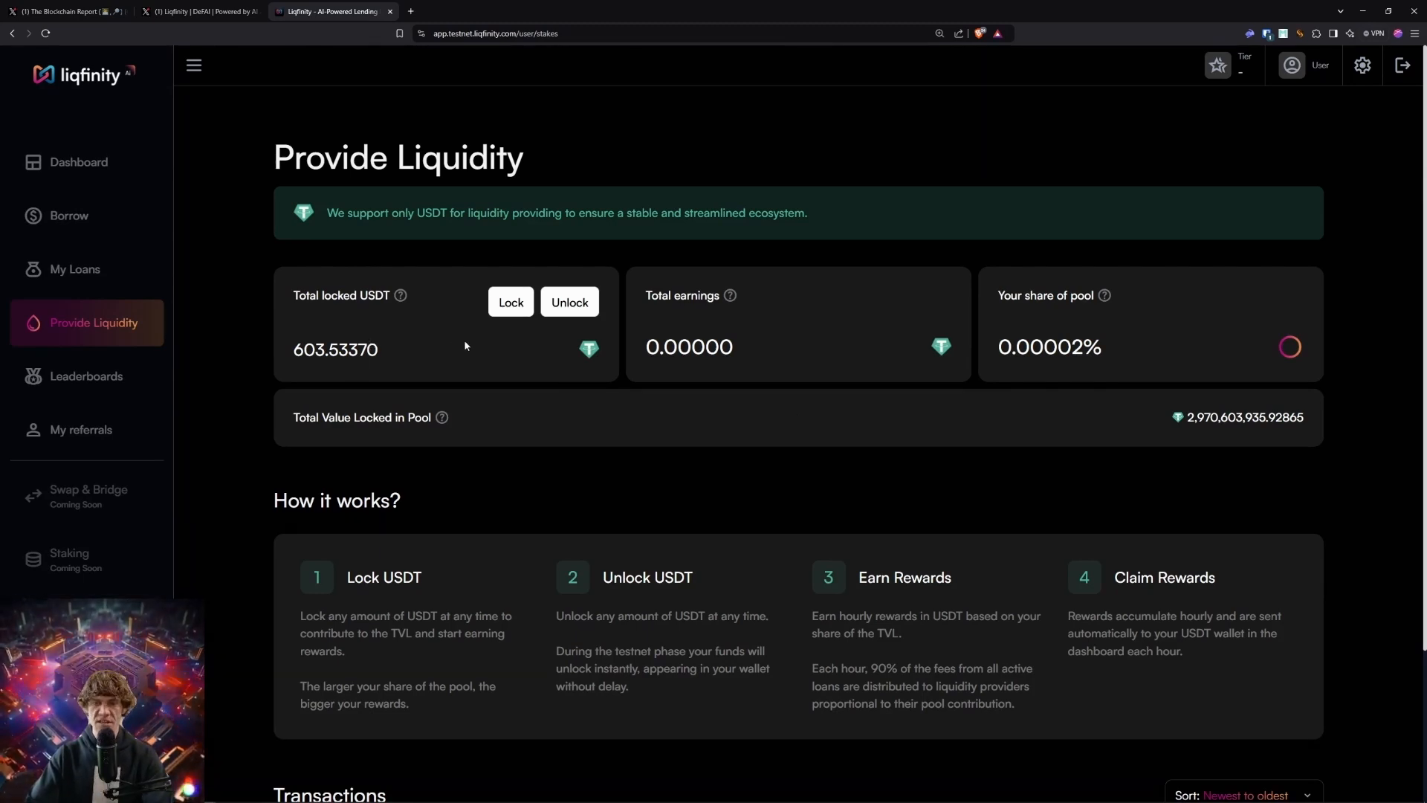
# - Borrow 26,170.5075 USDT against 0.24881 BTC collateral and confirm the loan
pyautogui.click(68, 215)
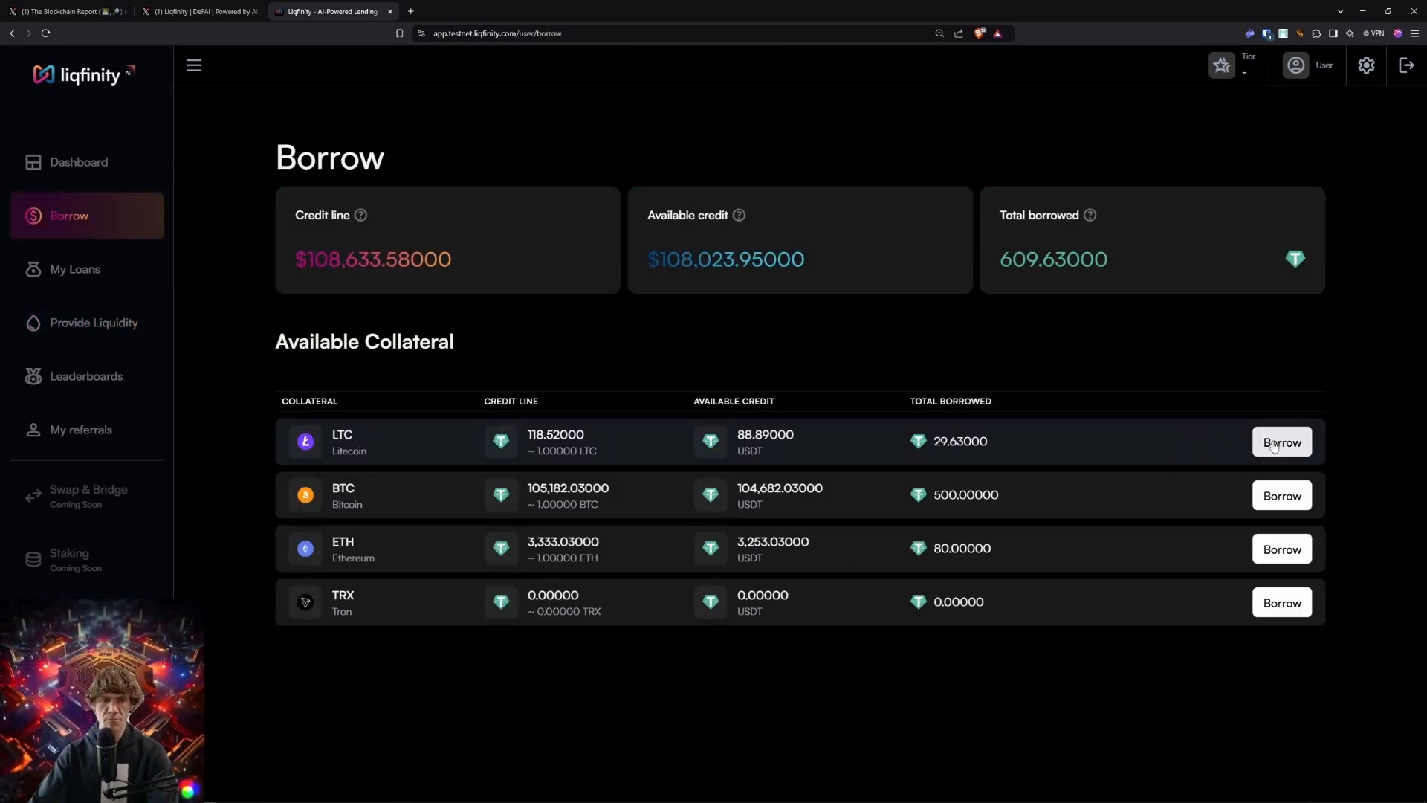
pyautogui.click(1281, 495)
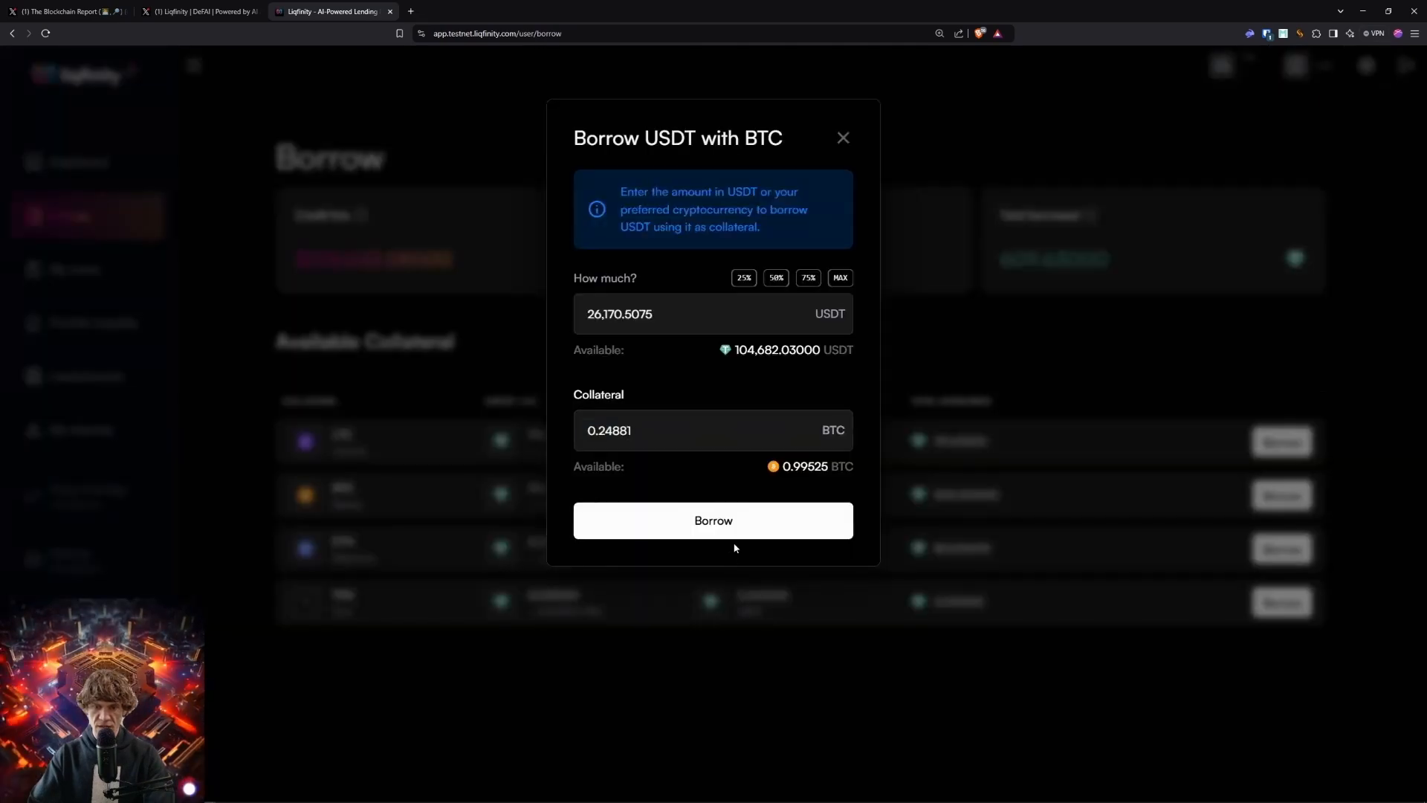
pyautogui.click(714, 520)
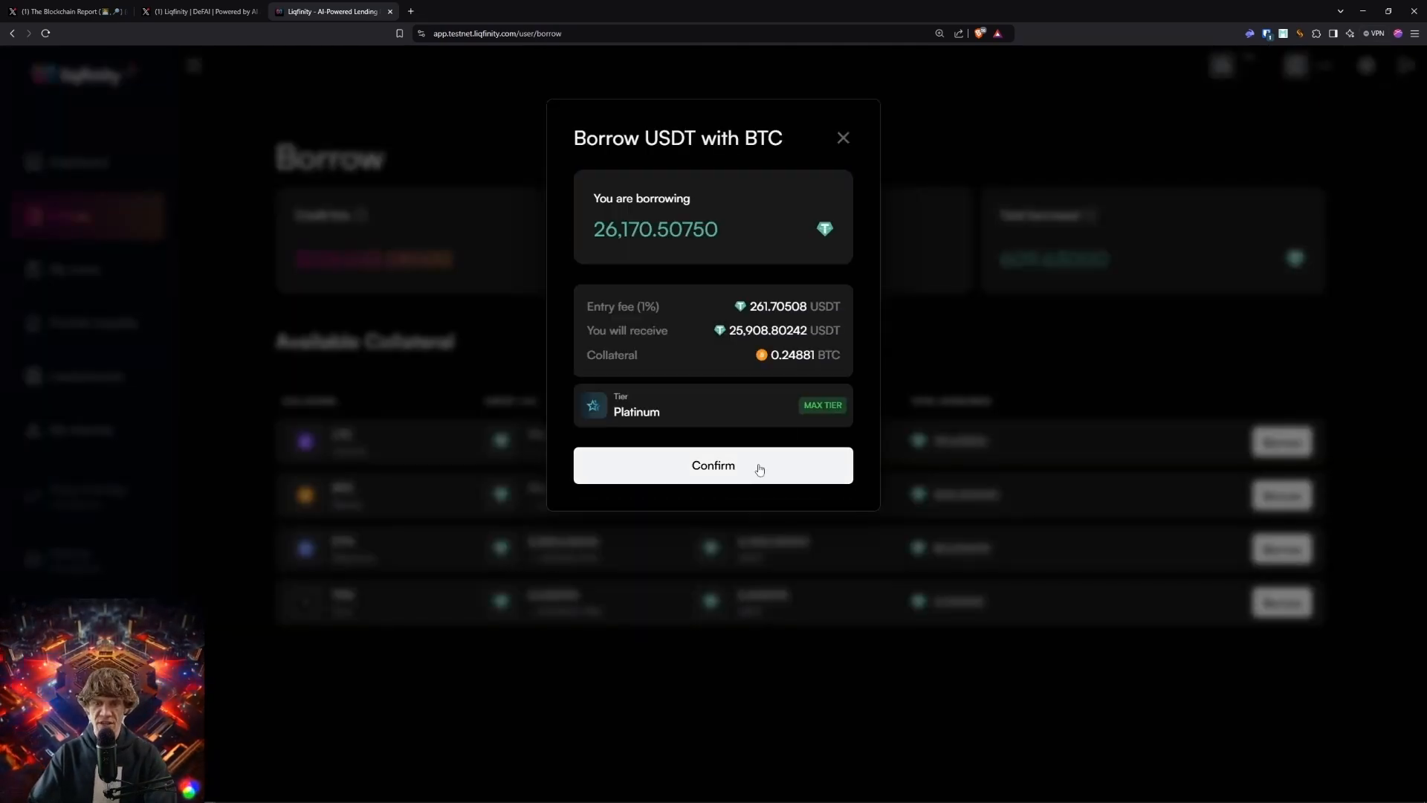
pyautogui.click(714, 465)
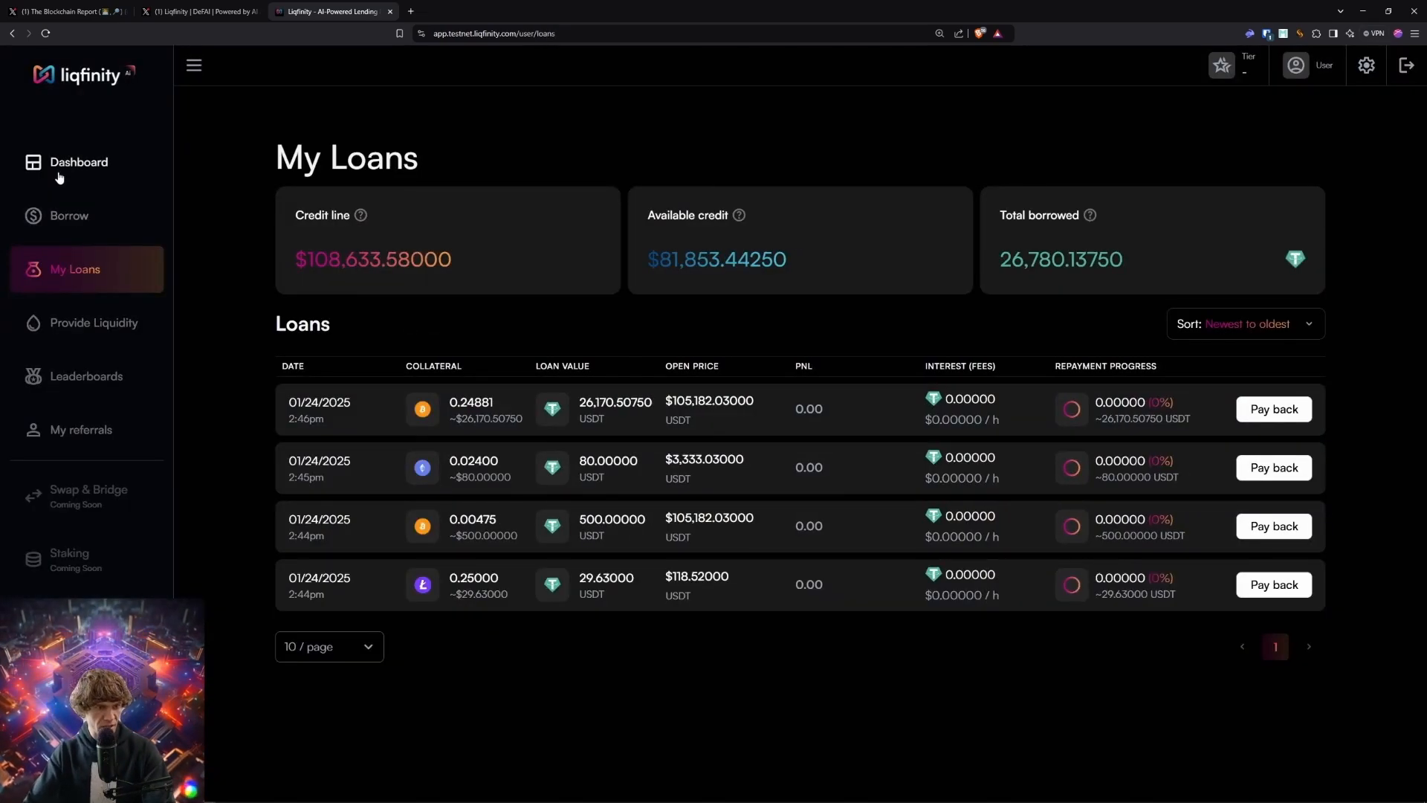
pyautogui.moveTo(71, 220)
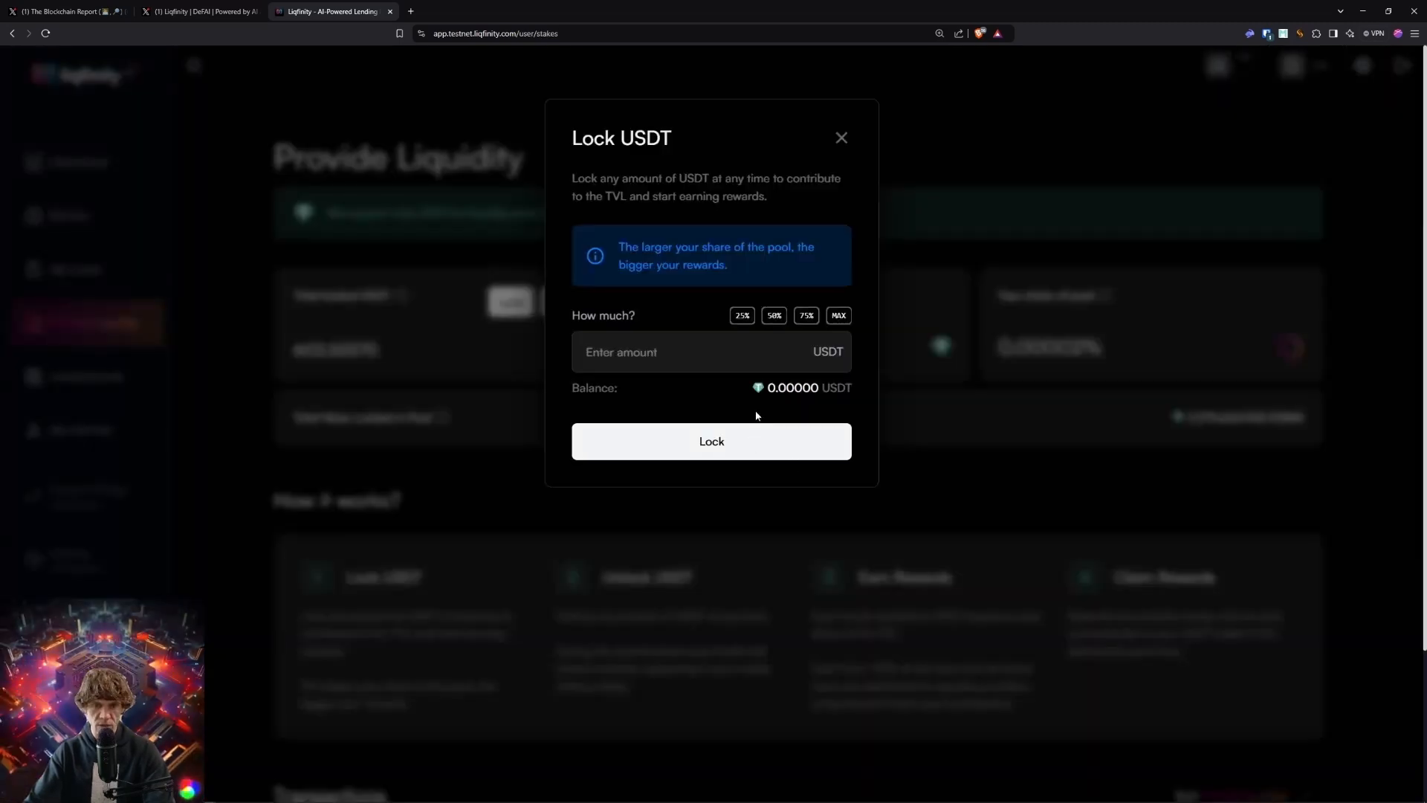
# - Reopen the Lock form with the 25,908.80243 USDT balance and lock the rounded 25908 USDT
pyautogui.click(841, 137)
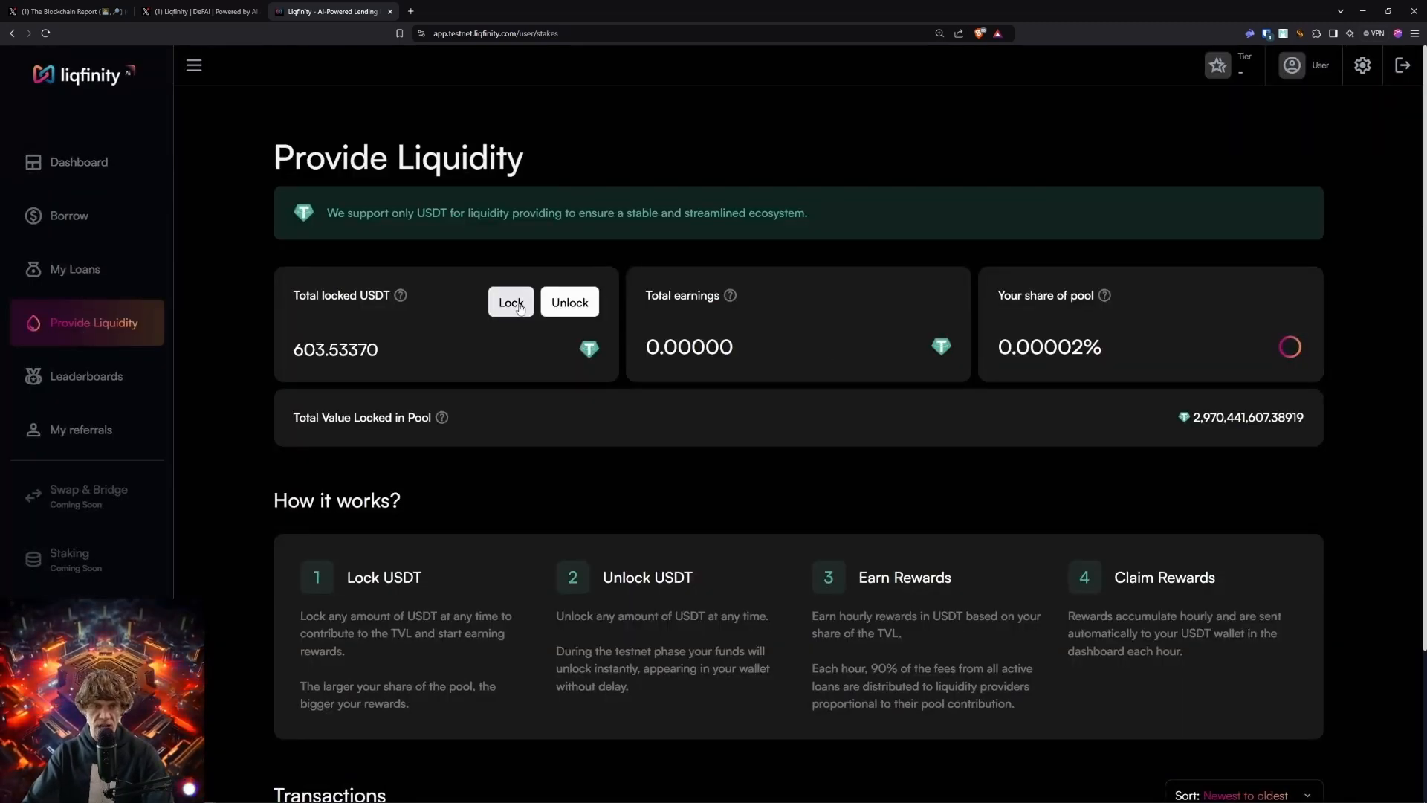
pyautogui.click(511, 302)
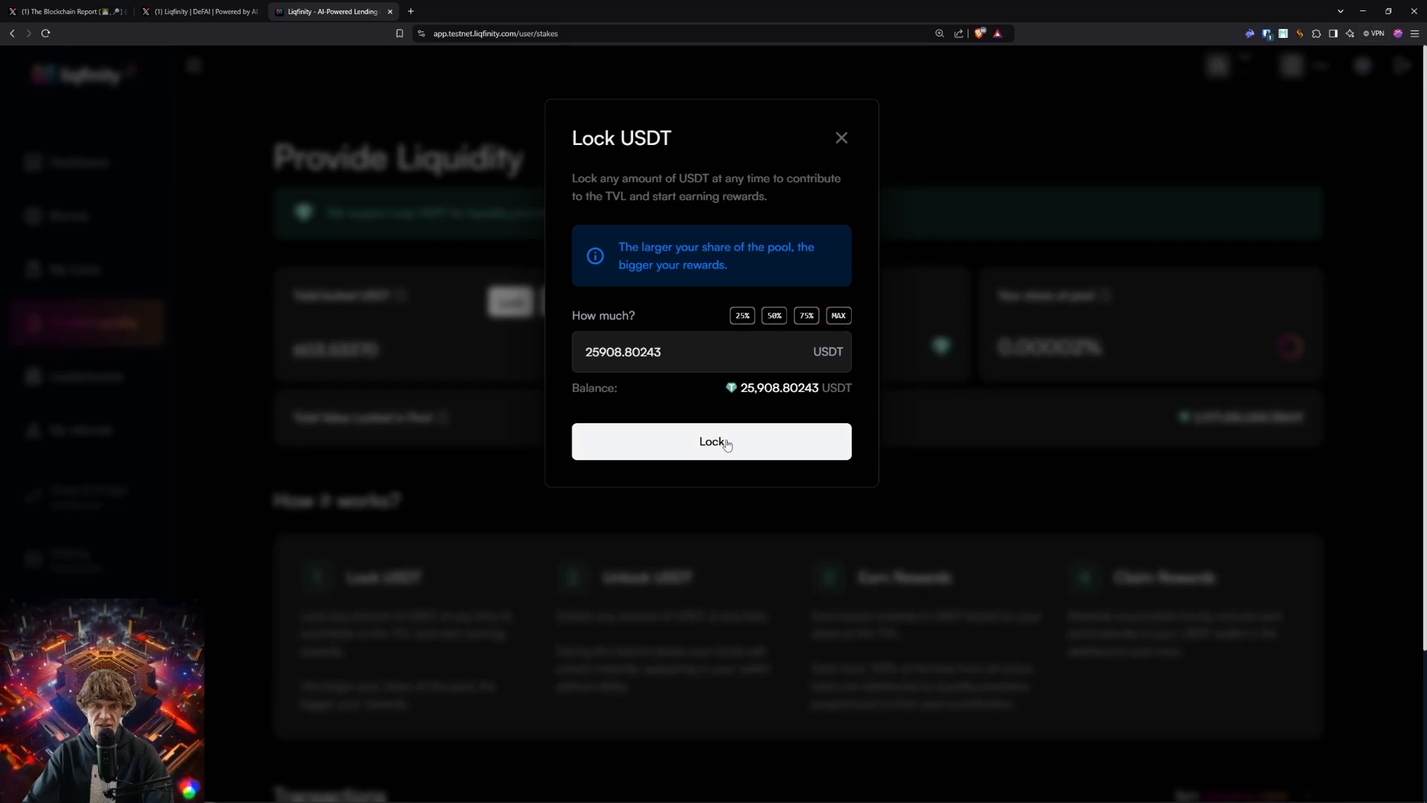
pyautogui.click(711, 441)
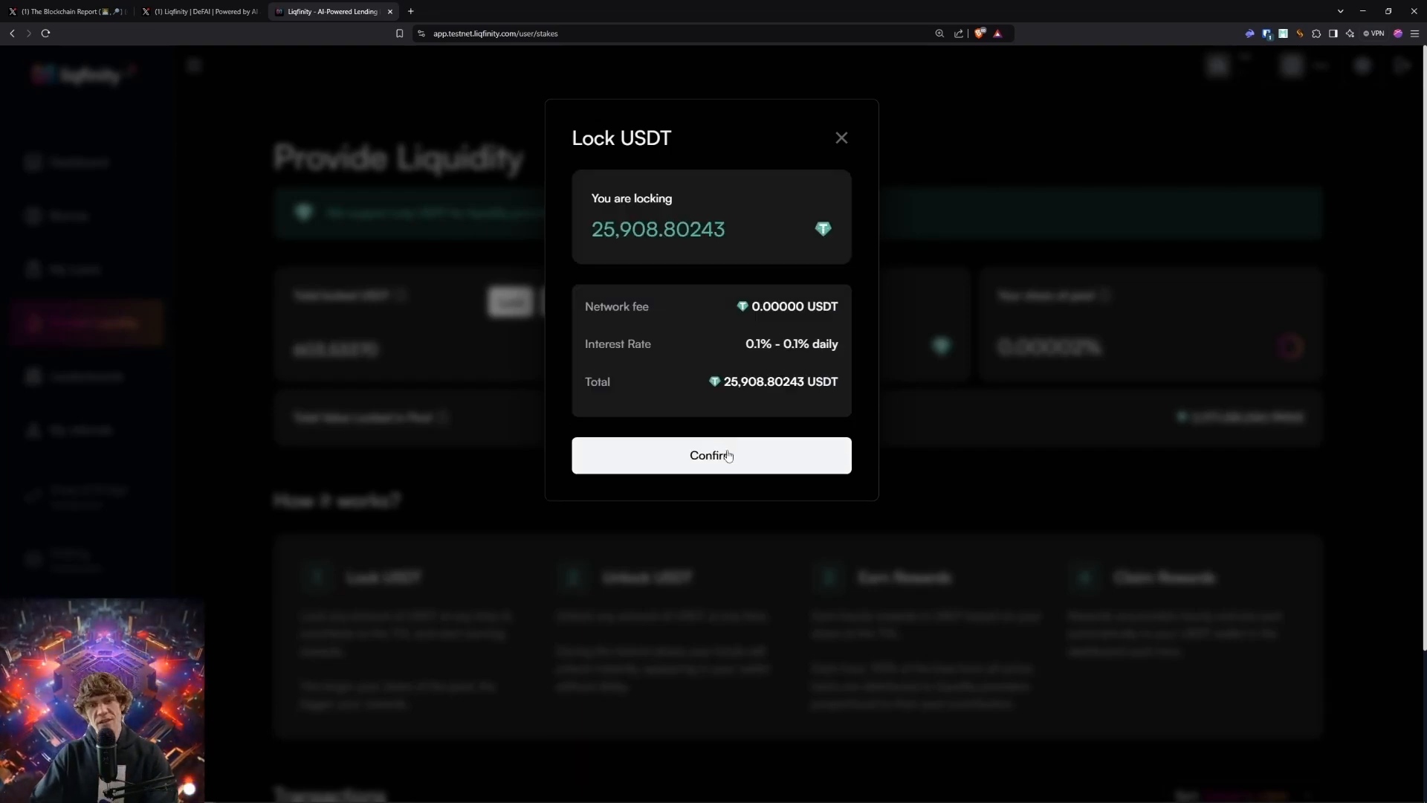
pyautogui.click(710, 454)
pyautogui.write('25908')
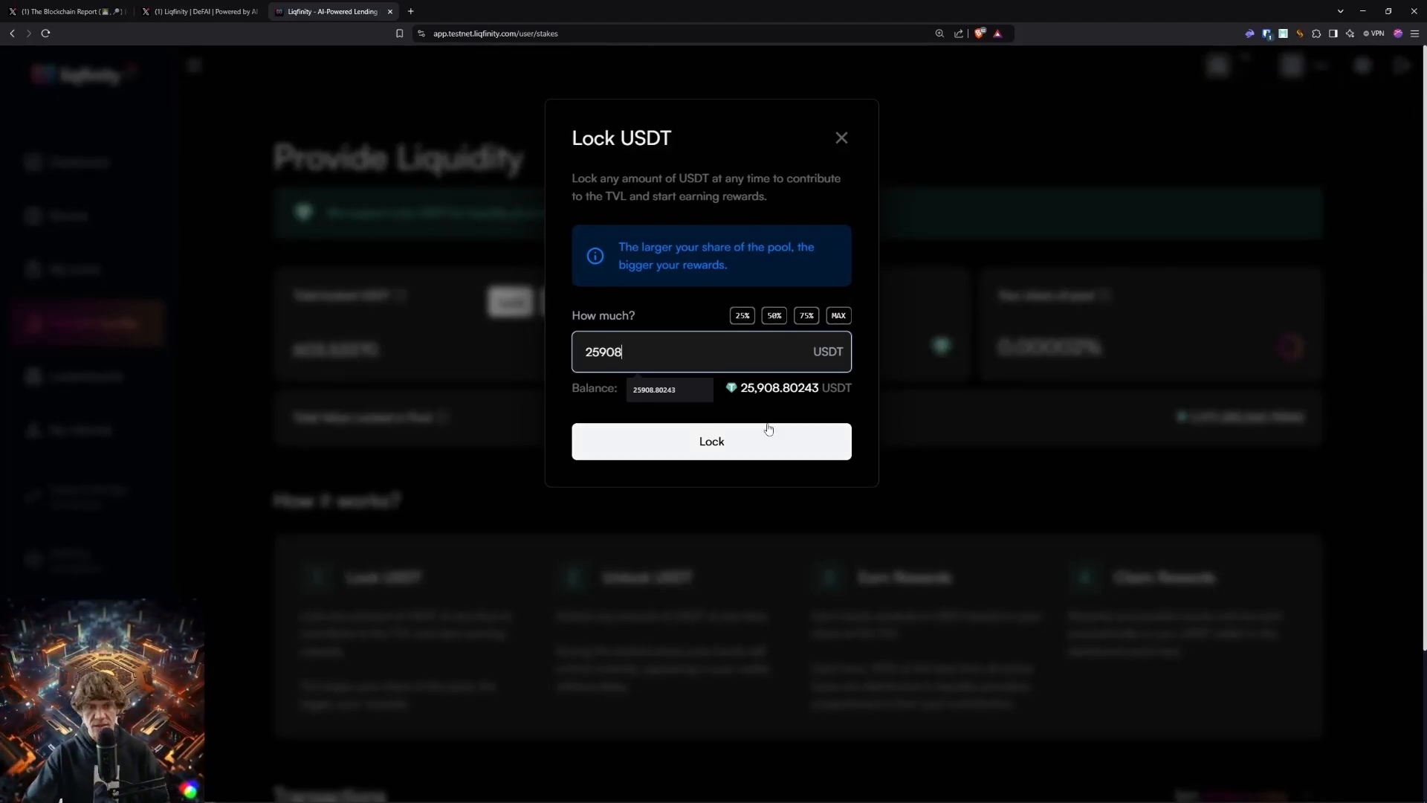
pyautogui.click(711, 440)
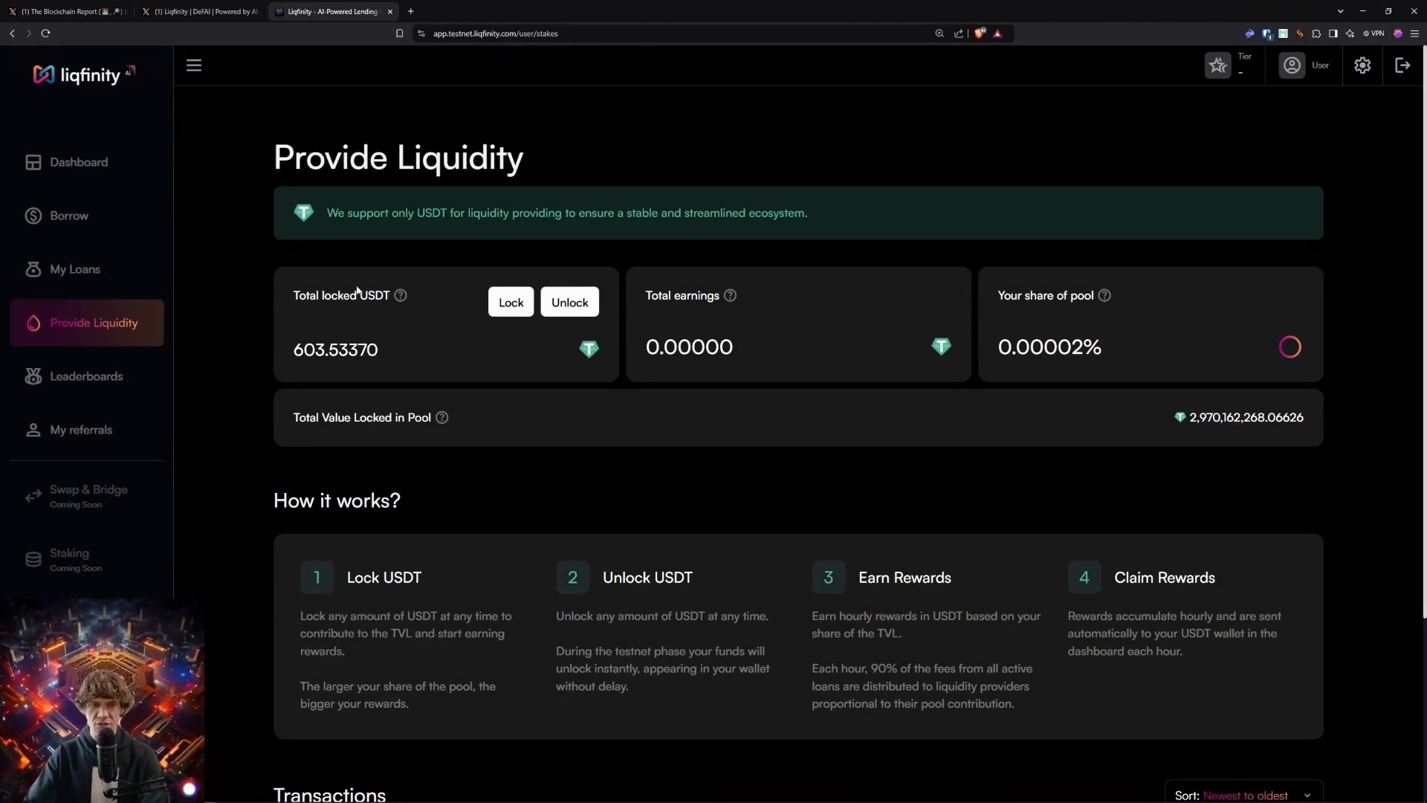
pyautogui.moveTo(379, 235)
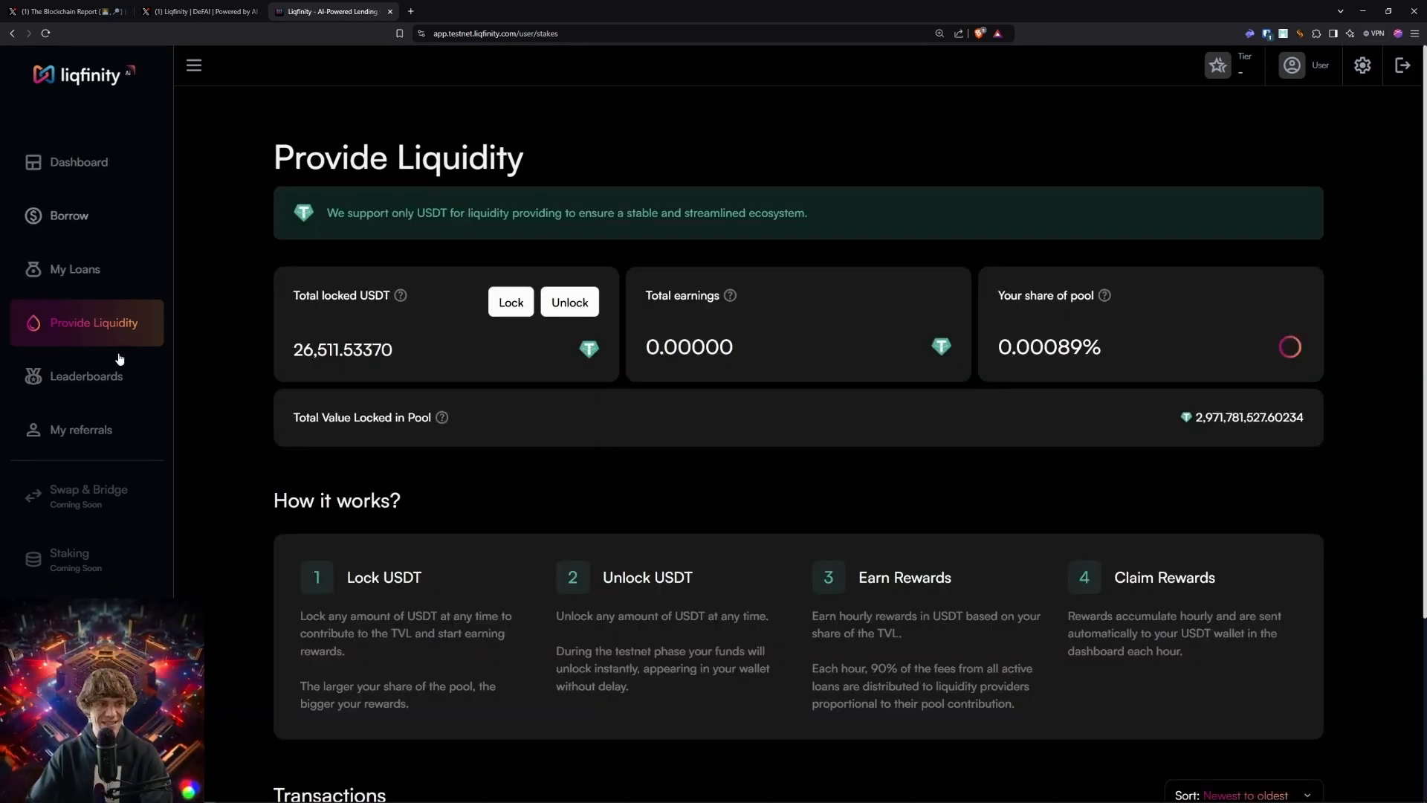
pyautogui.moveTo(1103, 295)
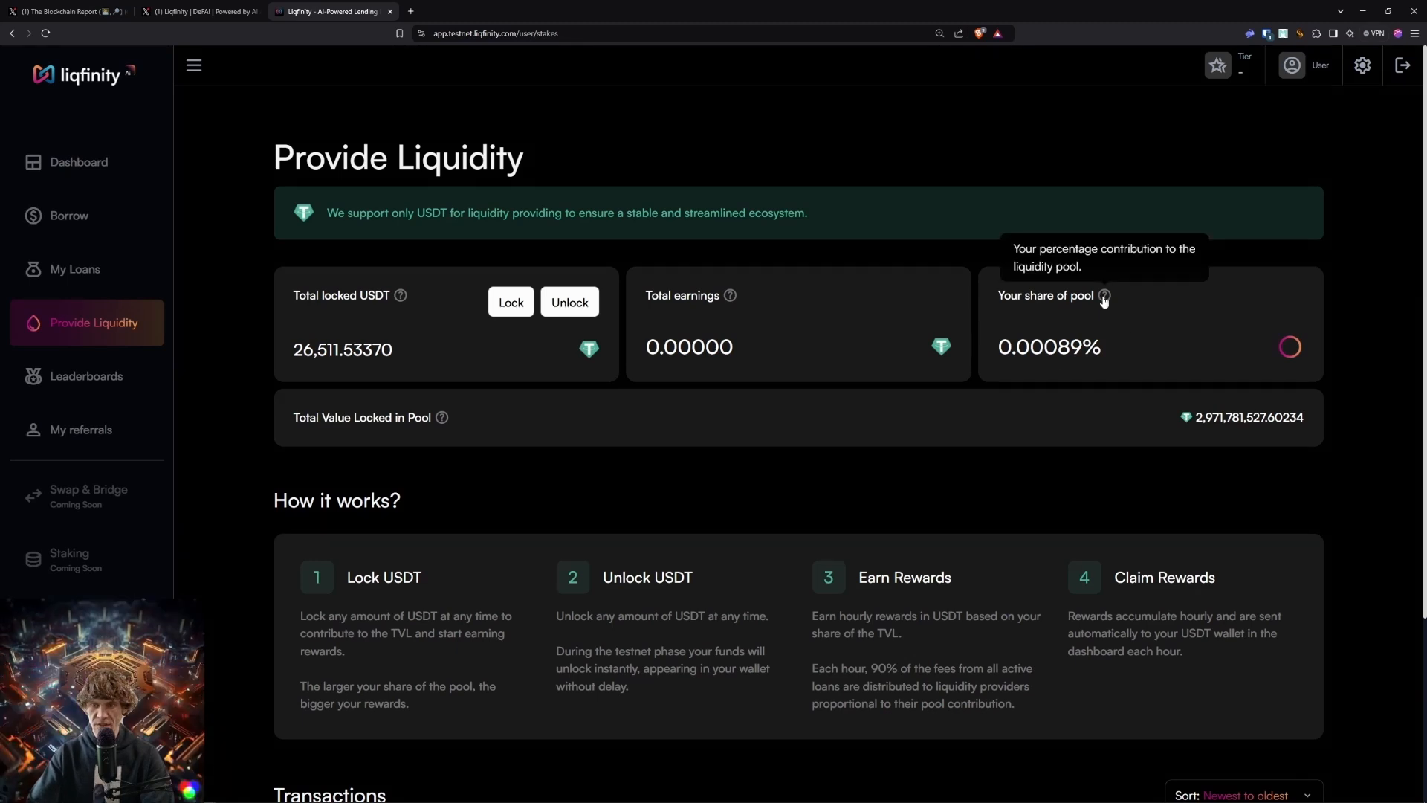
pyautogui.moveTo(1091, 294)
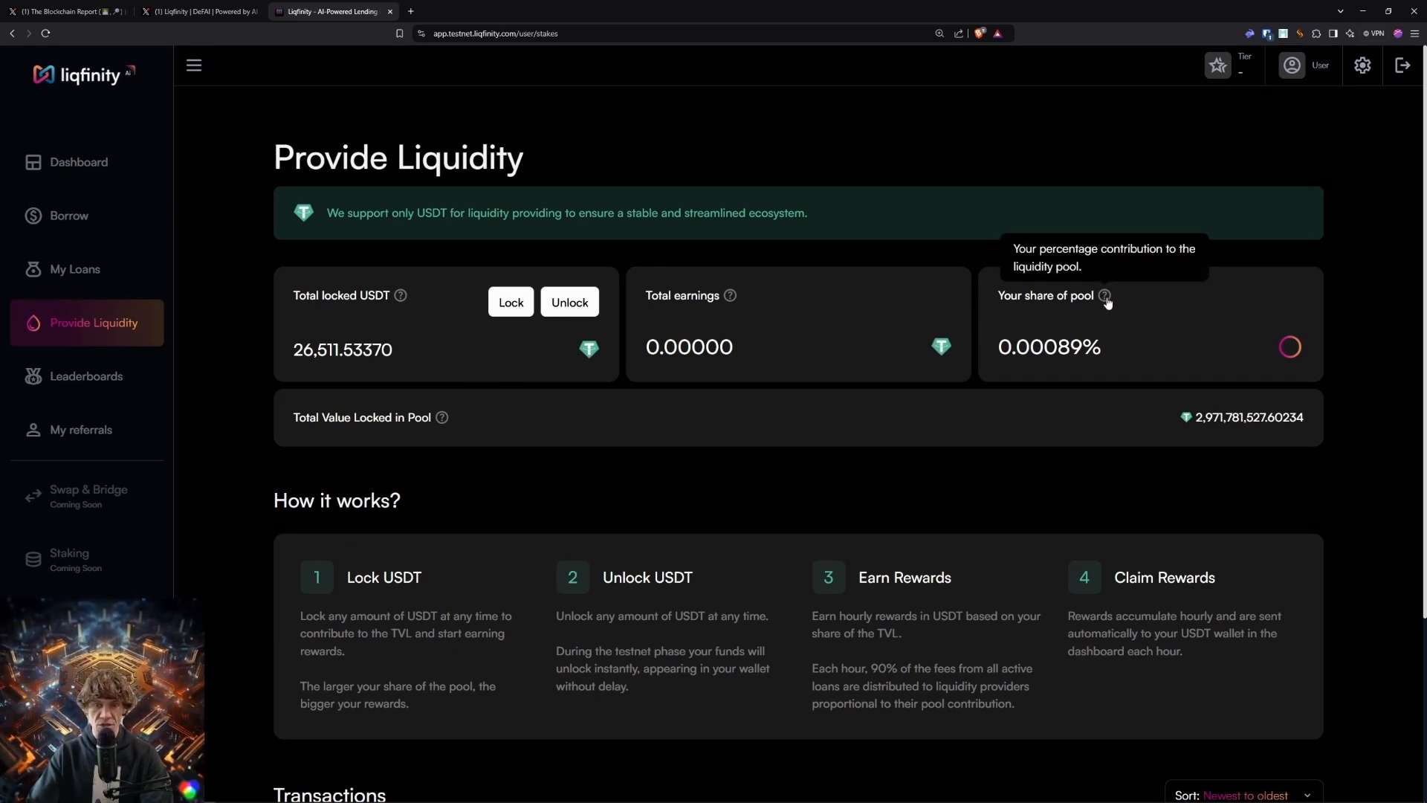
# - Check the leaderboard points standing, then go to the Borrow page with available collateral
pyautogui.scroll(-3)
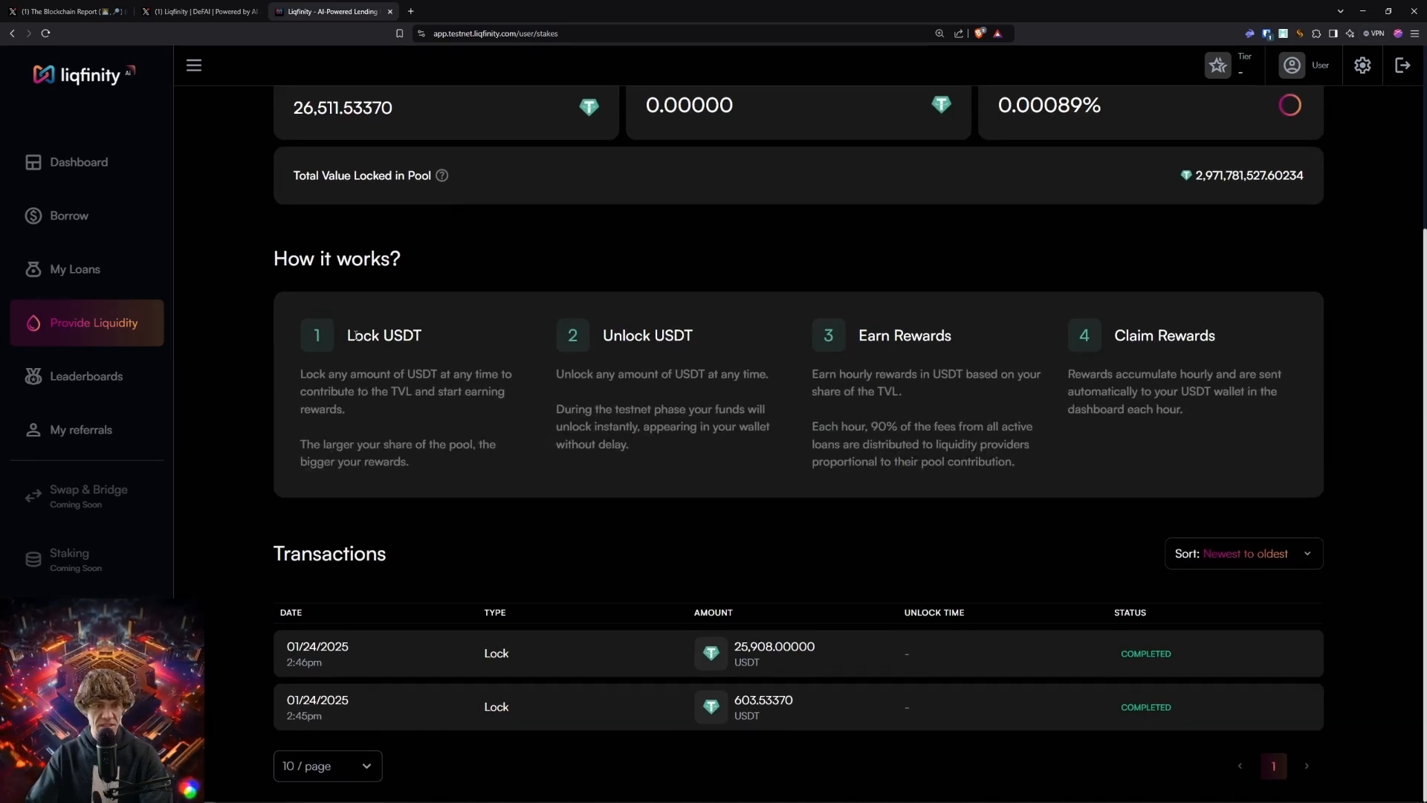
pyautogui.moveTo(708, 390)
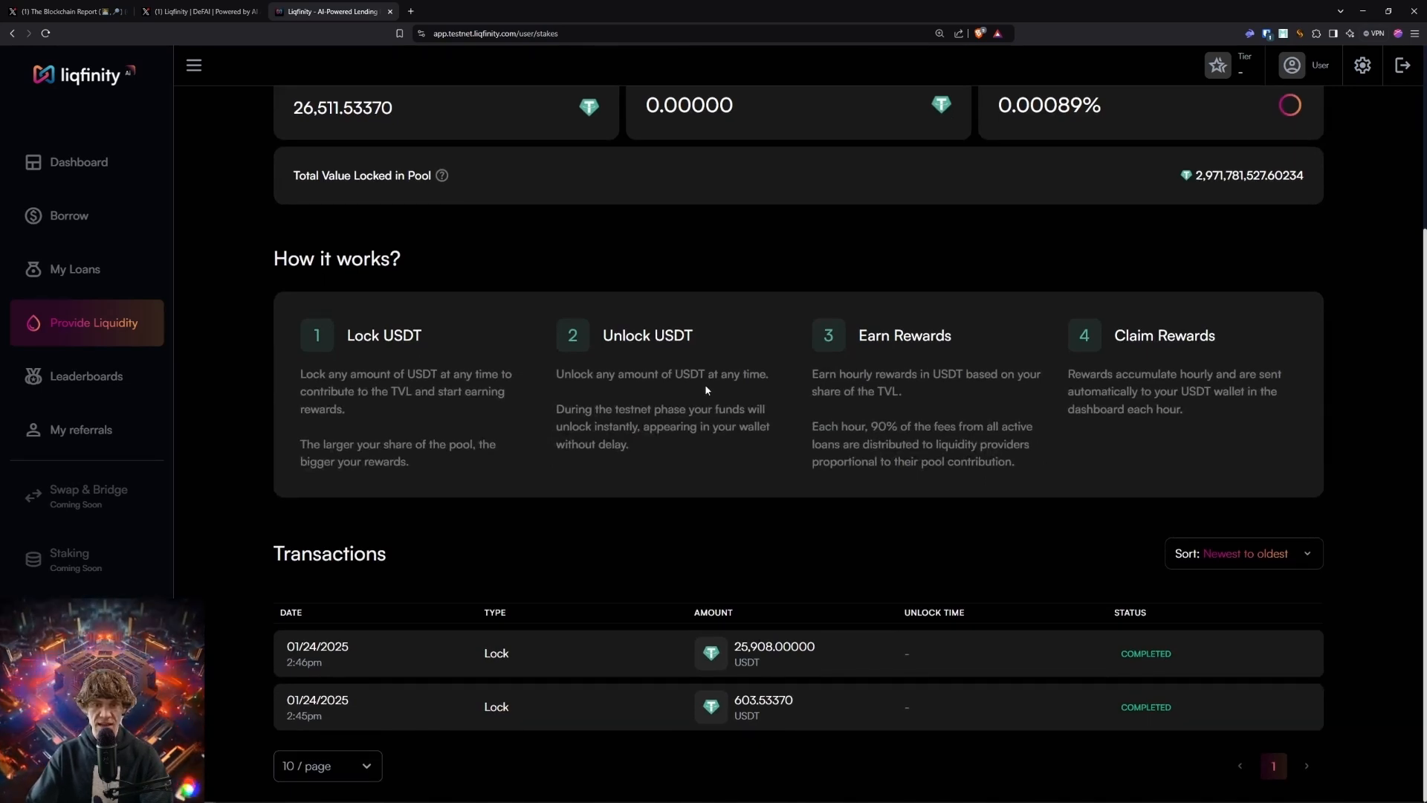
pyautogui.moveTo(688, 423)
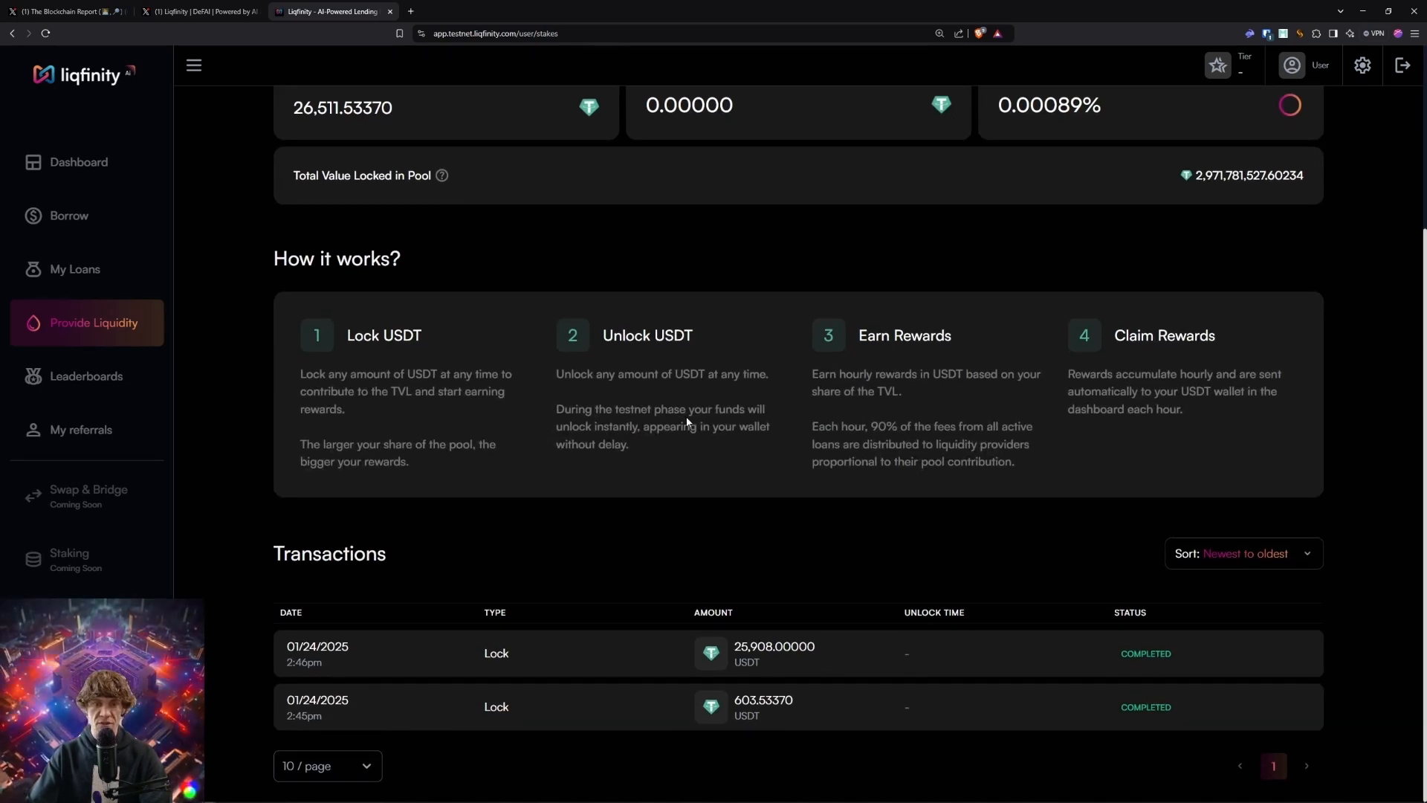
pyautogui.moveTo(957, 395)
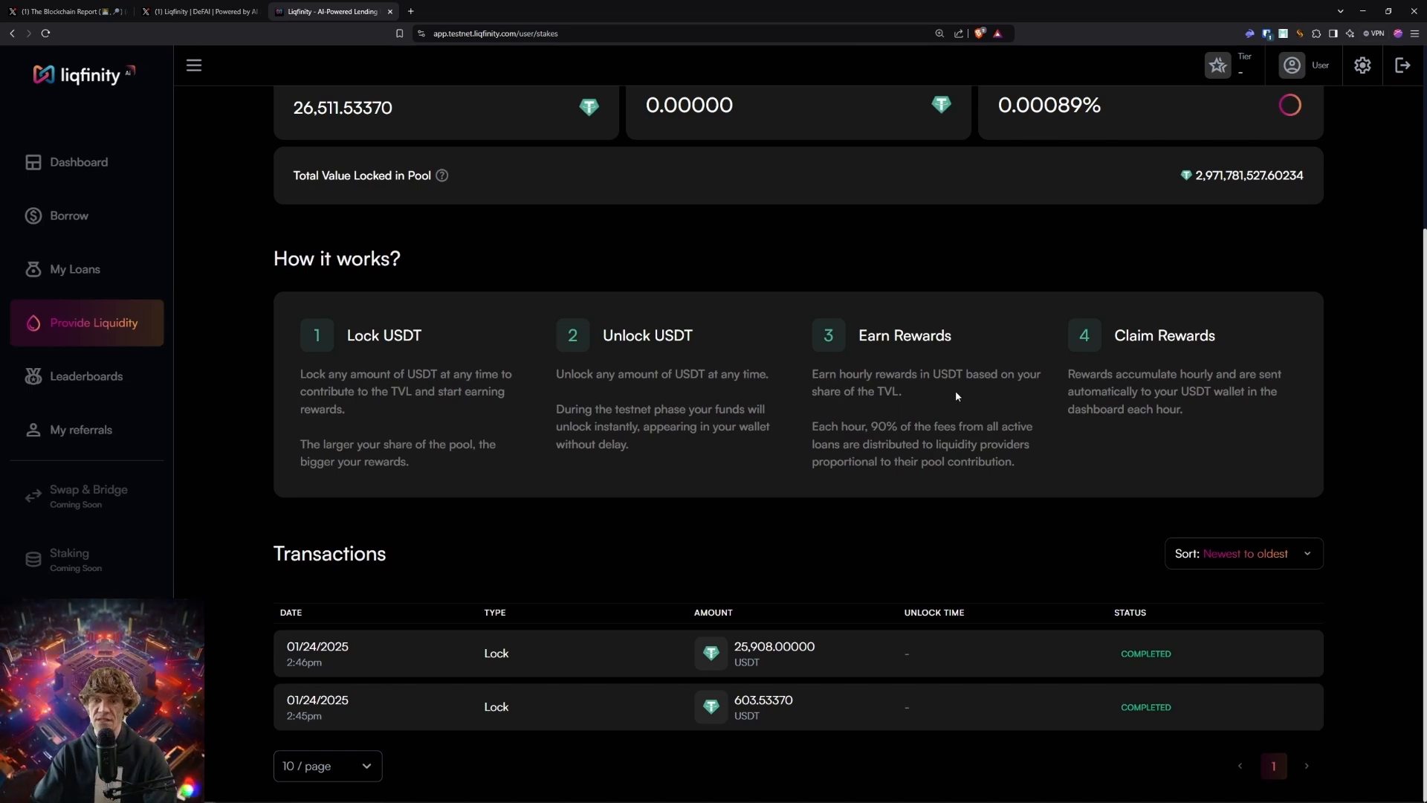
pyautogui.moveTo(914, 440)
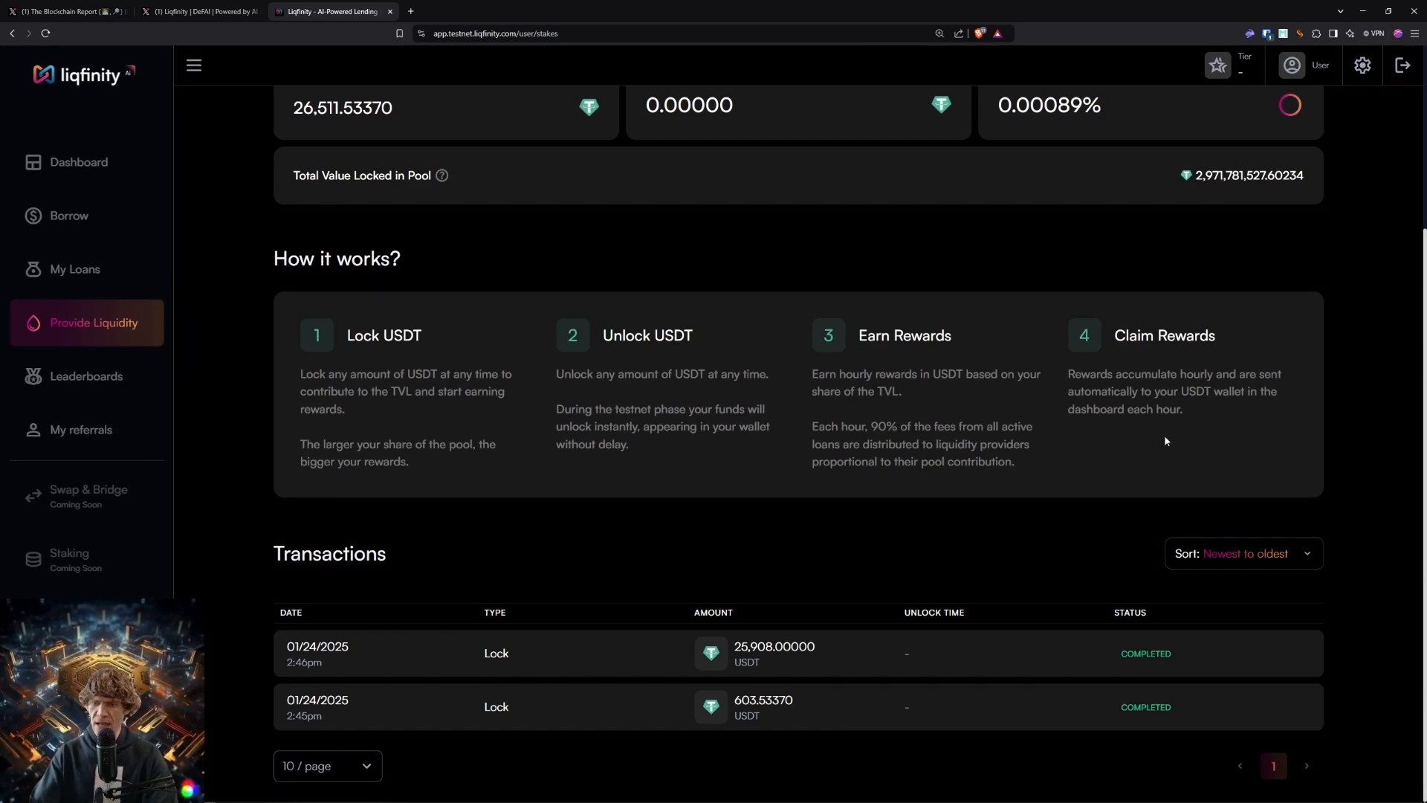
pyautogui.moveTo(1245, 430)
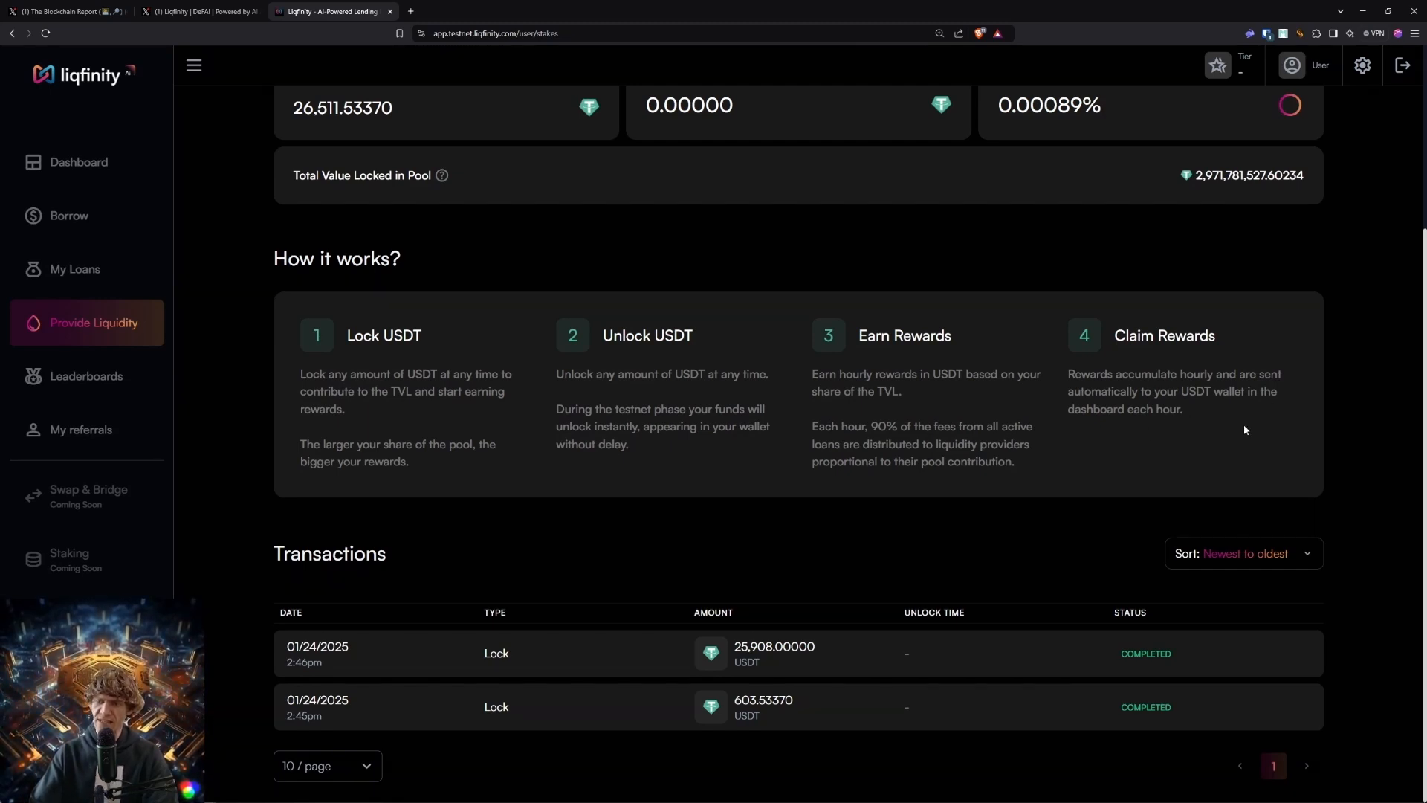
pyautogui.scroll(3)
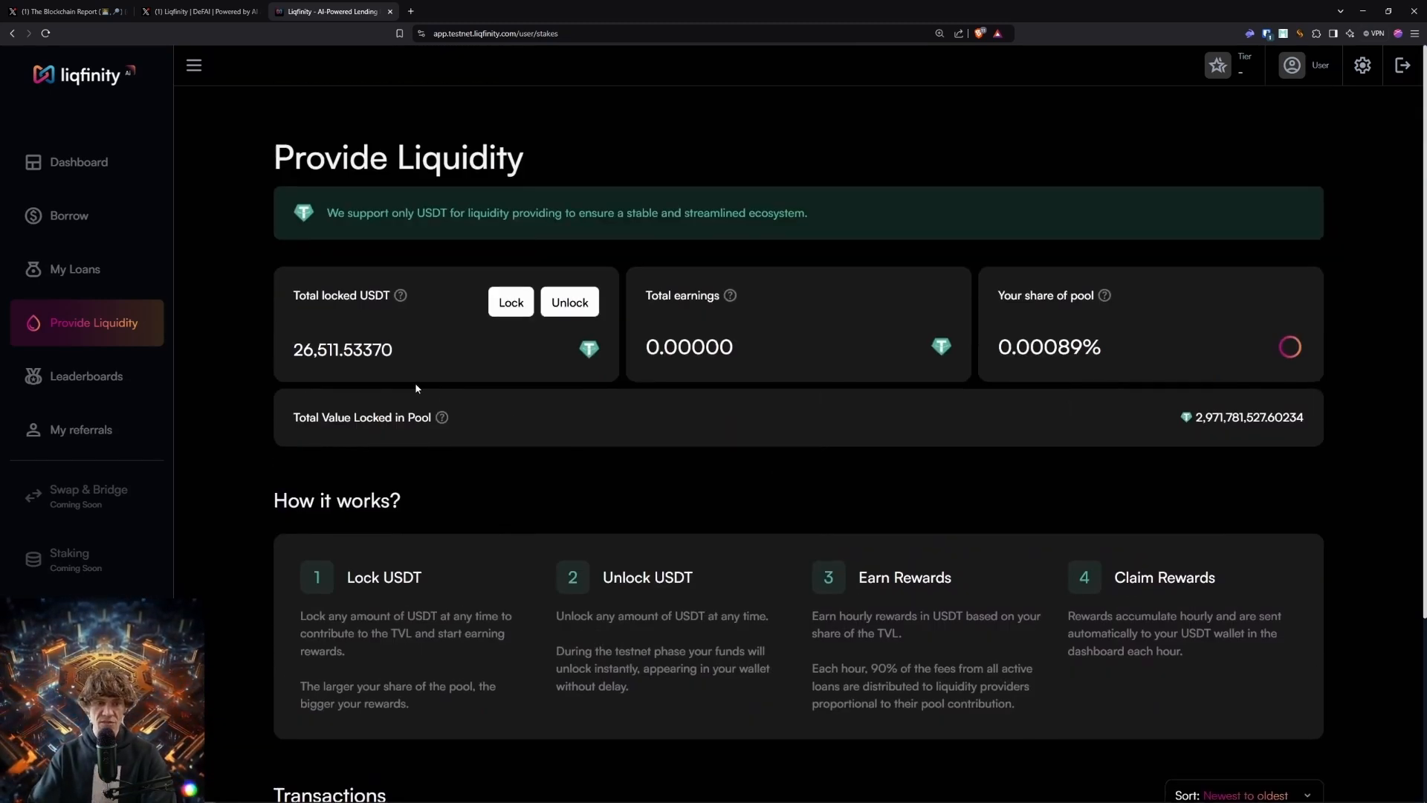
pyautogui.moveTo(730, 295)
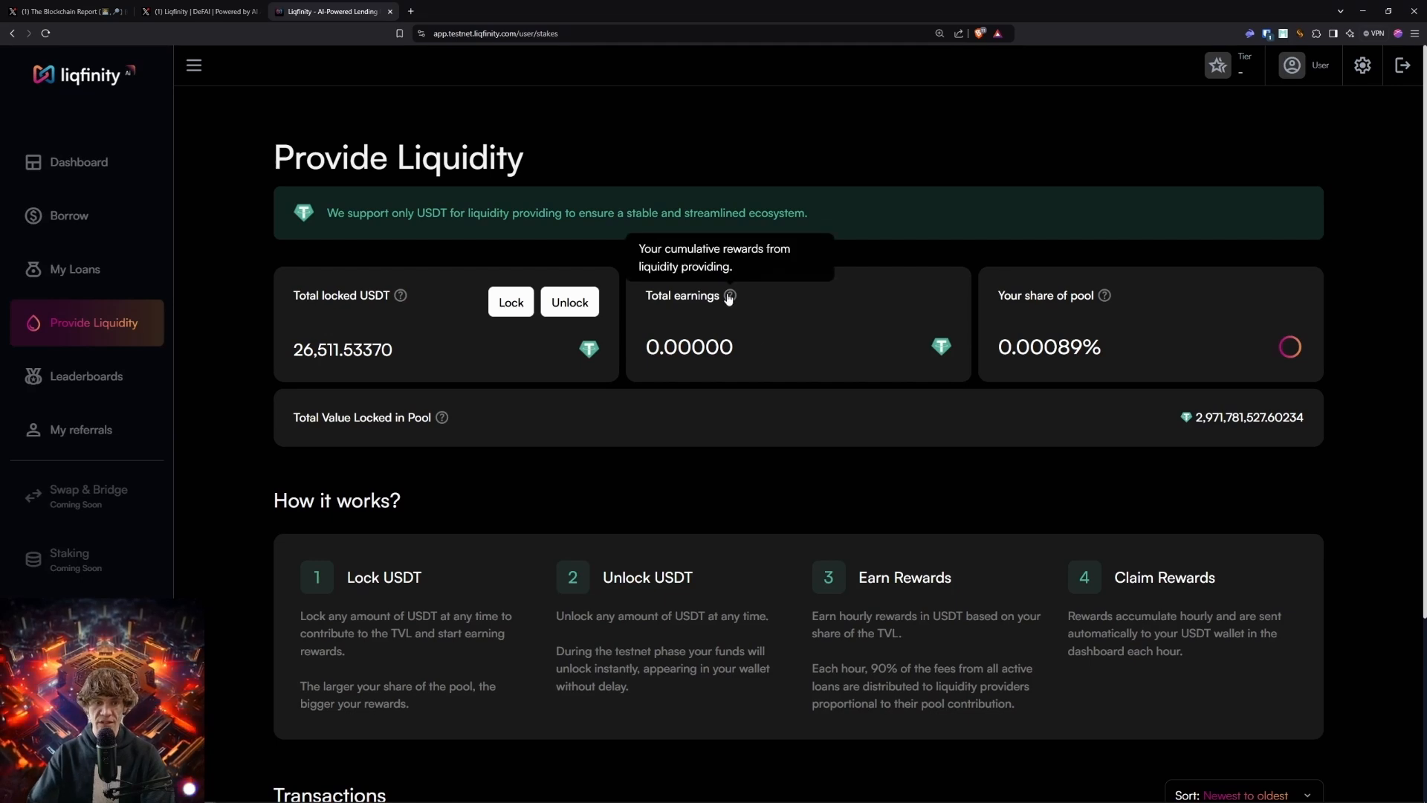
pyautogui.moveTo(1121, 303)
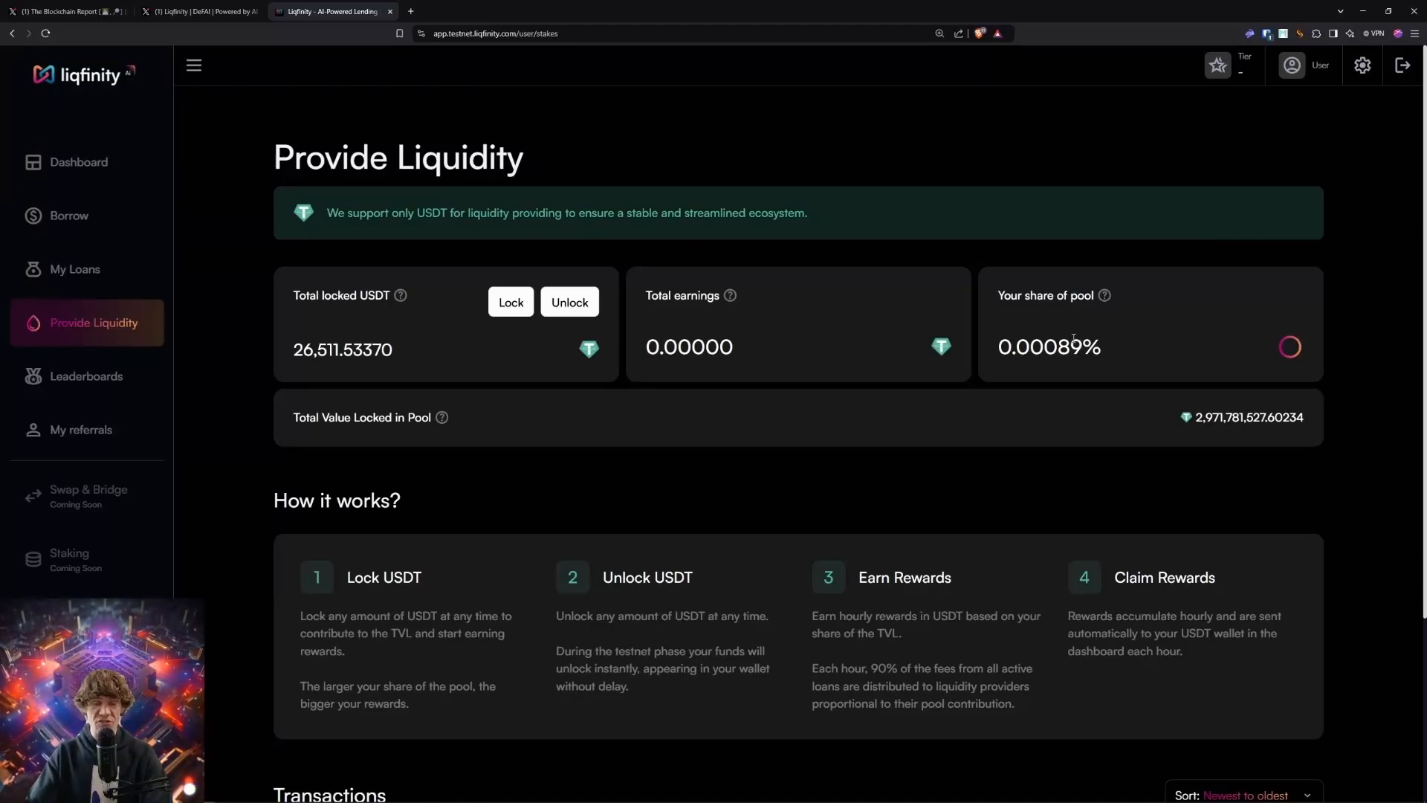
pyautogui.moveTo(613, 413)
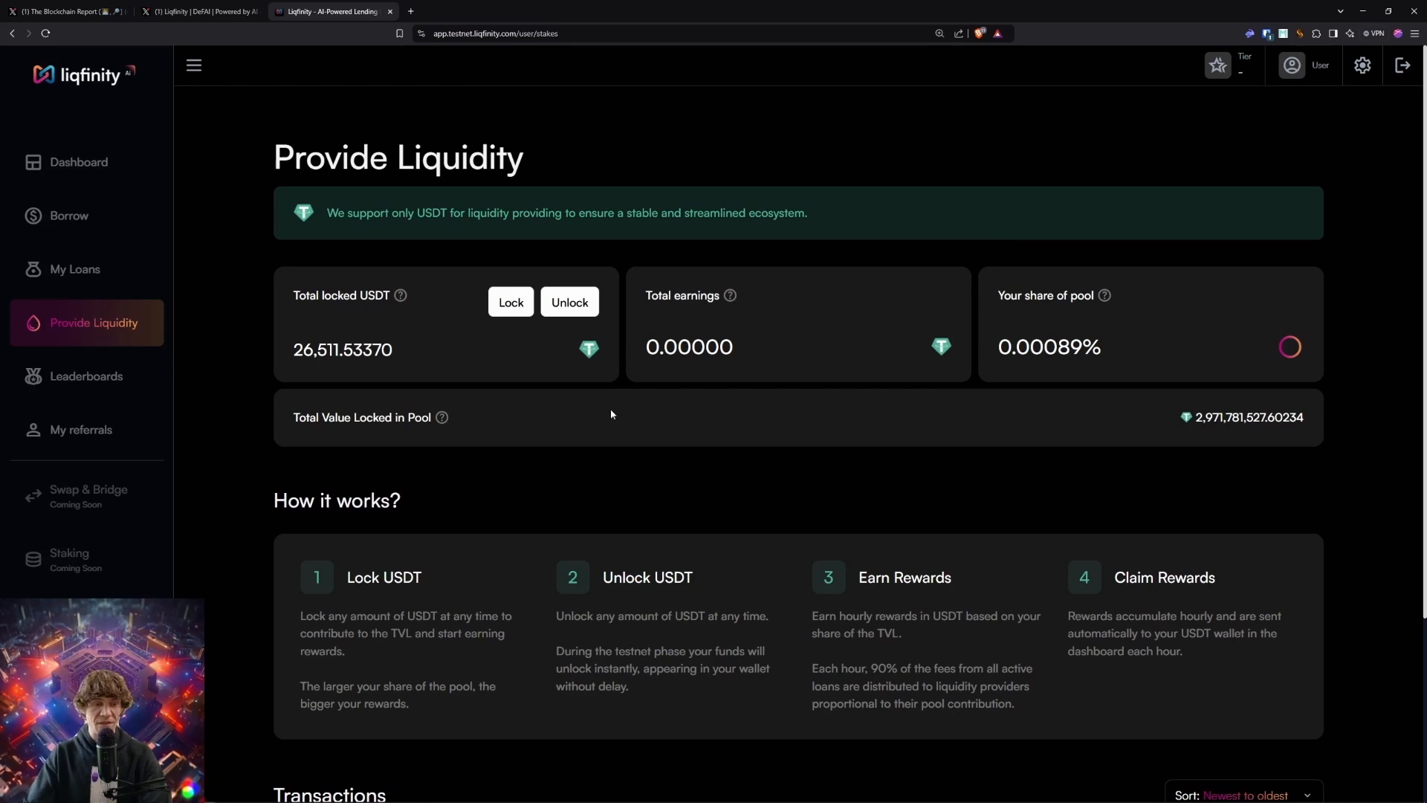
pyautogui.moveTo(443, 417)
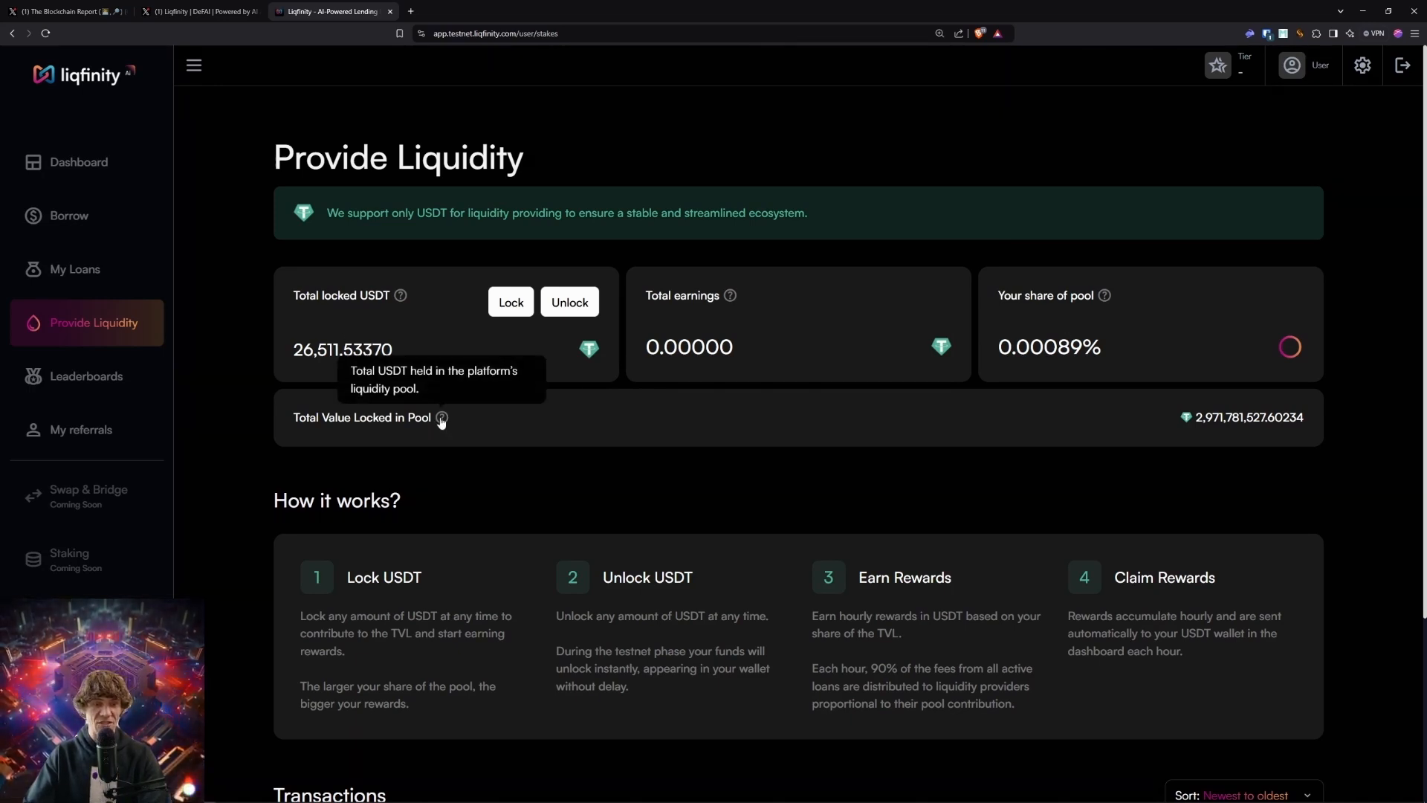
pyautogui.click(86, 376)
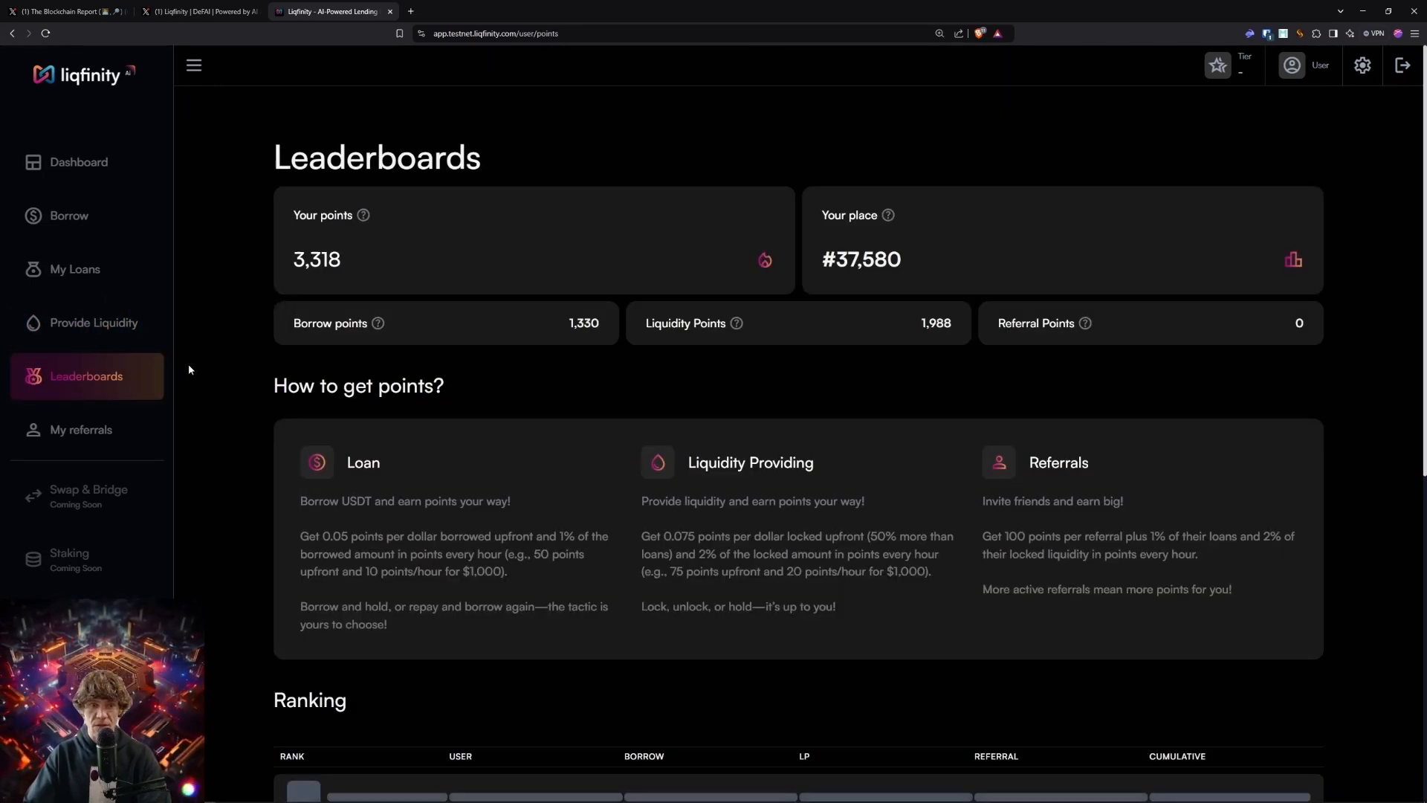
pyautogui.click(68, 216)
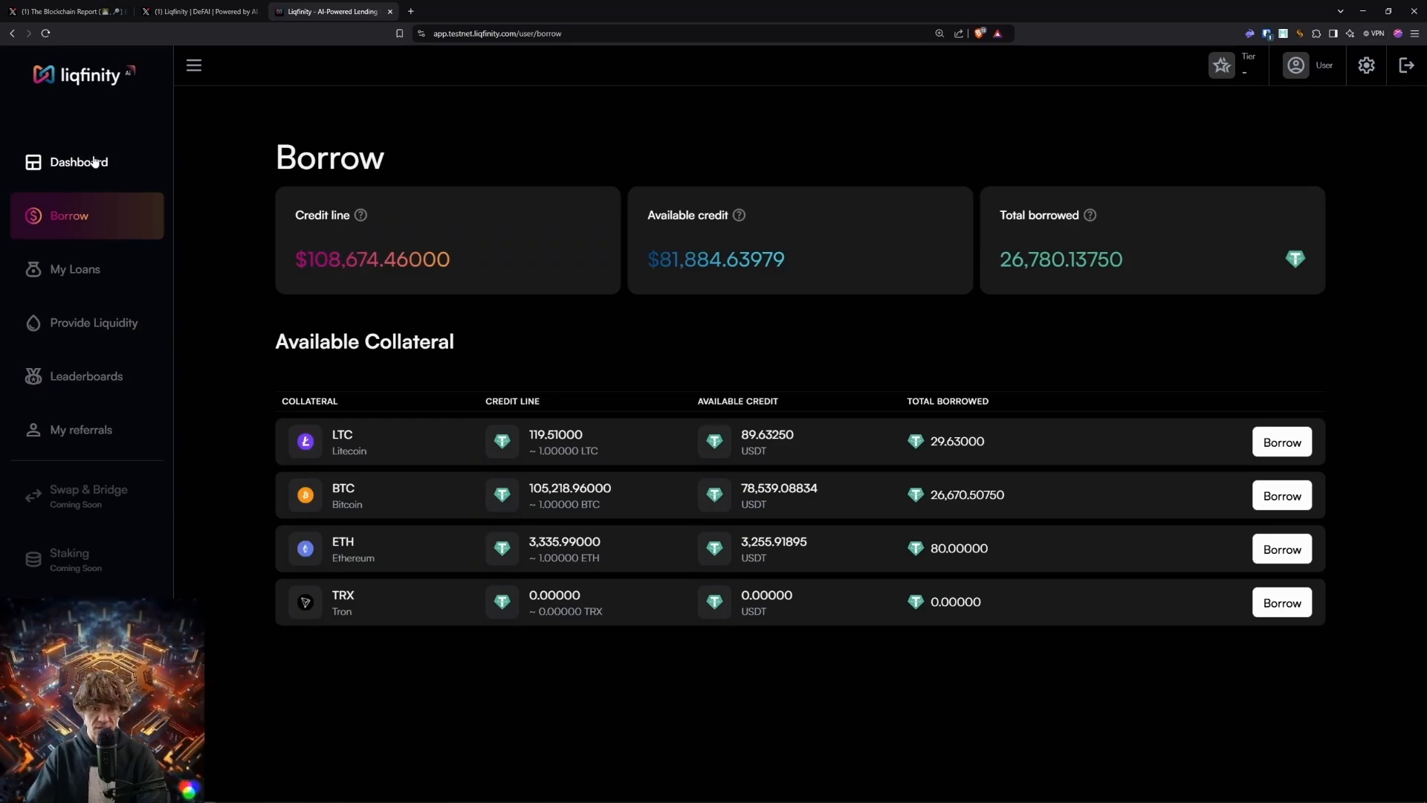
# - Take a 39,269.54417 USDT loan against 0.37322 BTC and lock it, reaching 65,388.5337 USDT locked
pyautogui.click(1281, 495)
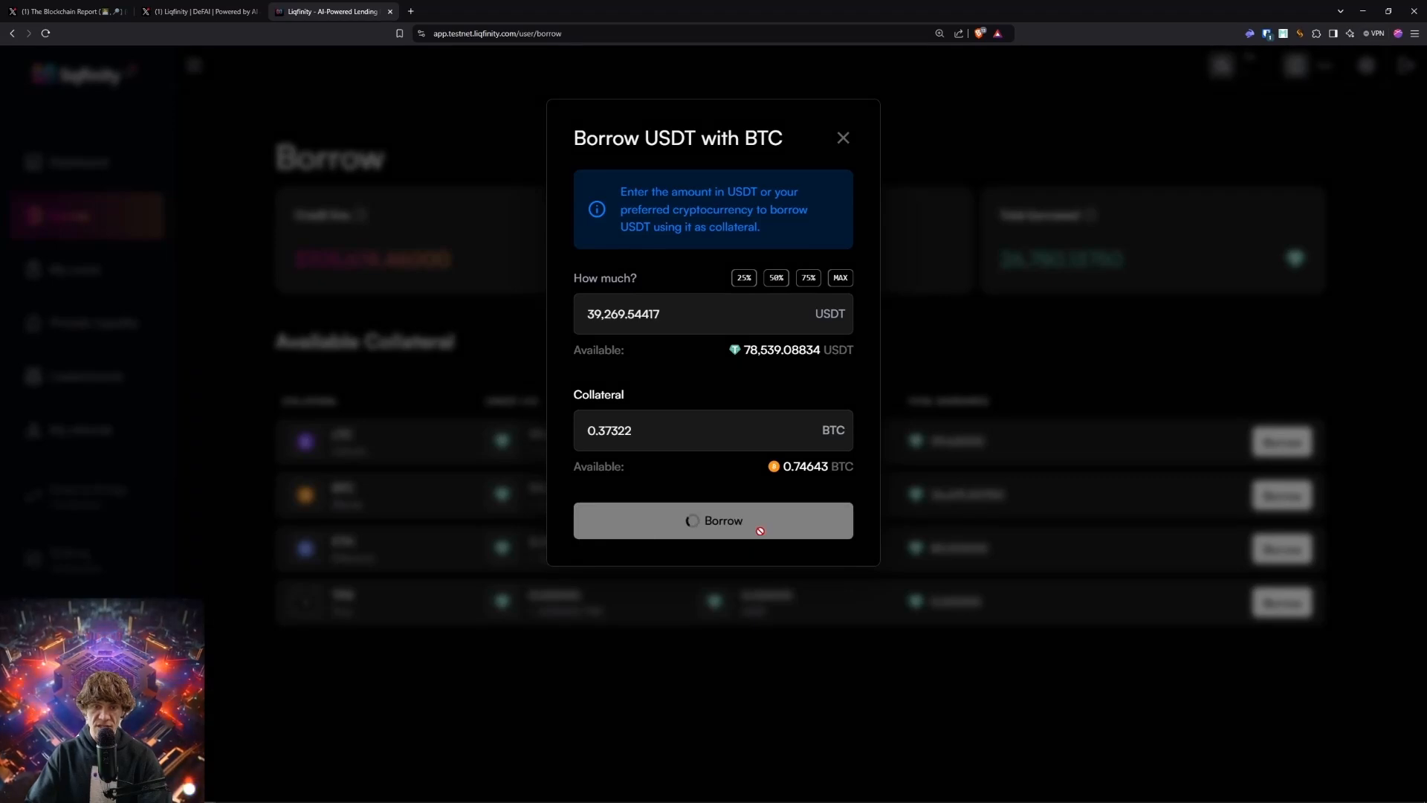
pyautogui.click(714, 520)
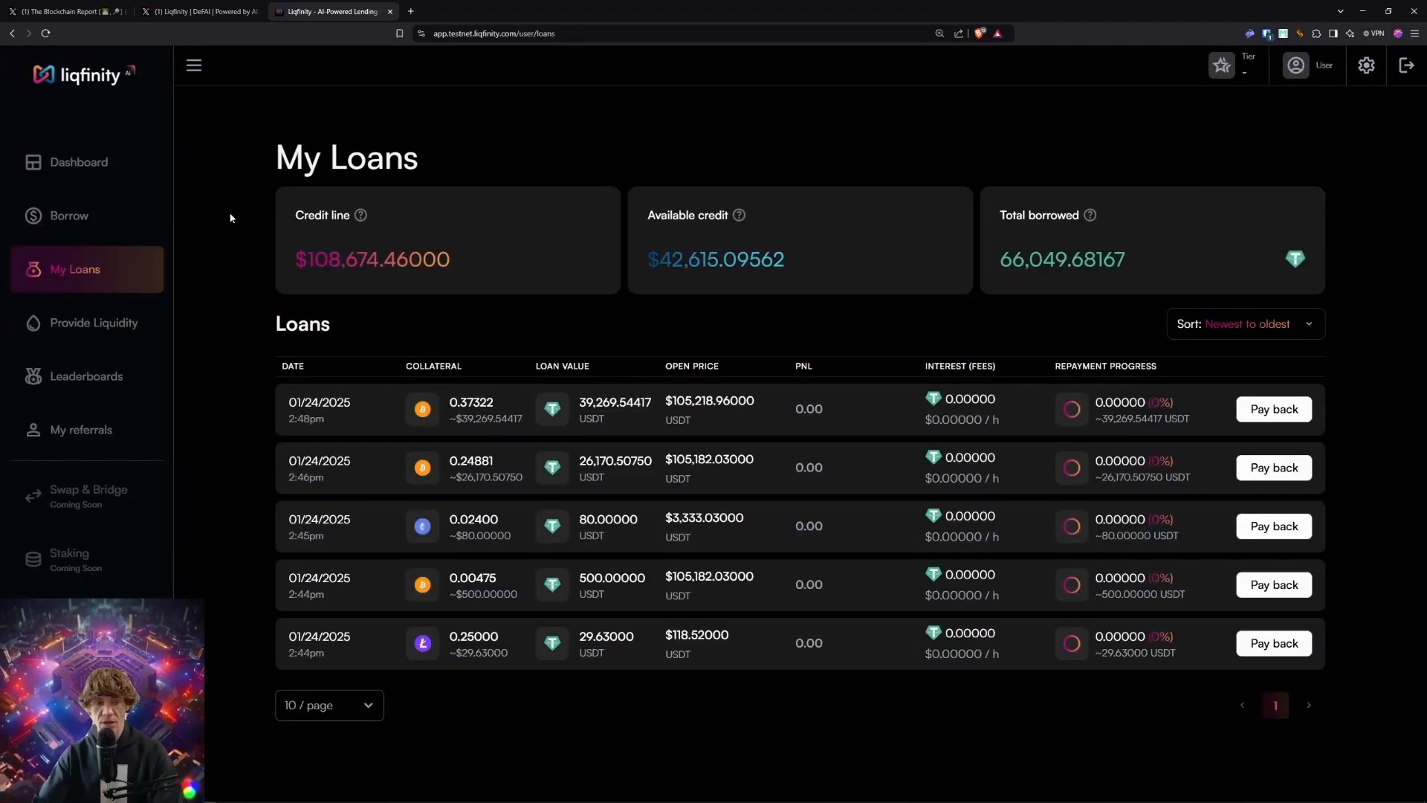
pyautogui.click(94, 323)
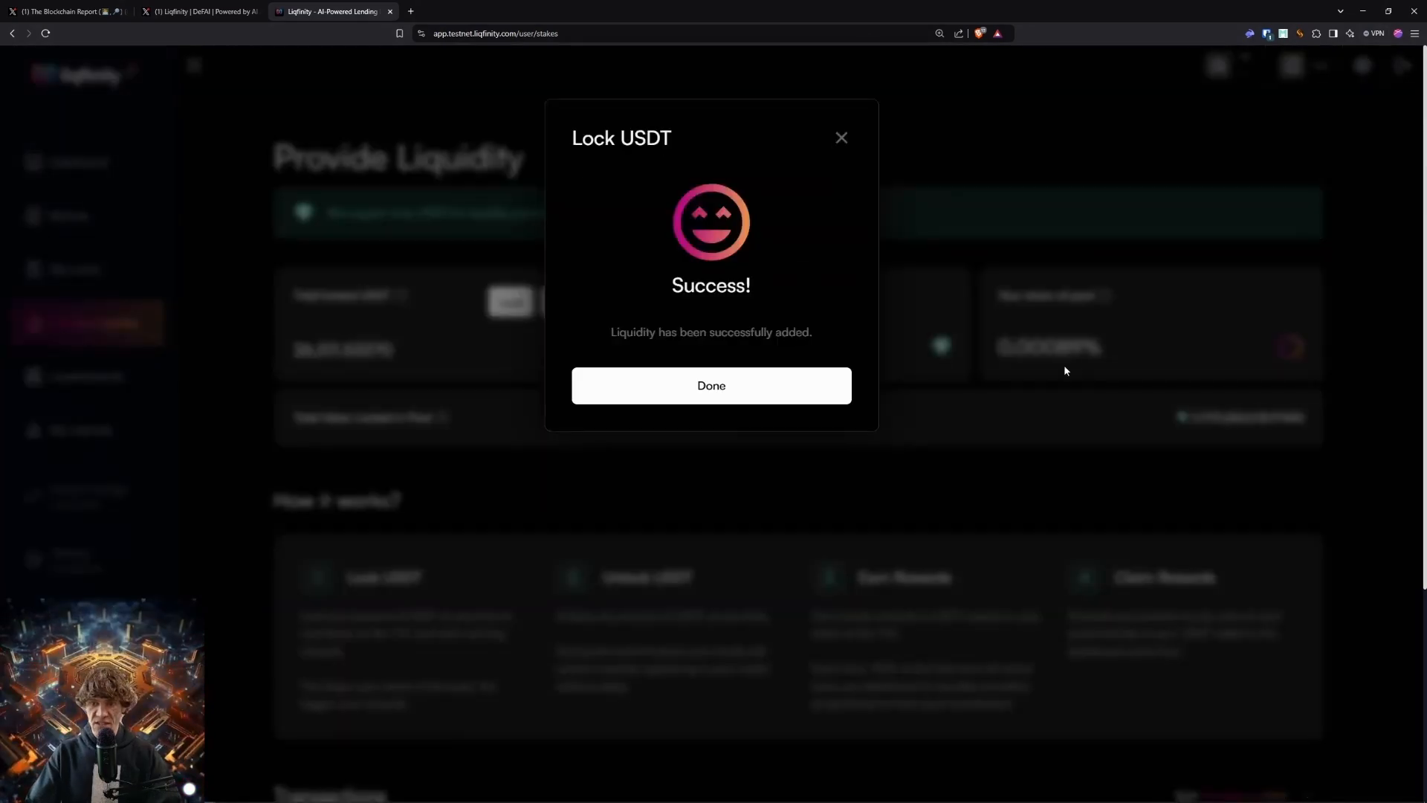
pyautogui.click(711, 385)
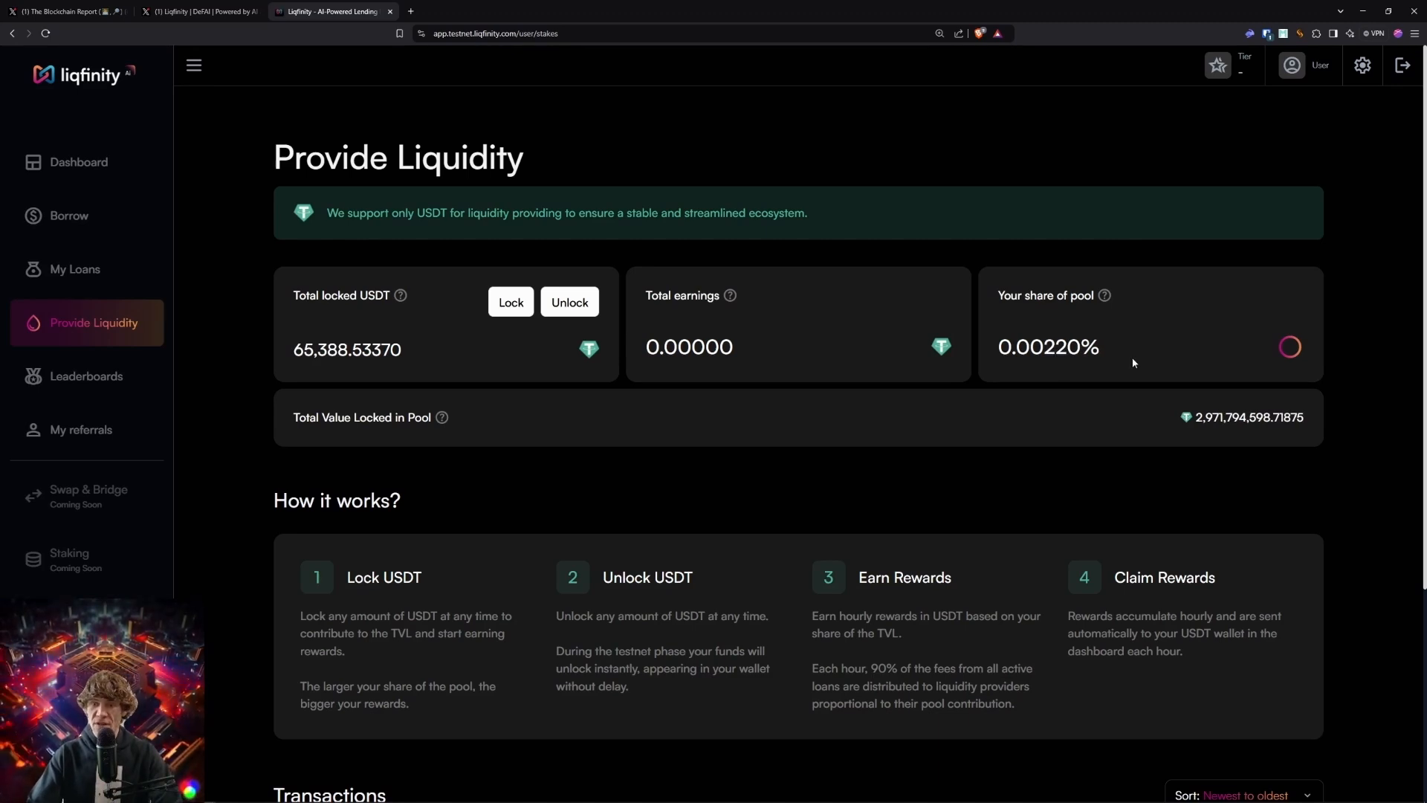
pyautogui.moveTo(1168, 317)
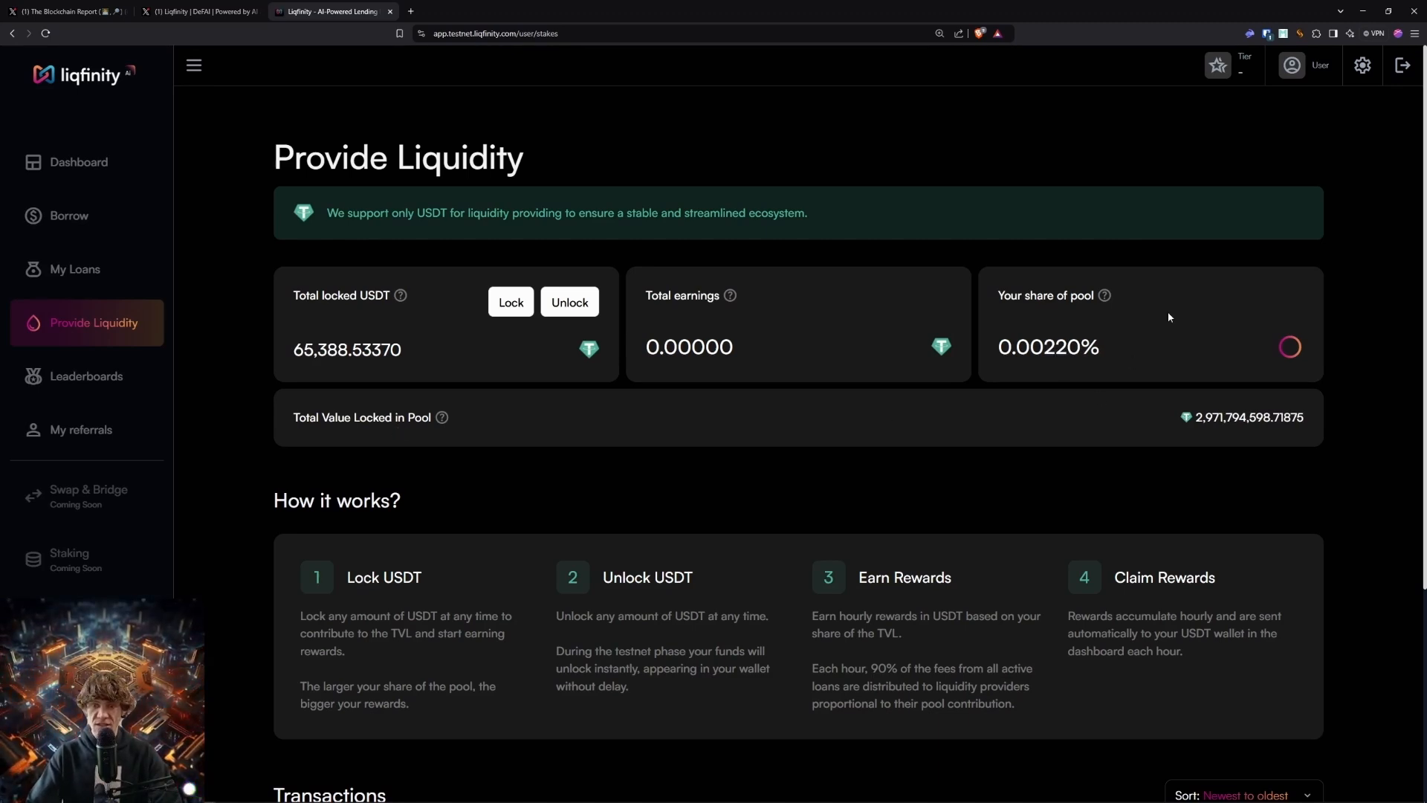
pyautogui.moveTo(285, 366)
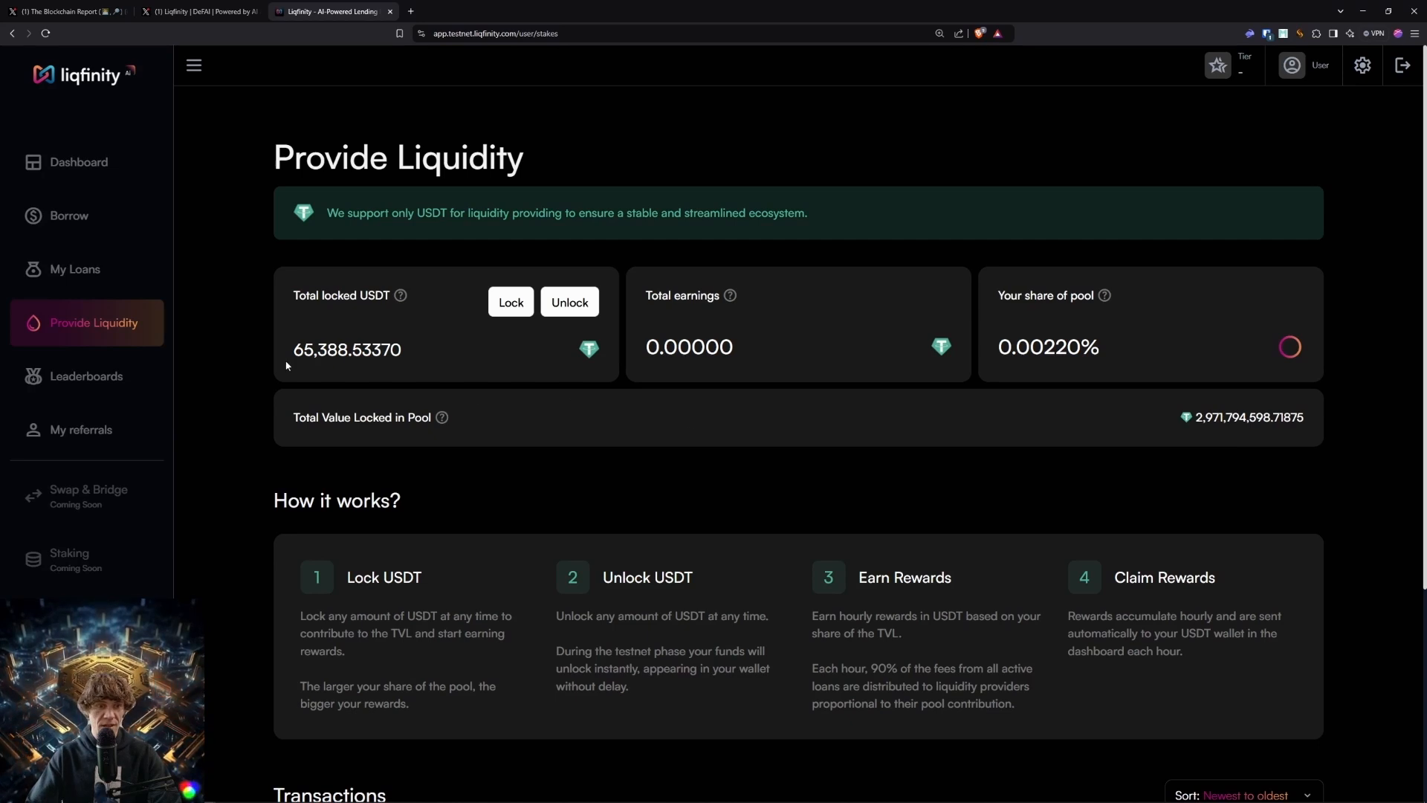
pyautogui.click(79, 162)
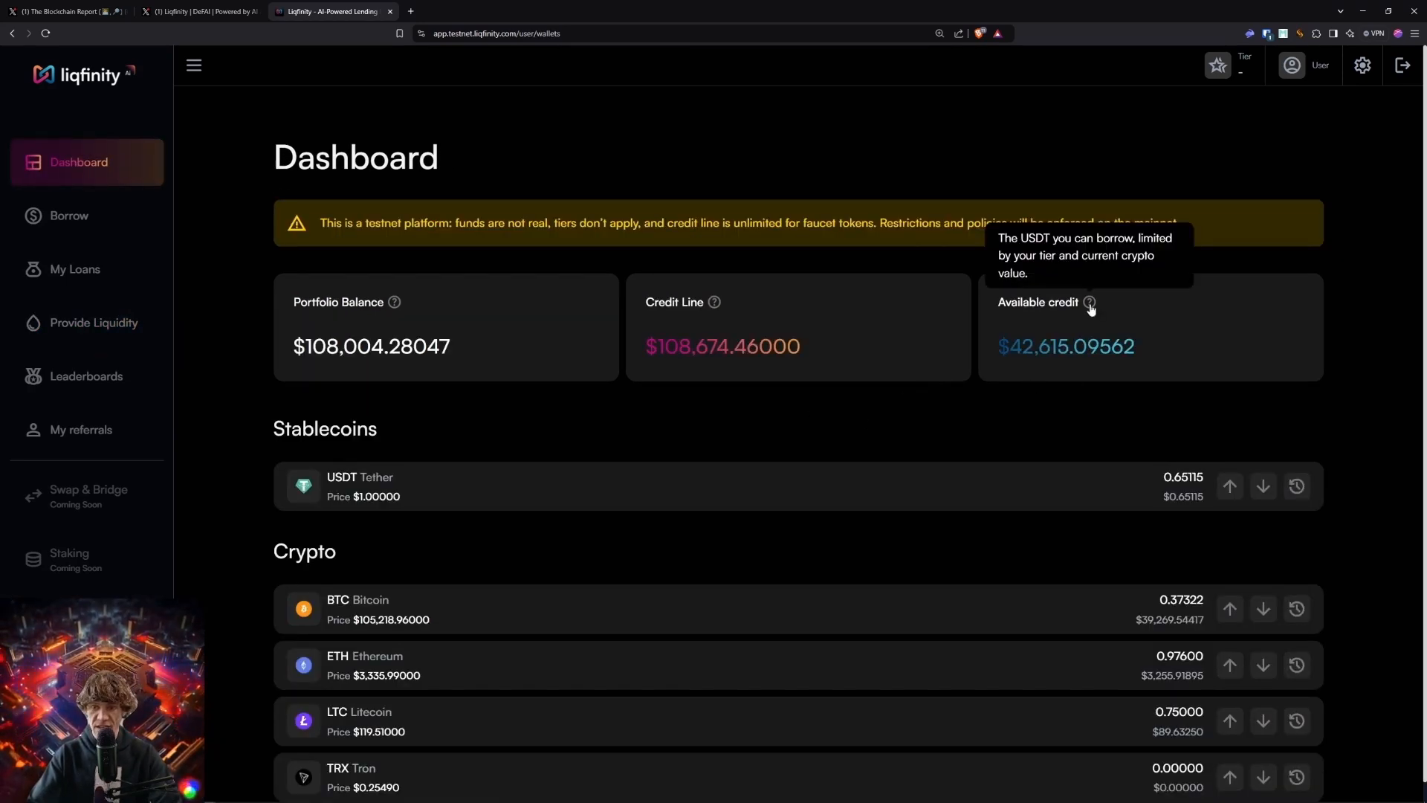
pyautogui.moveTo(825, 392)
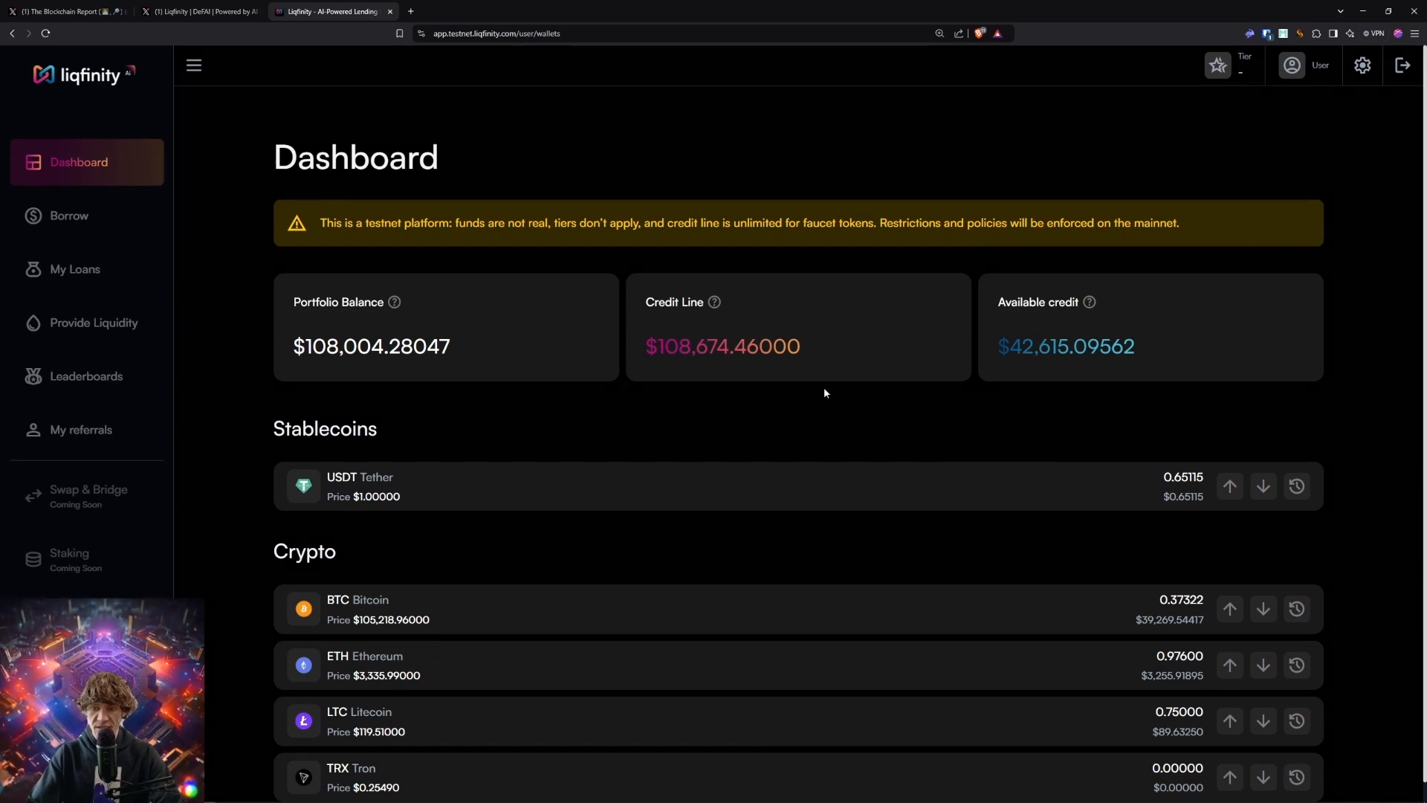
pyautogui.click(74, 269)
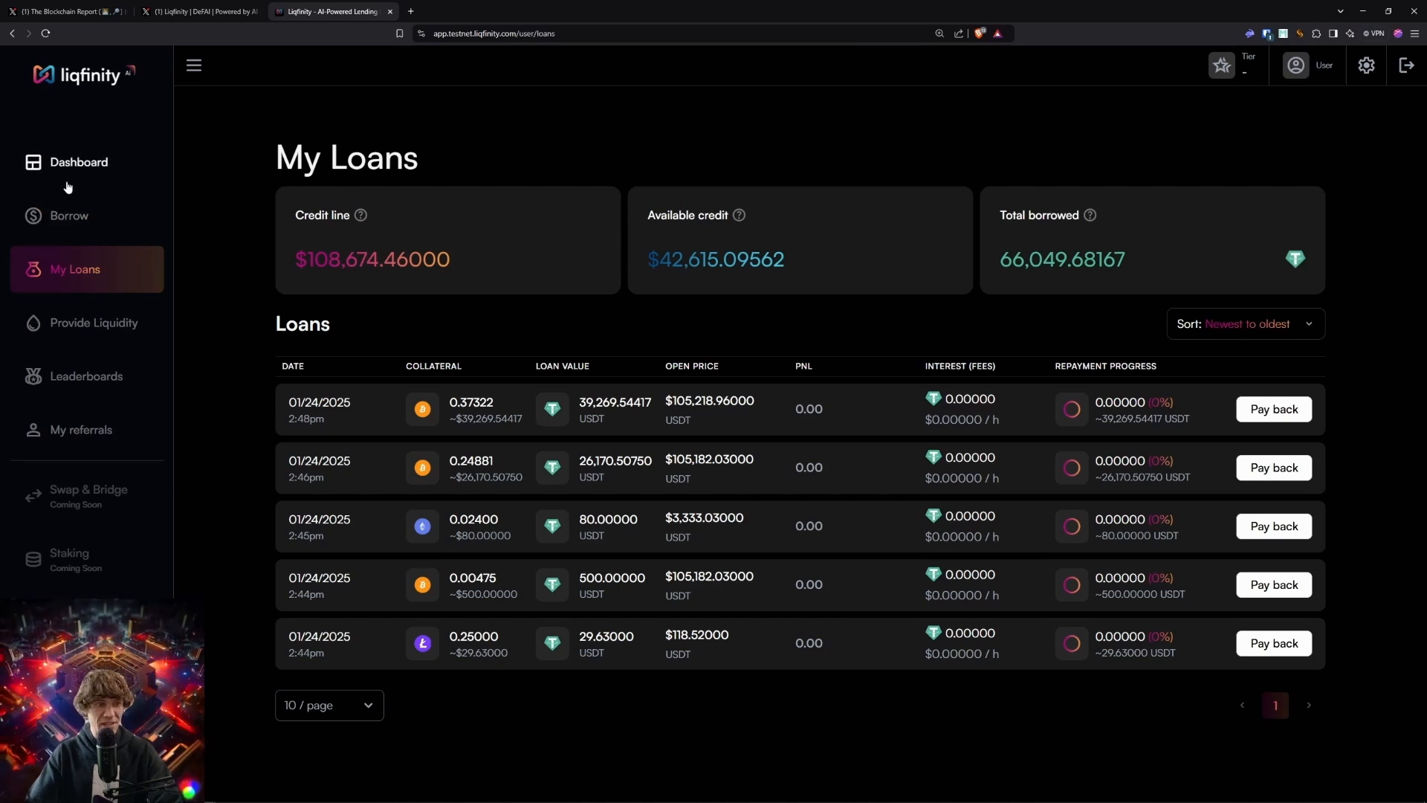
pyautogui.click(67, 215)
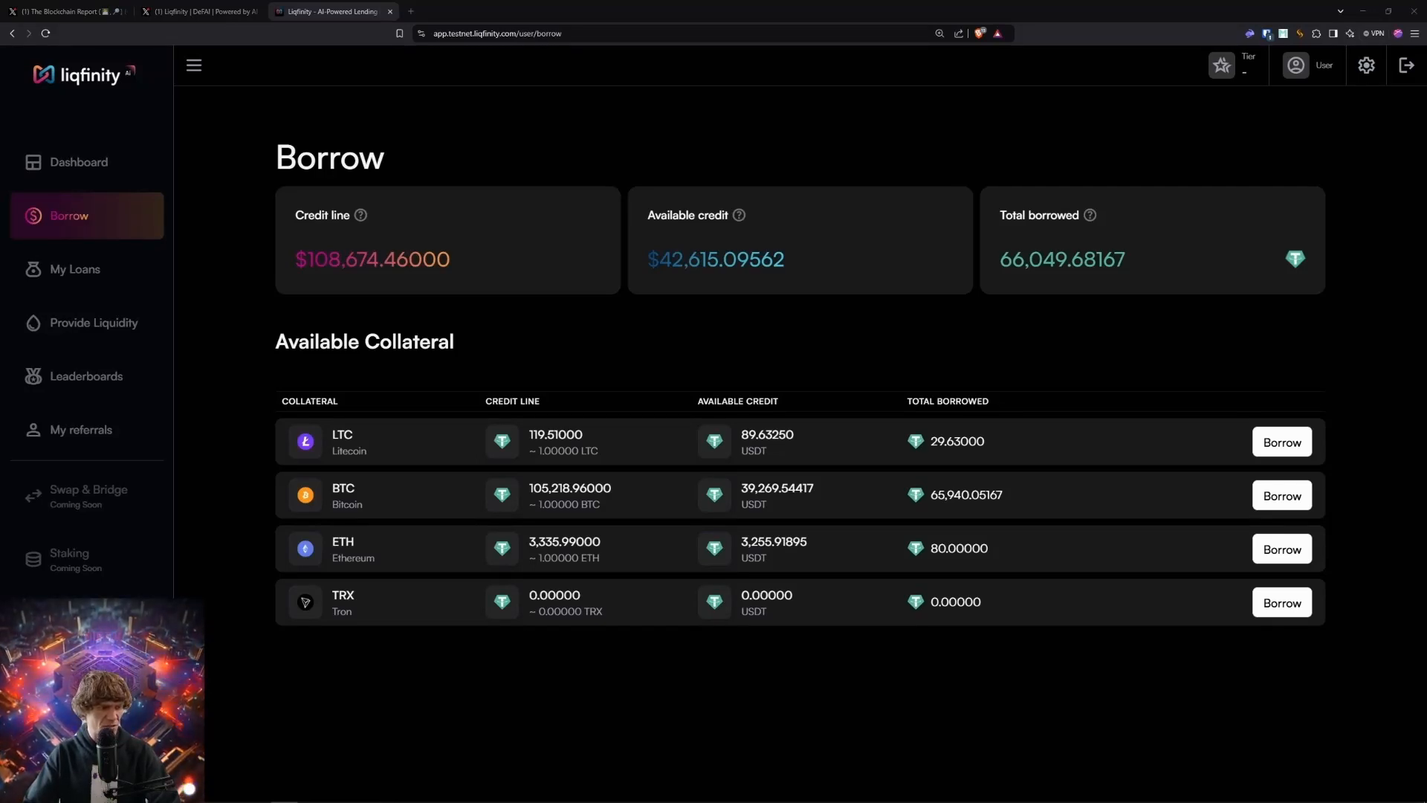
pyautogui.click(79, 162)
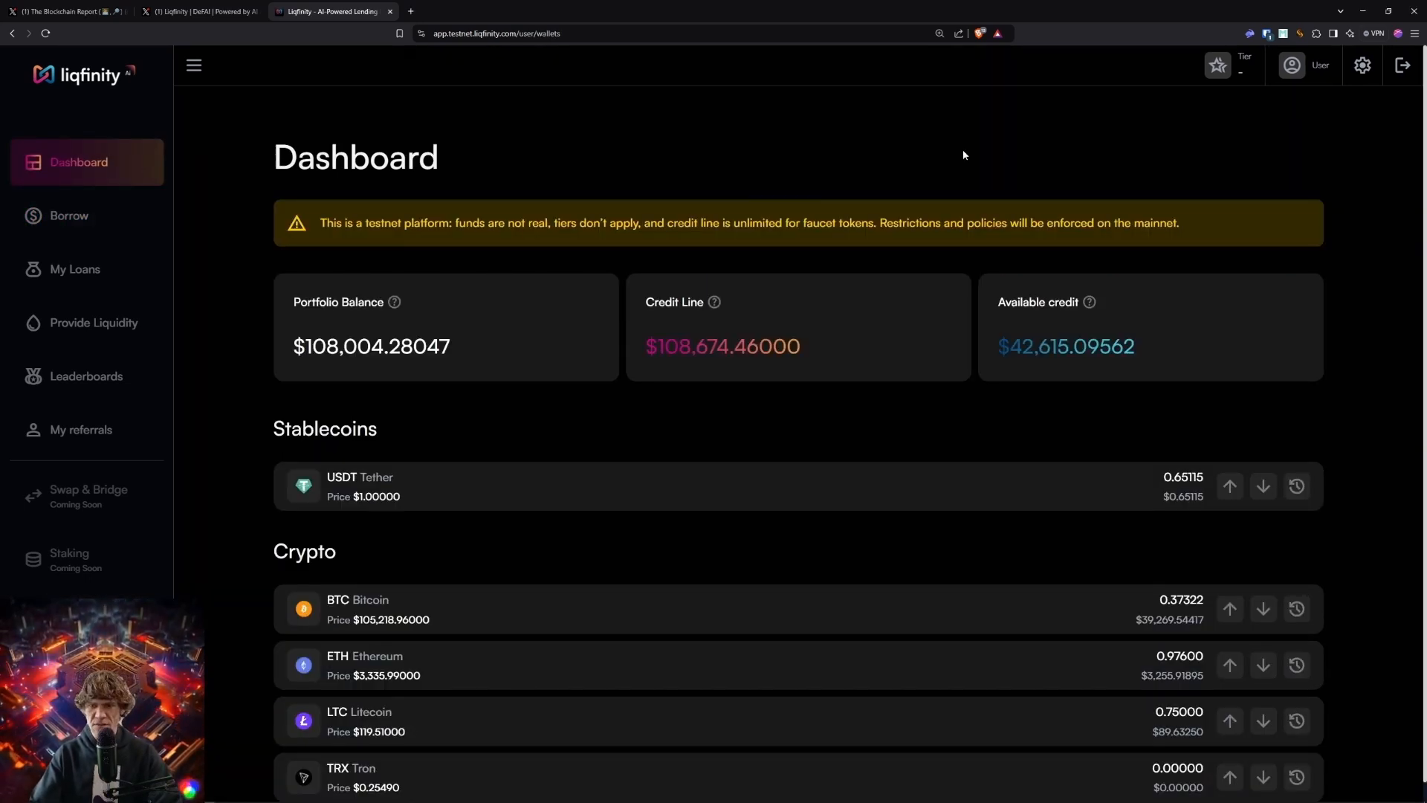
pyautogui.click(75, 269)
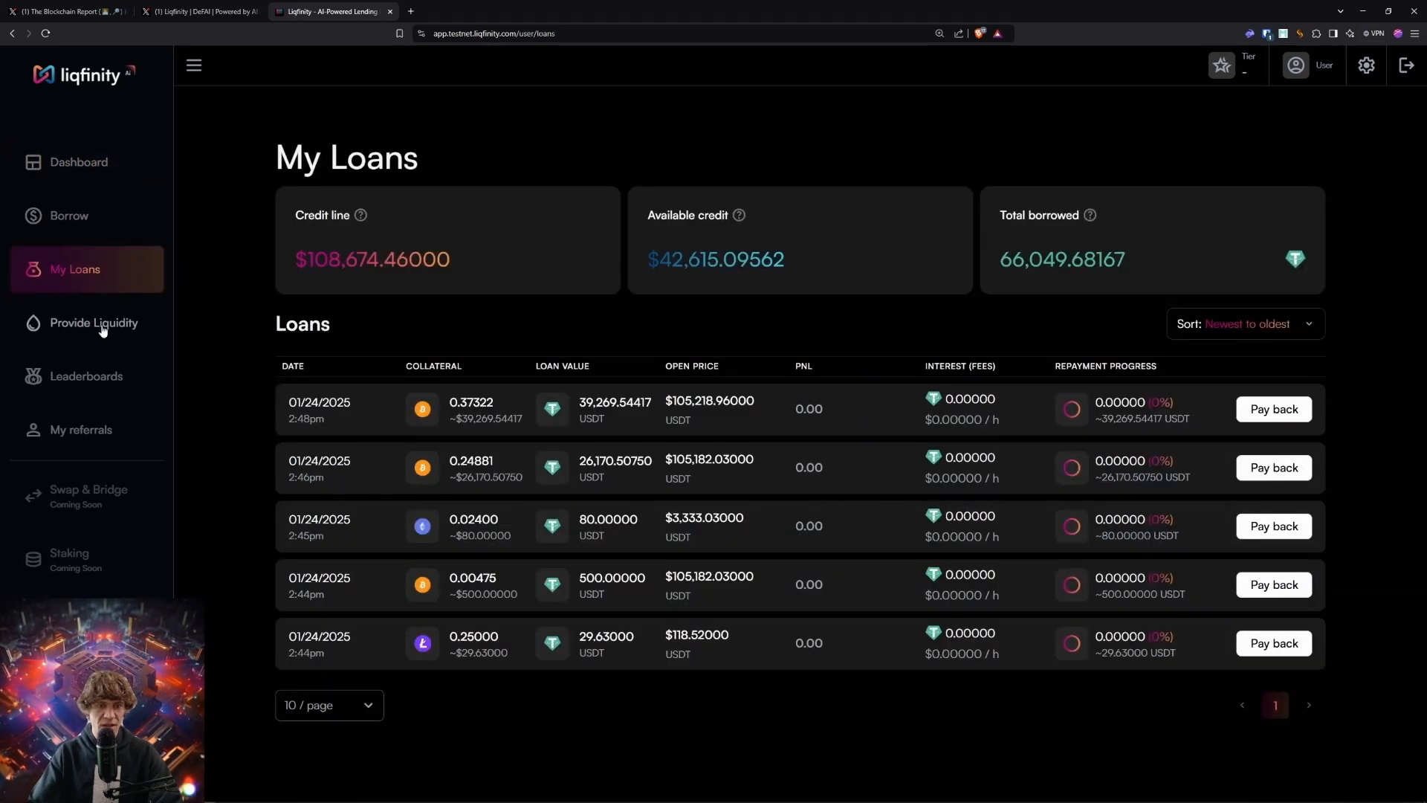
pyautogui.click(92, 323)
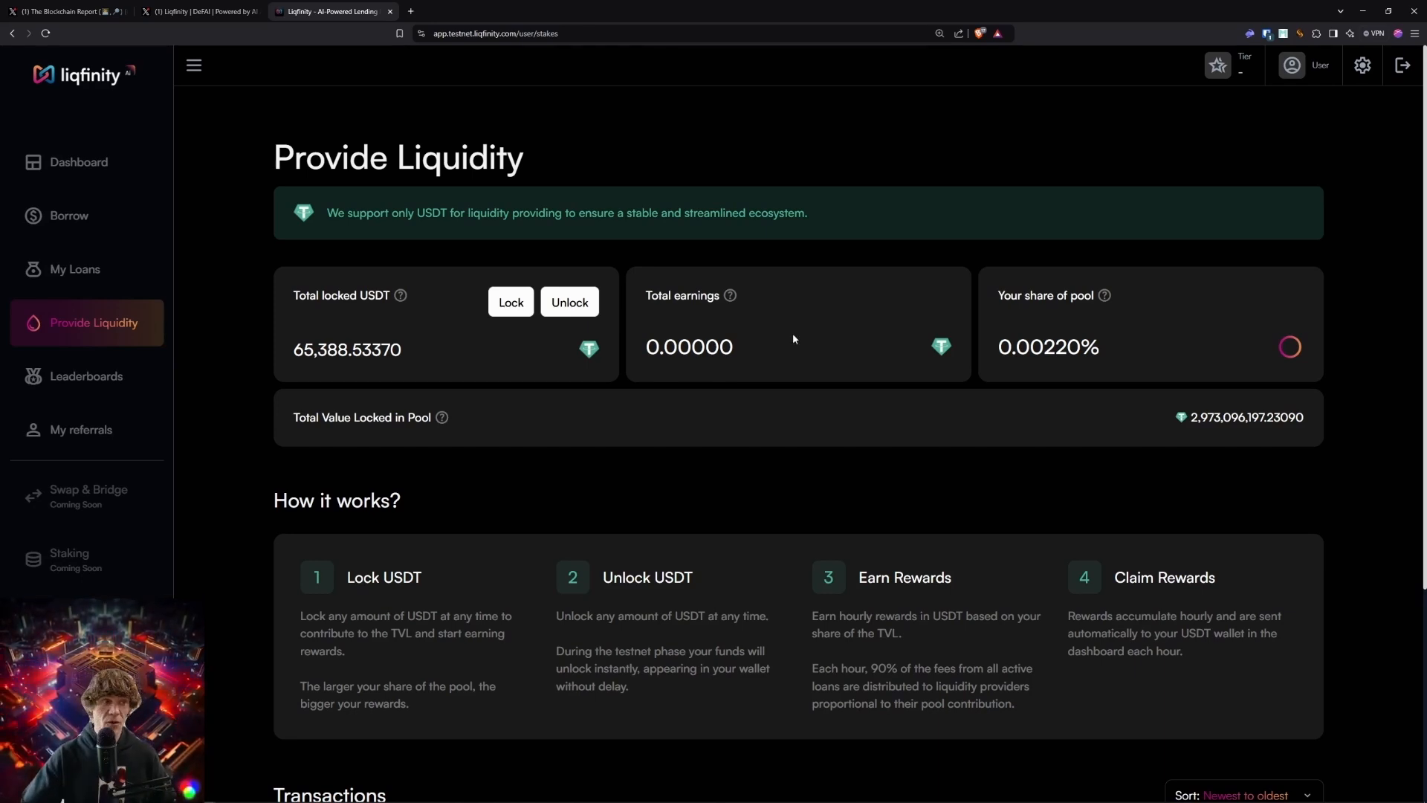
pyautogui.moveTo(775, 327)
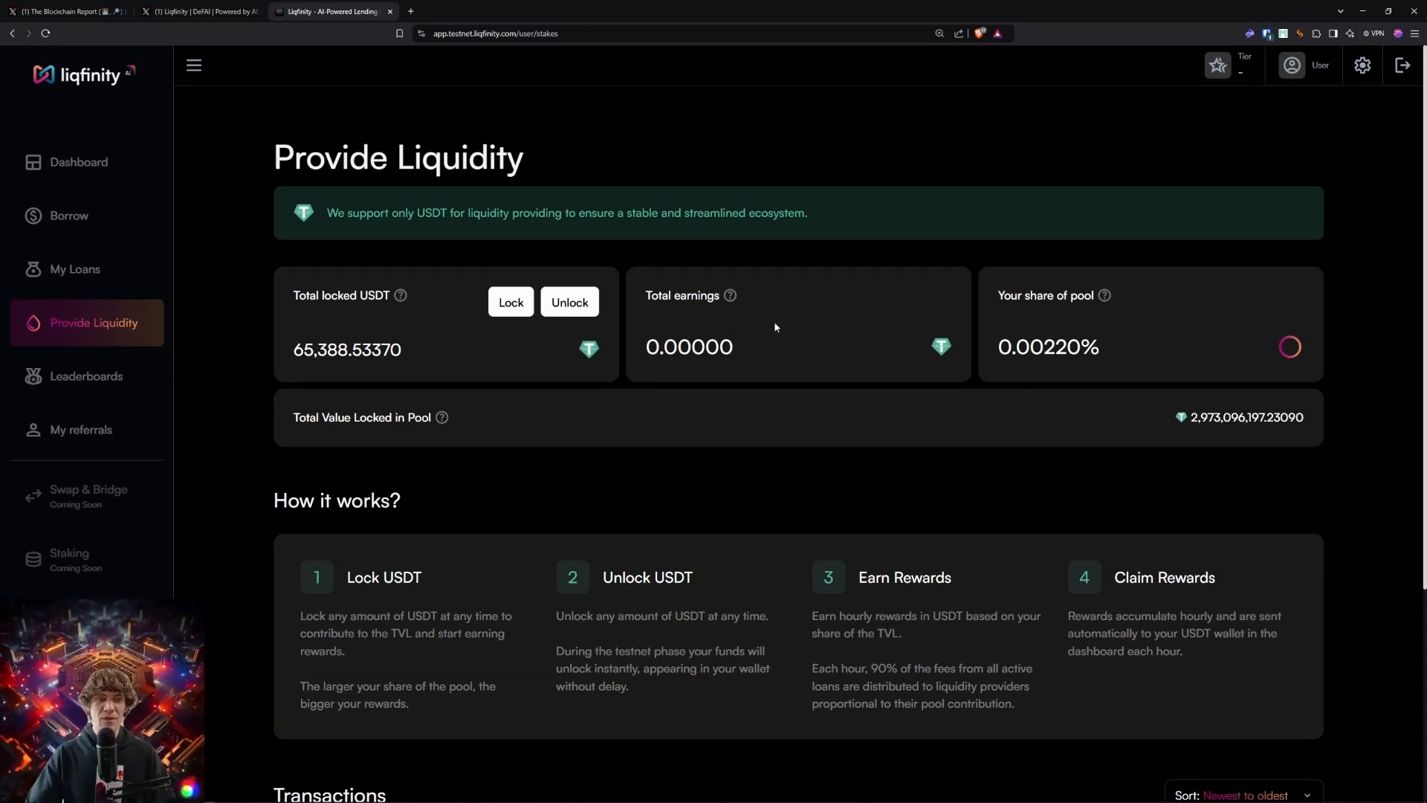
pyautogui.moveTo(76, 173)
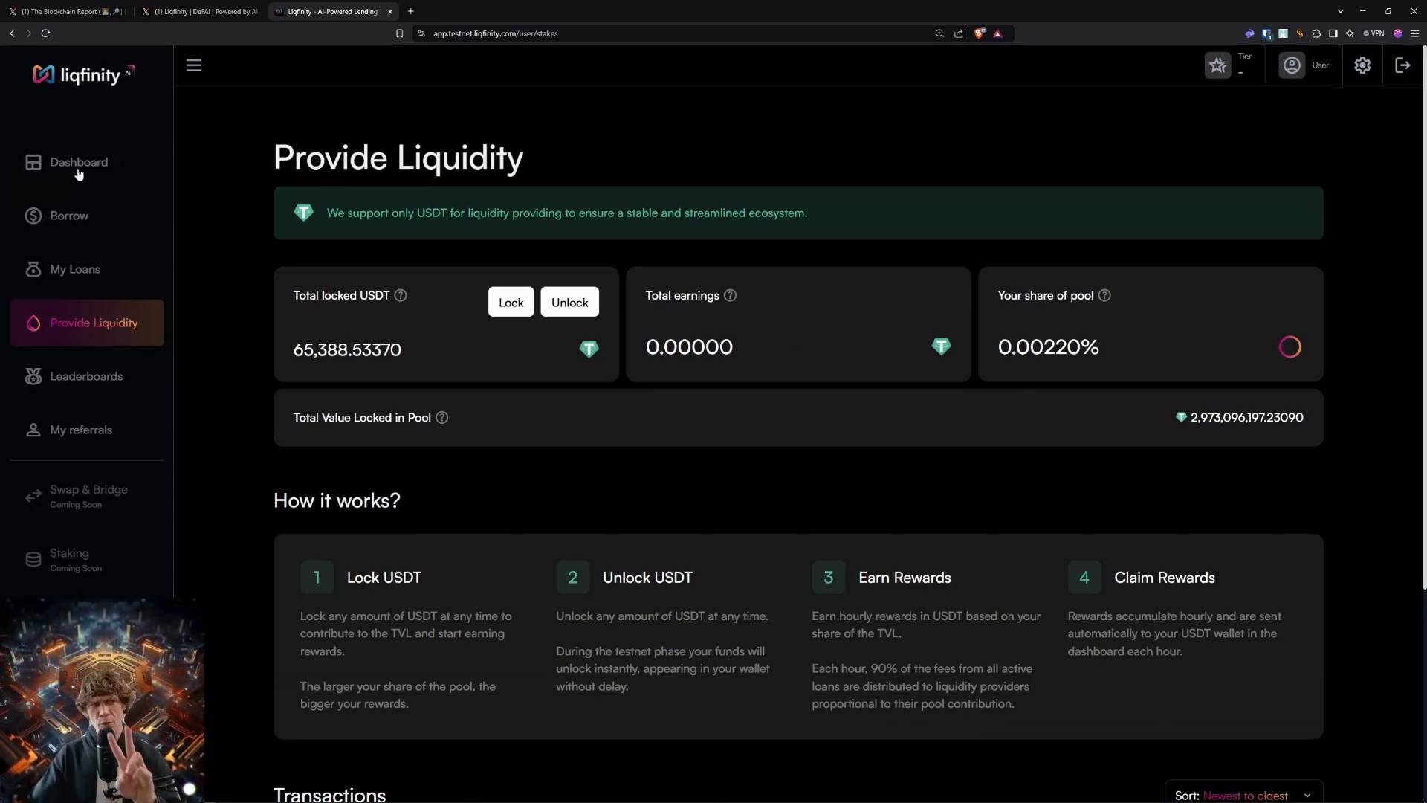